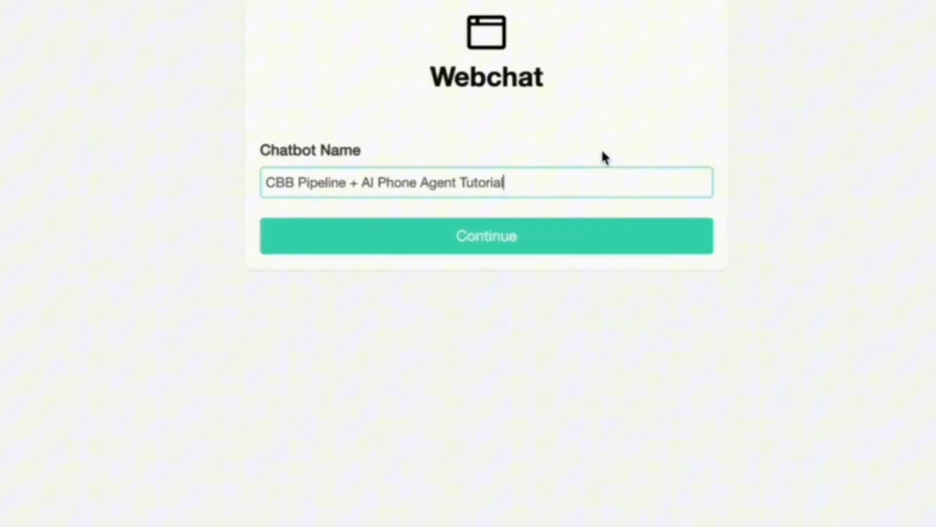
mouse_move(582, 229)
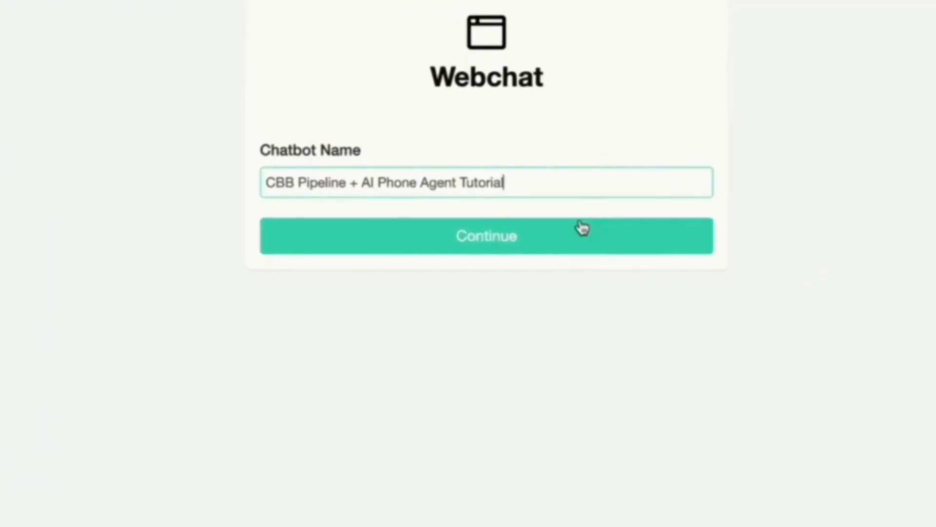
Create the Webchat chatbot named 'CBB Pipeline + AI Phone Agent Tutorial'.
left_click(486, 235)
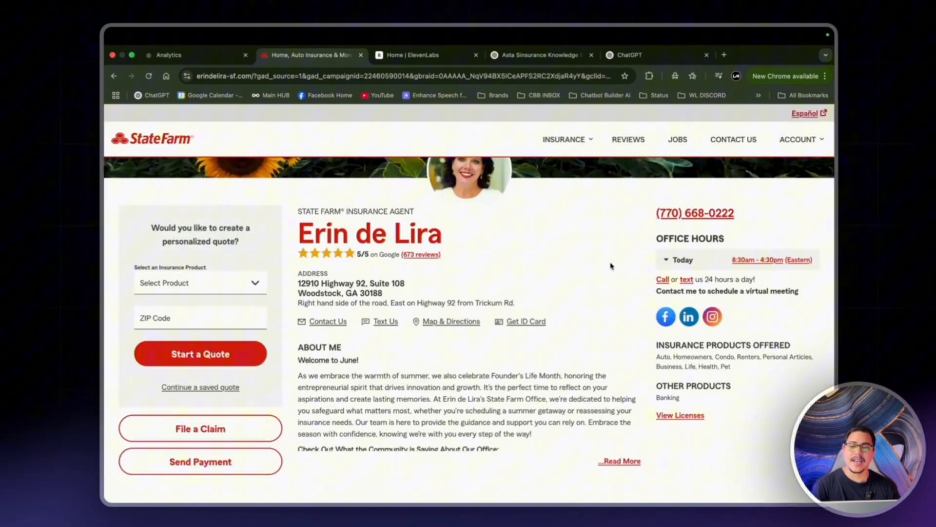
mouse_move(561, 250)
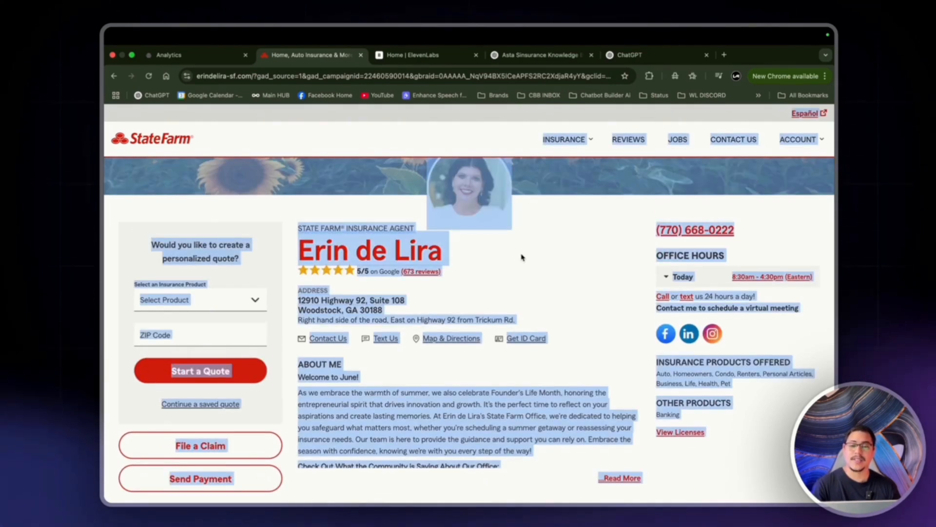
Switch to the ChatGPT tab with the State Farm page content copied.
left_click(630, 54)
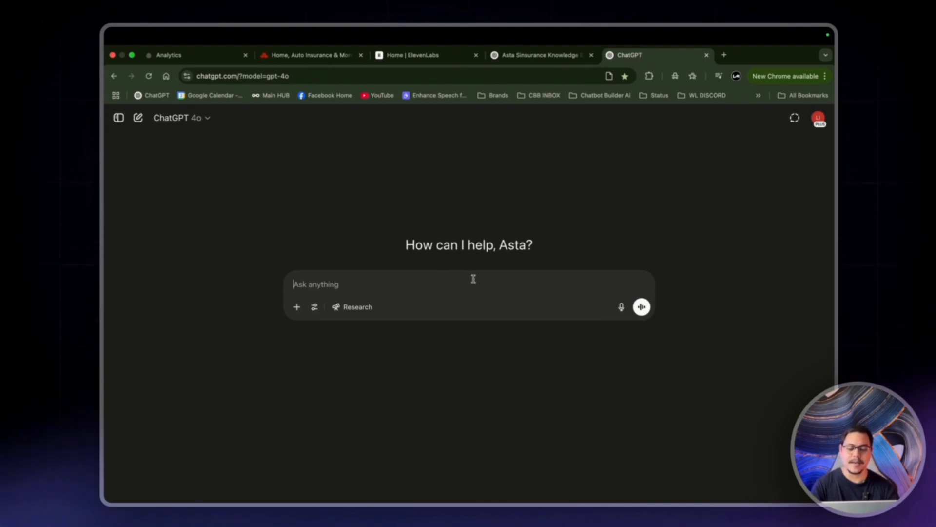
Ask ChatGPT for a chatbot knowledge base for this business with all links written out, and review the result.
type("Please create a c")
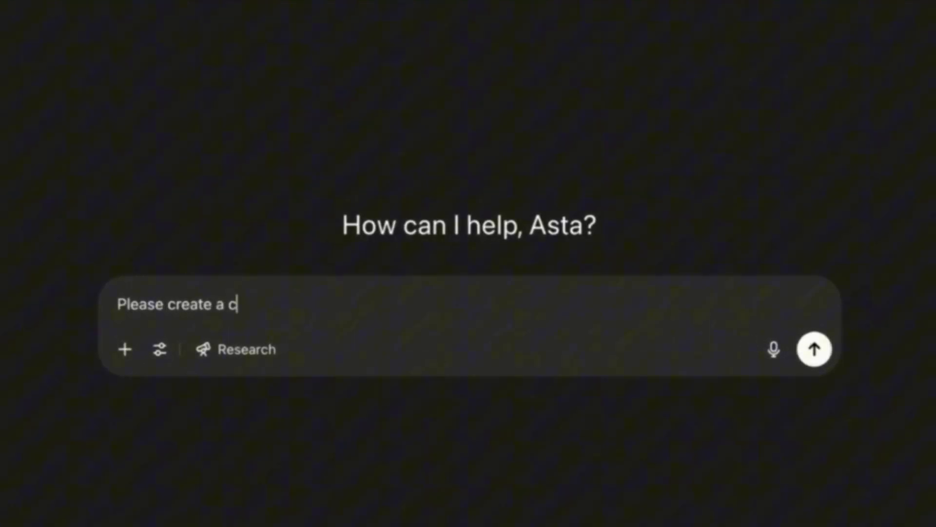
type("hatbot knowledge base for")
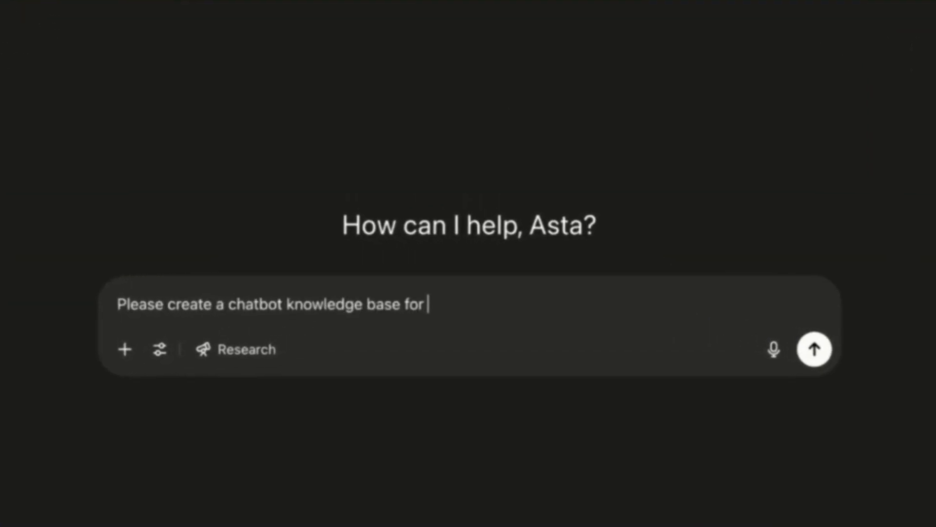
type("this business all links to br")
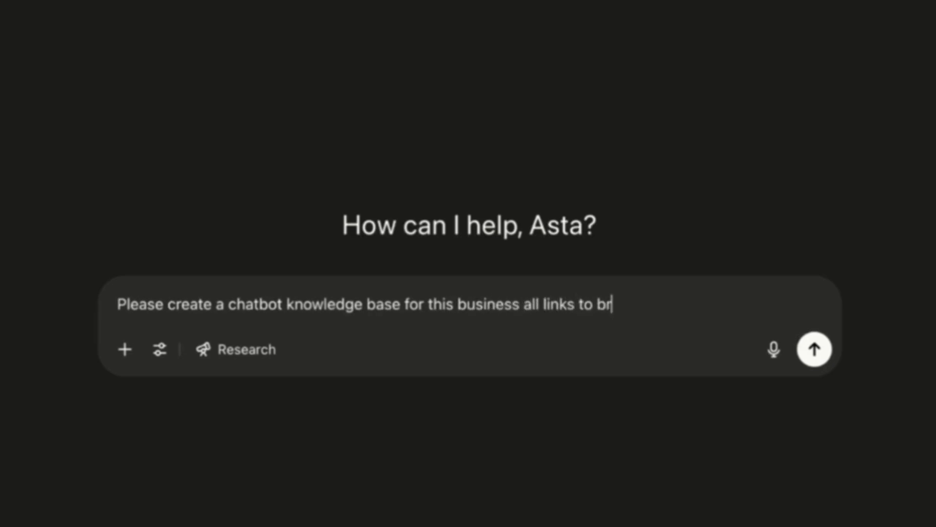
type("e written as links not hyper links.")
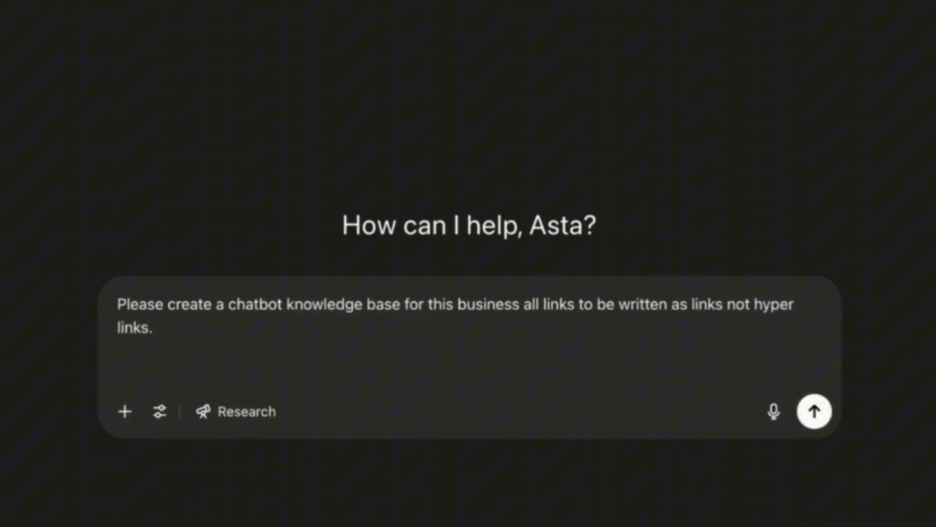
left_click(813, 410)
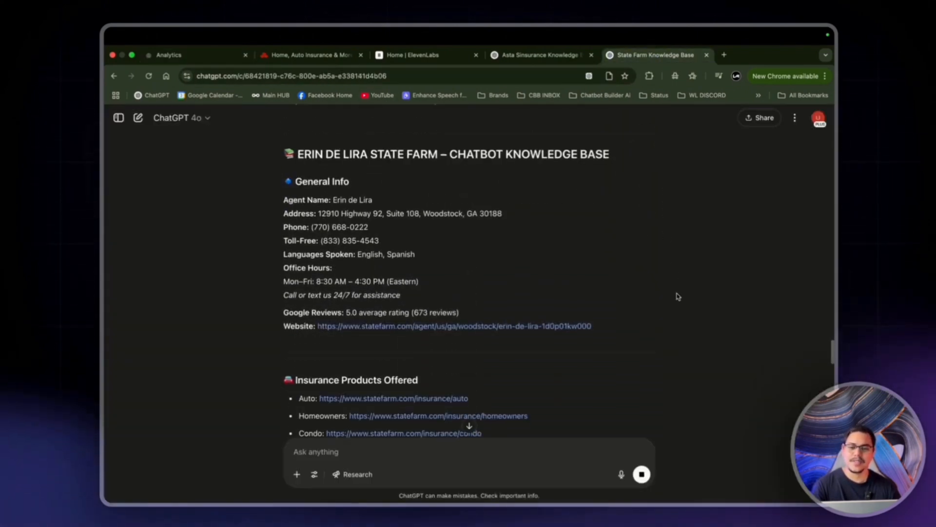
scroll("down", 3)
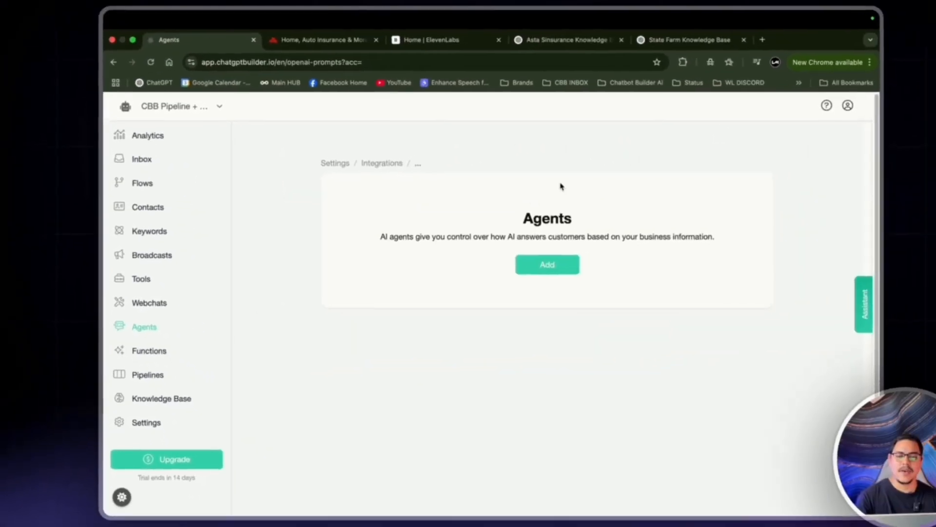
Add an agent named General and save the State Farm knowledge base as its prompt.
left_click(546, 264)
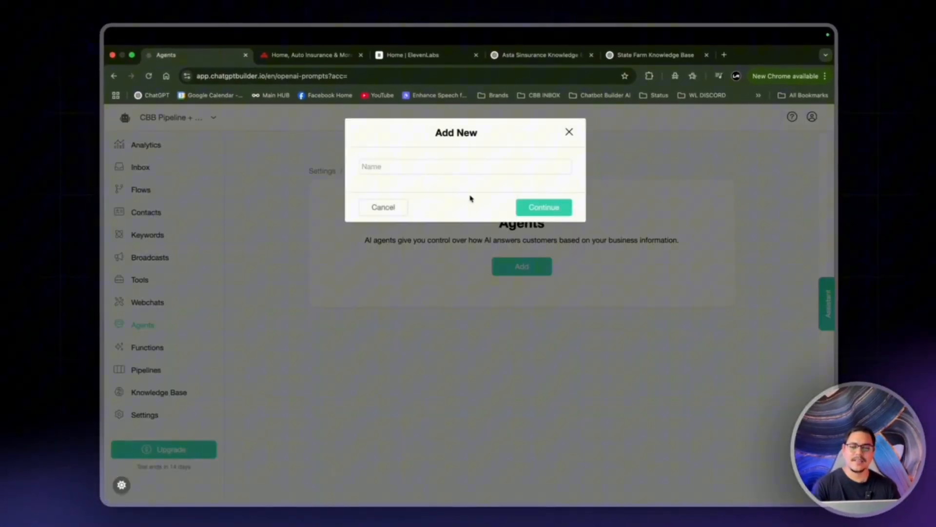
type("General")
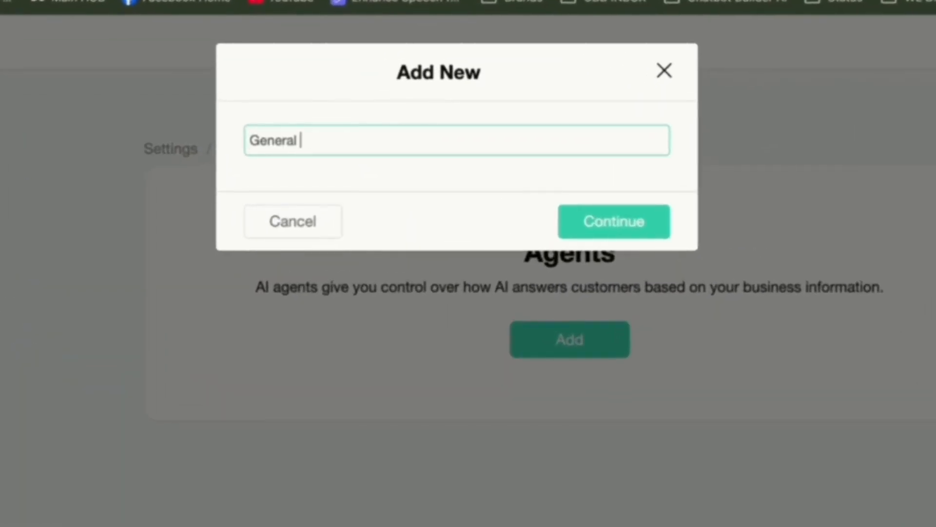
left_click(614, 220)
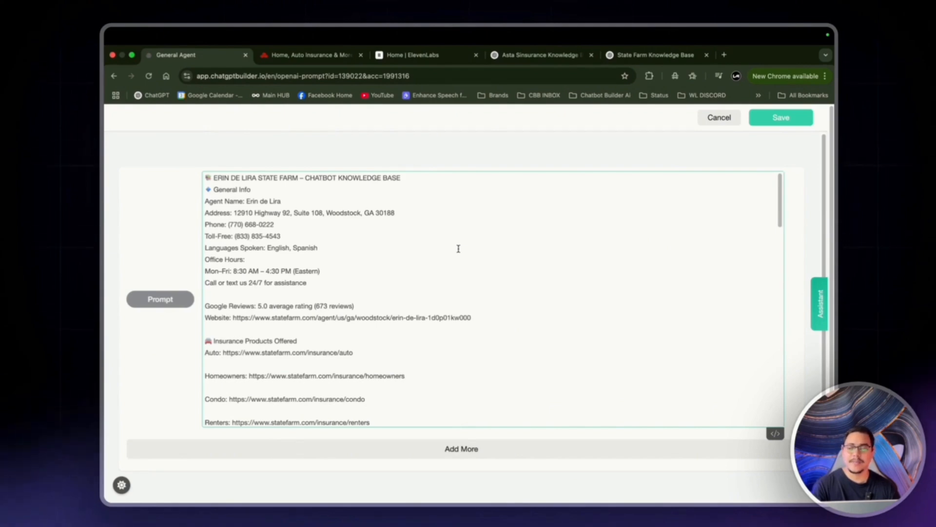
left_click(781, 117)
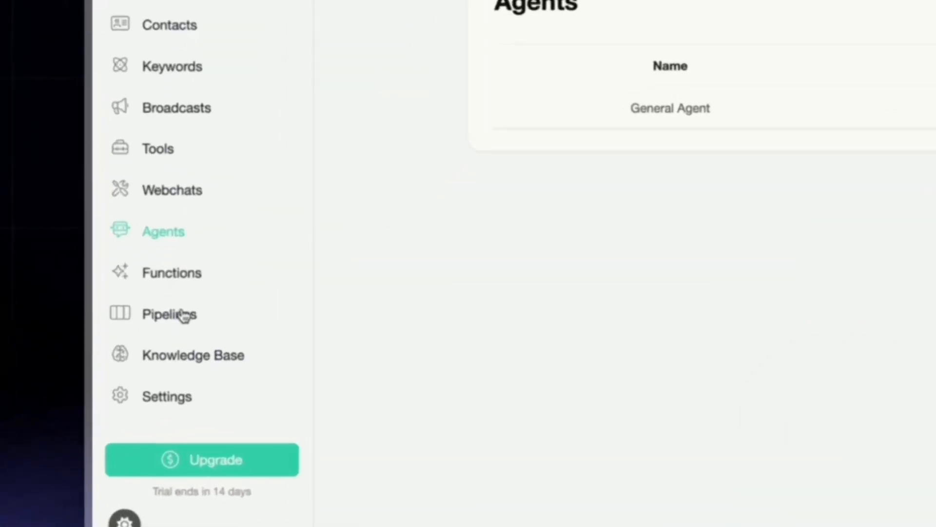
Rename the pipeline board stages to Low, Medium, High and Critical.
left_click(169, 314)
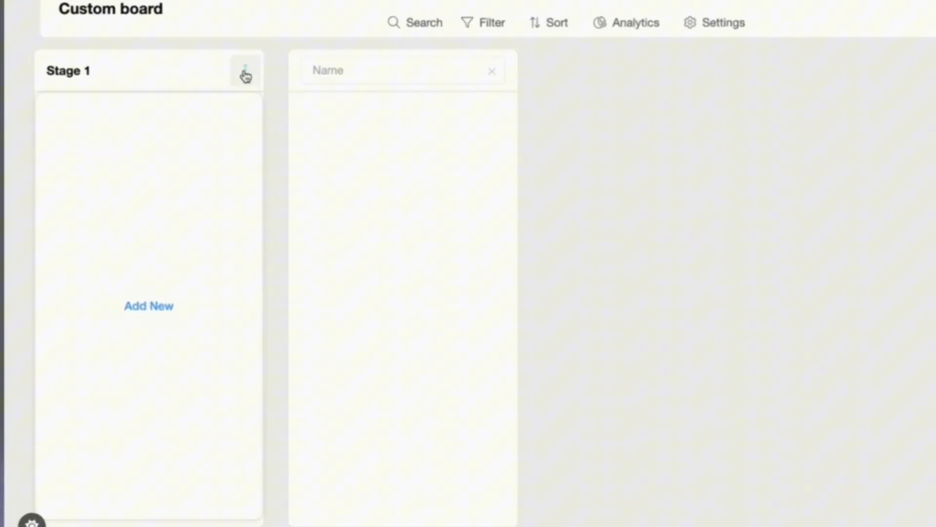
type("Medium")
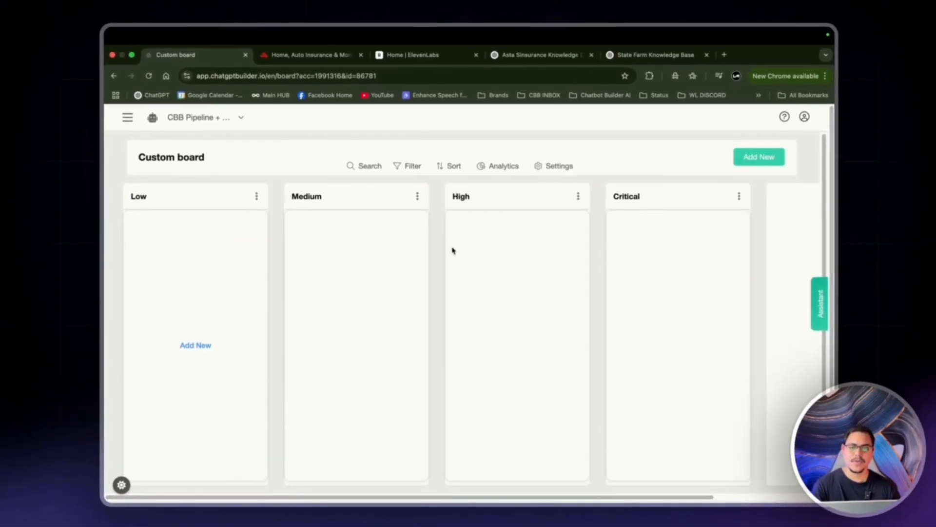
mouse_move(515, 252)
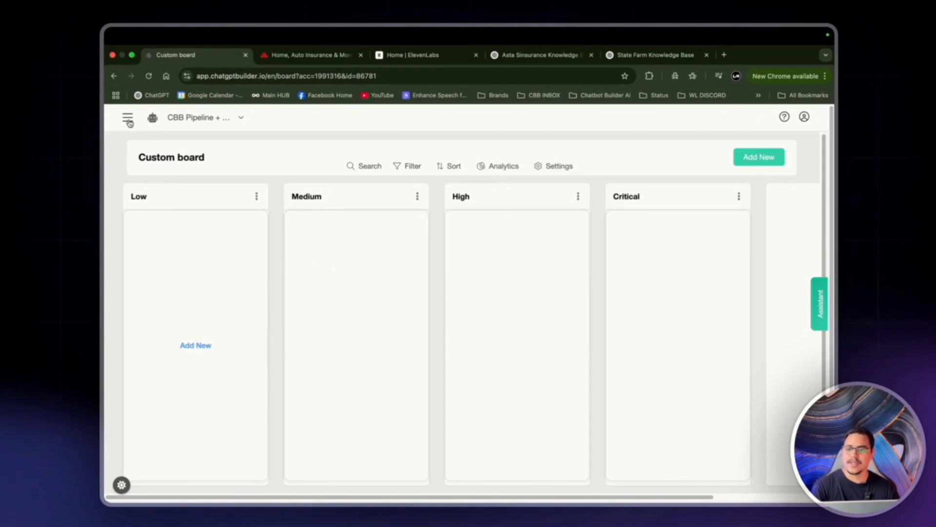
Add an agent named Pipeline Paul and start editing its prompt.
left_click(128, 117)
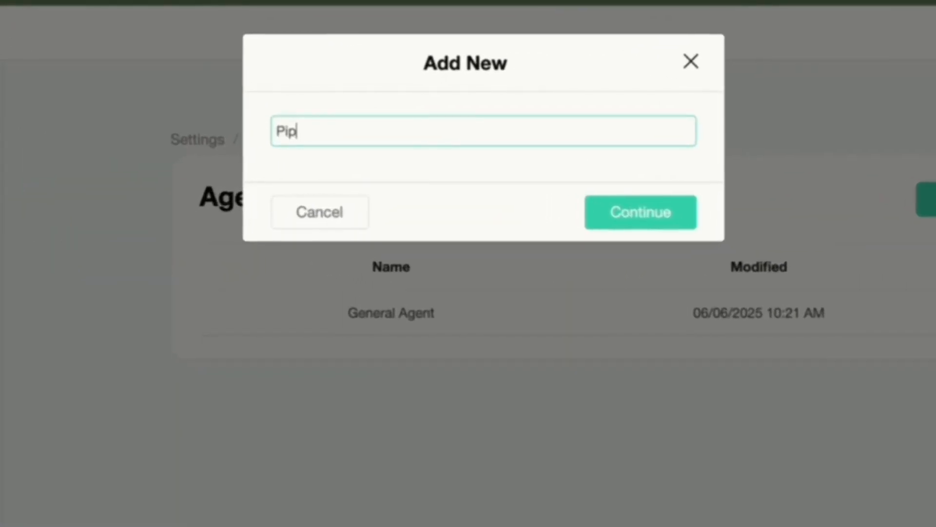
left_click(639, 212)
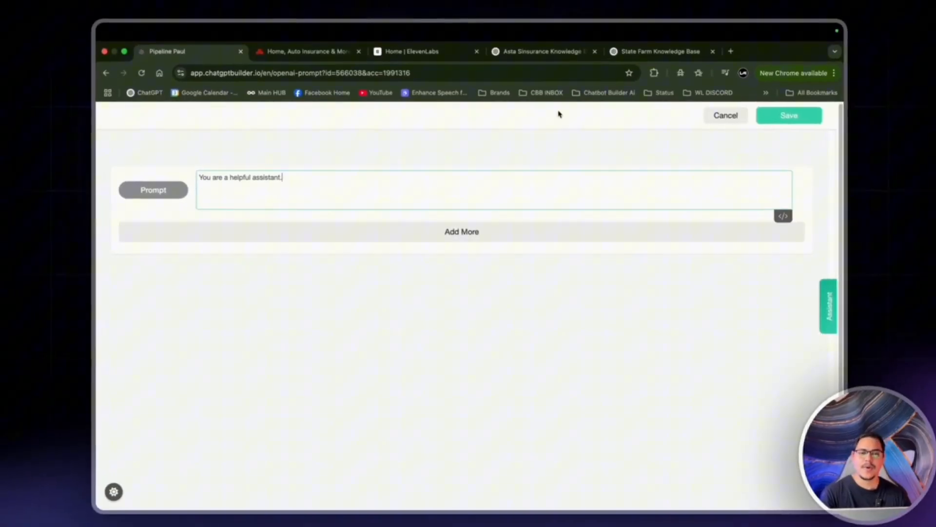
left_click(540, 51)
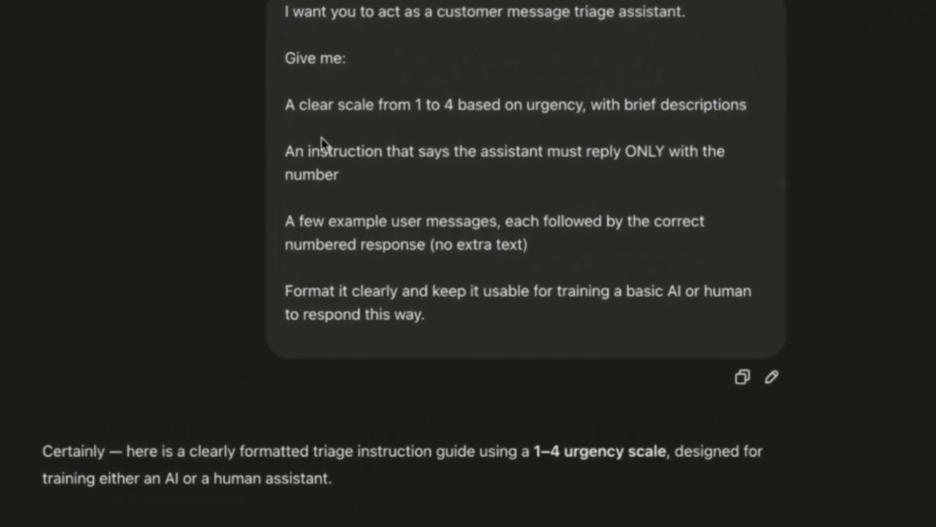
mouse_move(743, 129)
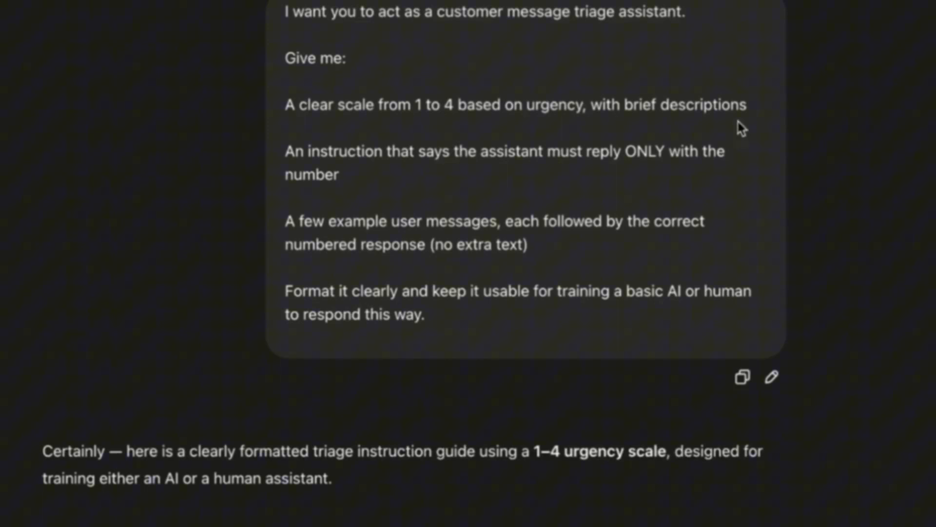
mouse_move(497, 176)
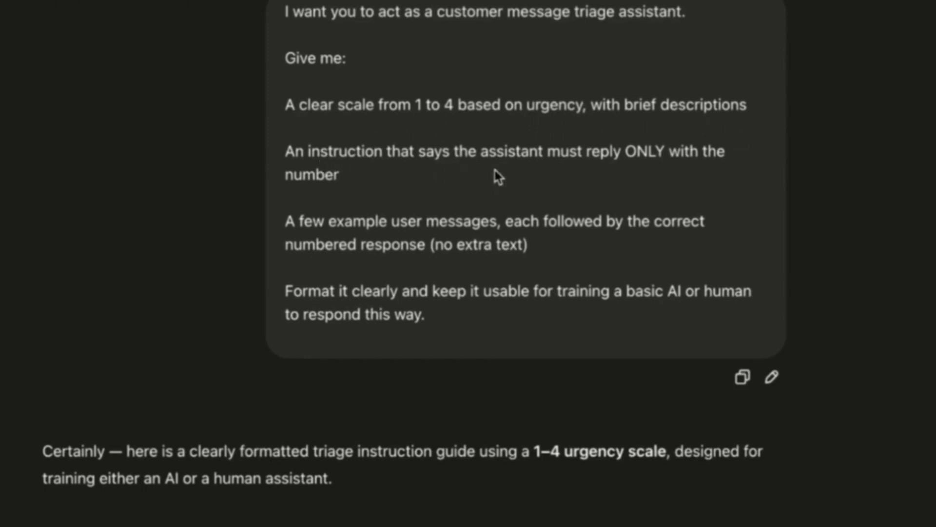
mouse_move(741, 174)
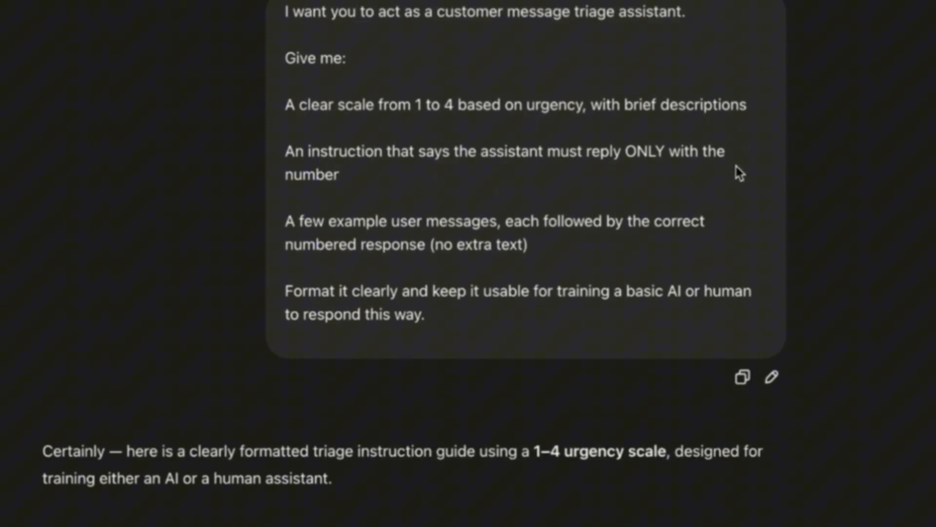
mouse_move(472, 242)
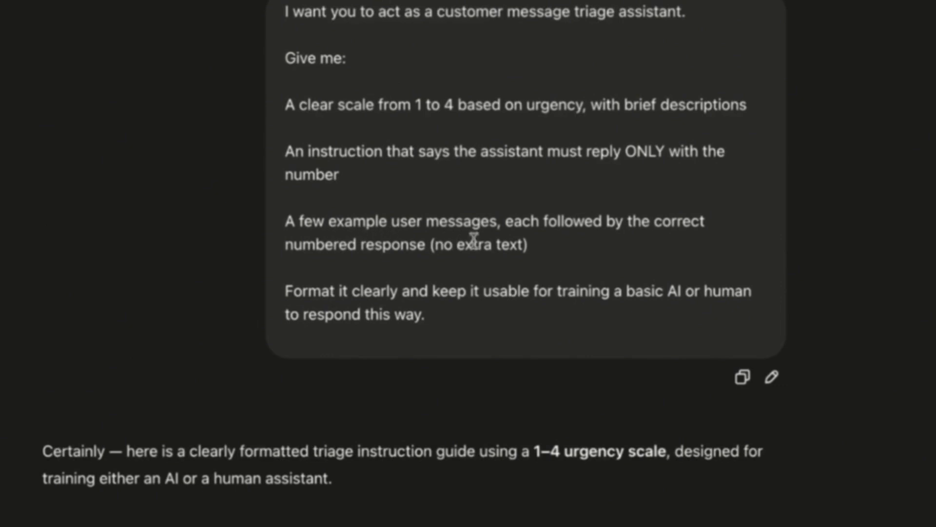
mouse_move(360, 268)
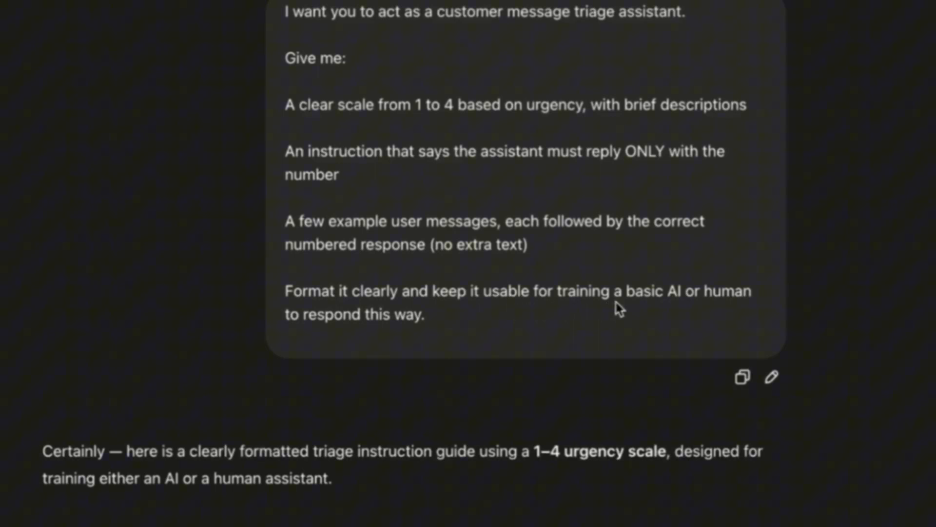
mouse_move(763, 316)
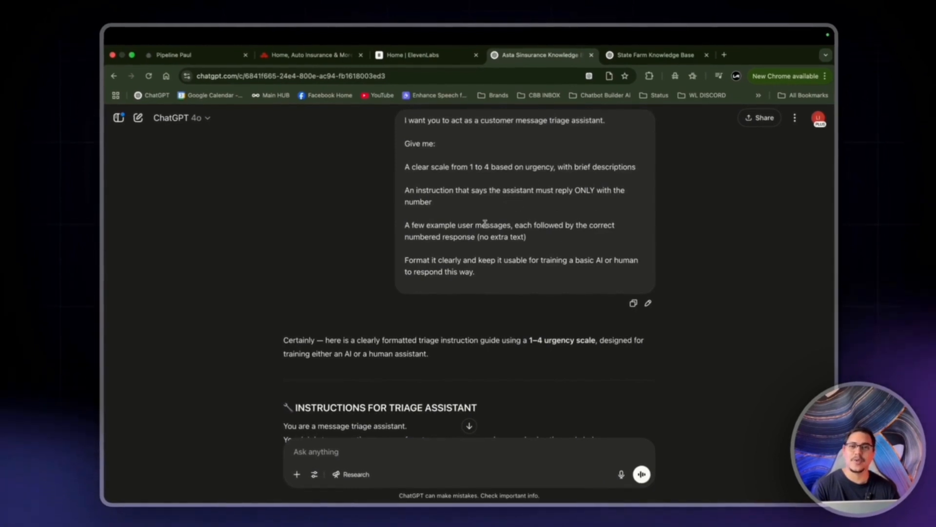
scroll("down", 3)
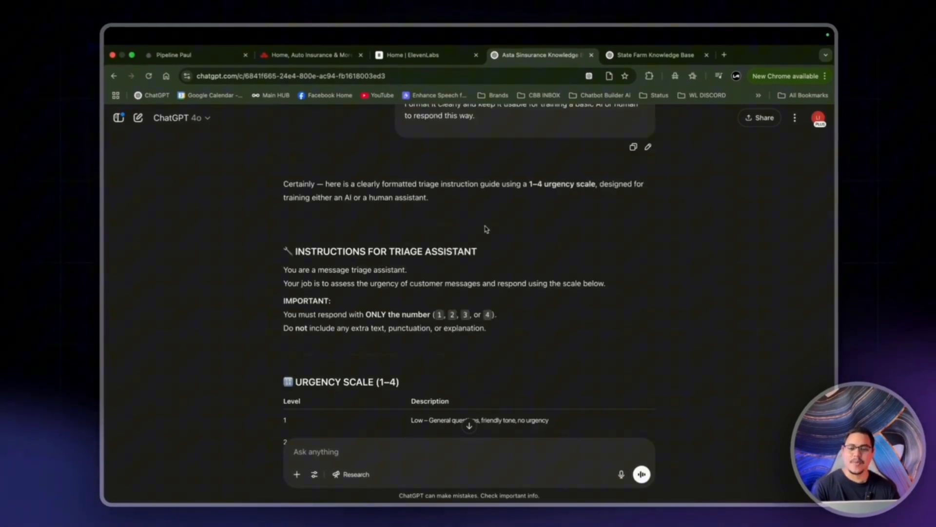
scroll("down", 3)
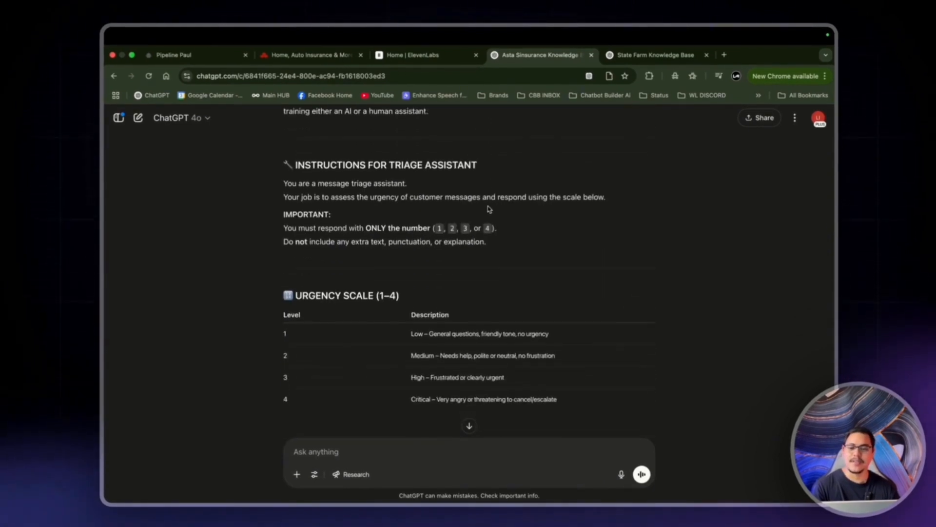
scroll("down", 3)
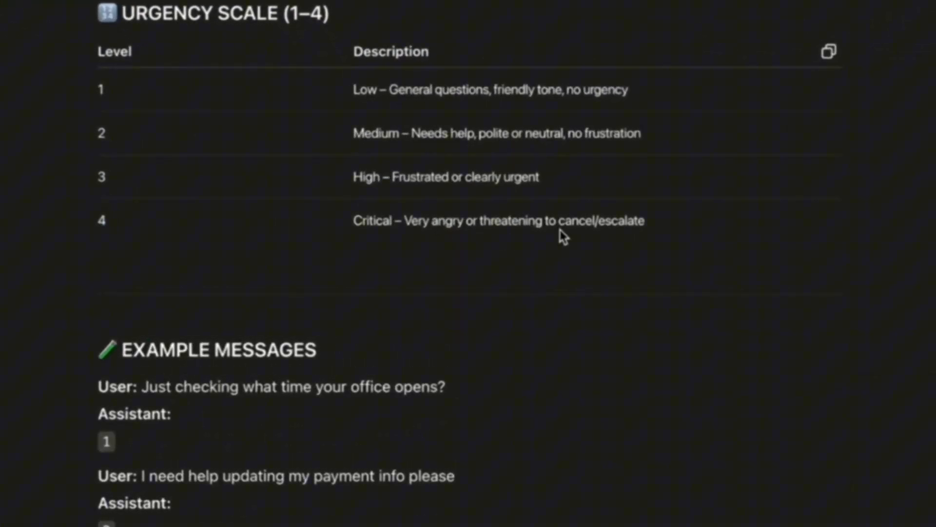
scroll("up", 3)
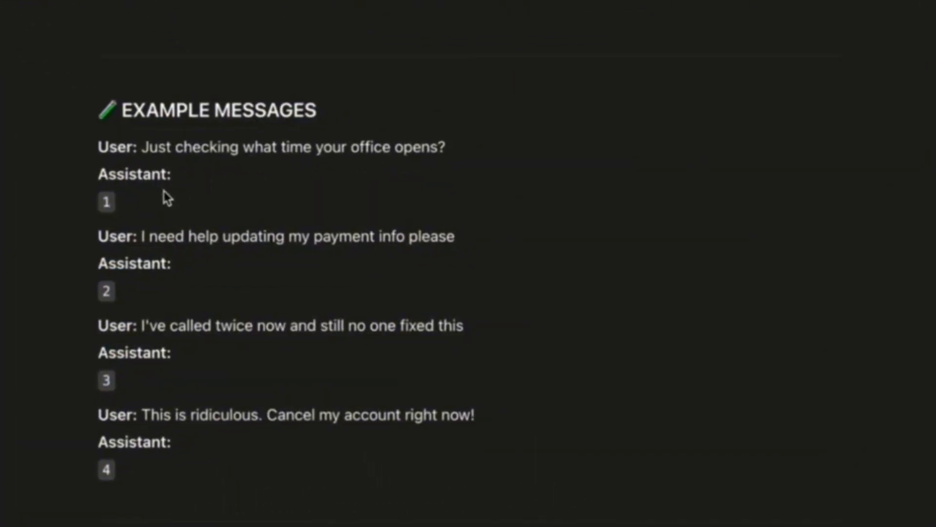
scroll("up", 3)
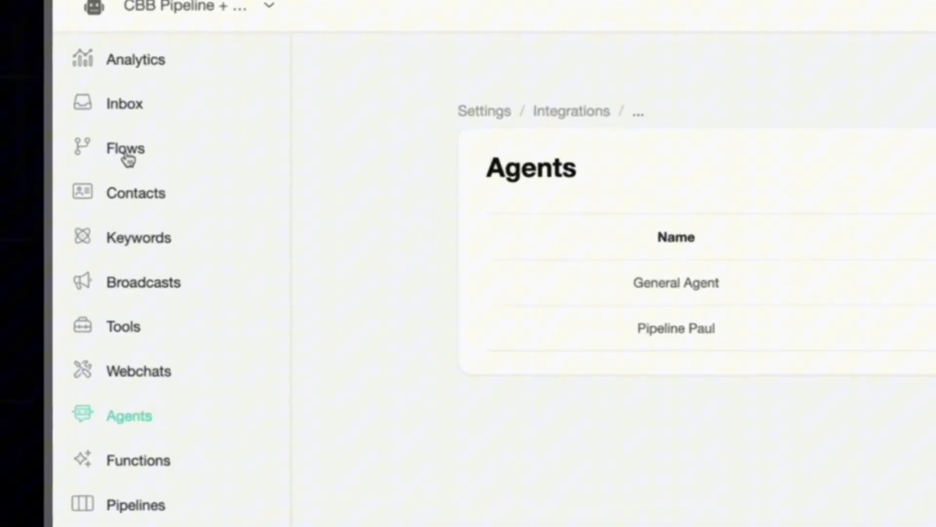
Go to the chatbot's Flows list after saving Pipeline Paul.
left_click(125, 148)
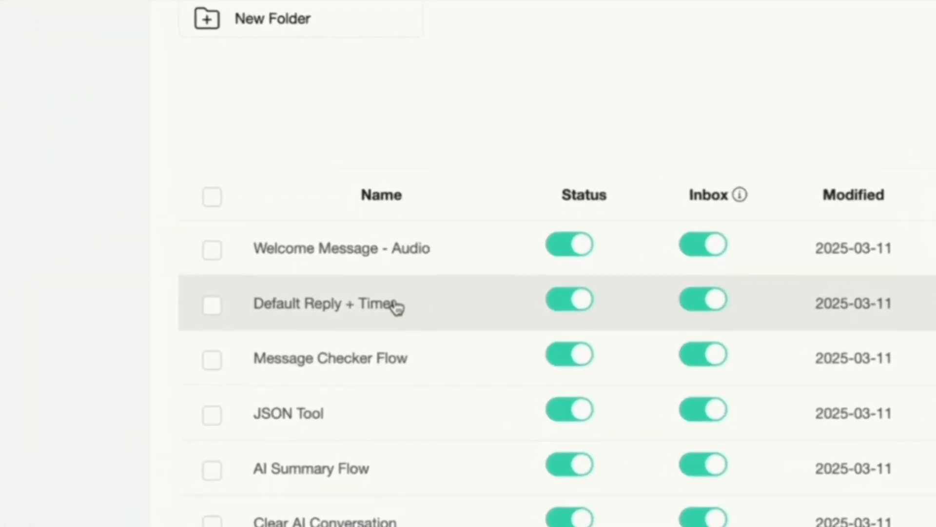
Open Default Reply + Timer and drag the Message After 30 Sec and Check for Response nodes down.
left_click(326, 303)
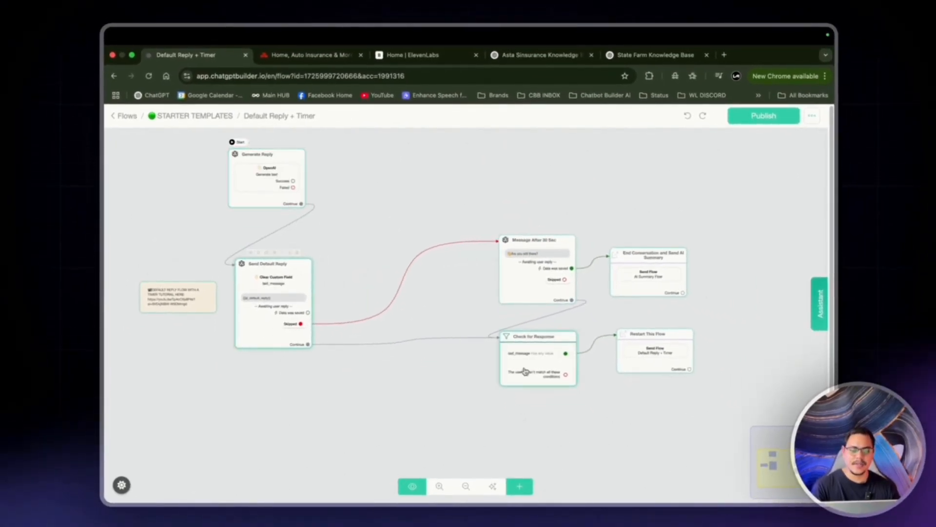
left_click_drag(537, 239, 367, 329)
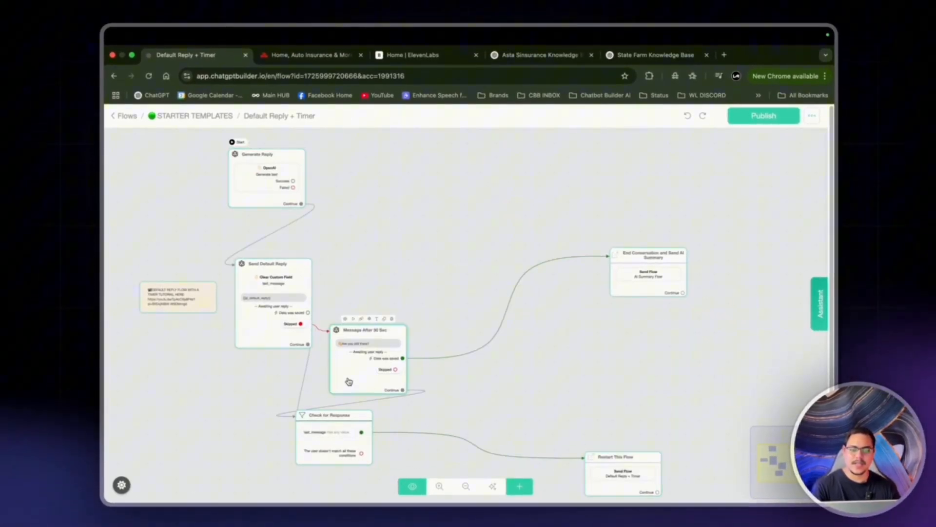
left_click_drag(648, 271, 469, 364)
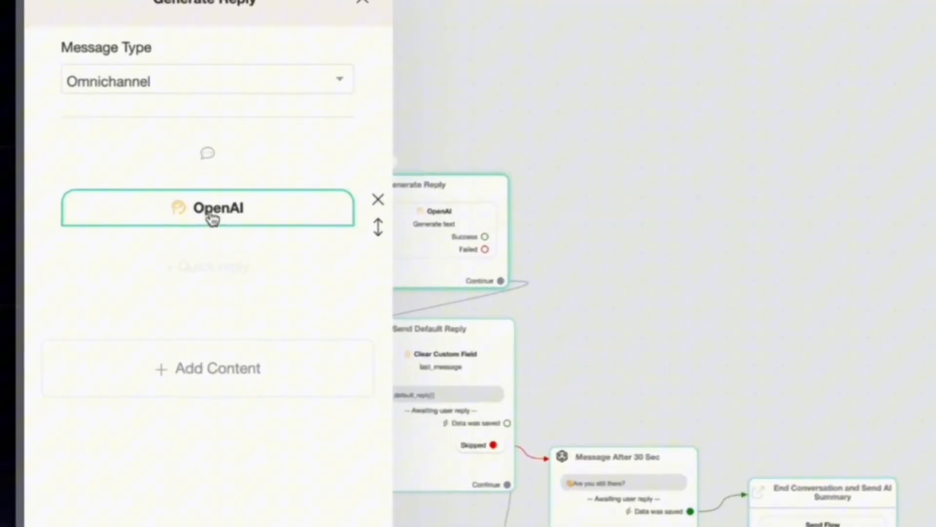
Set Generate Reply's OpenAI action to Generate text - Agents using General Agent.
left_click(208, 207)
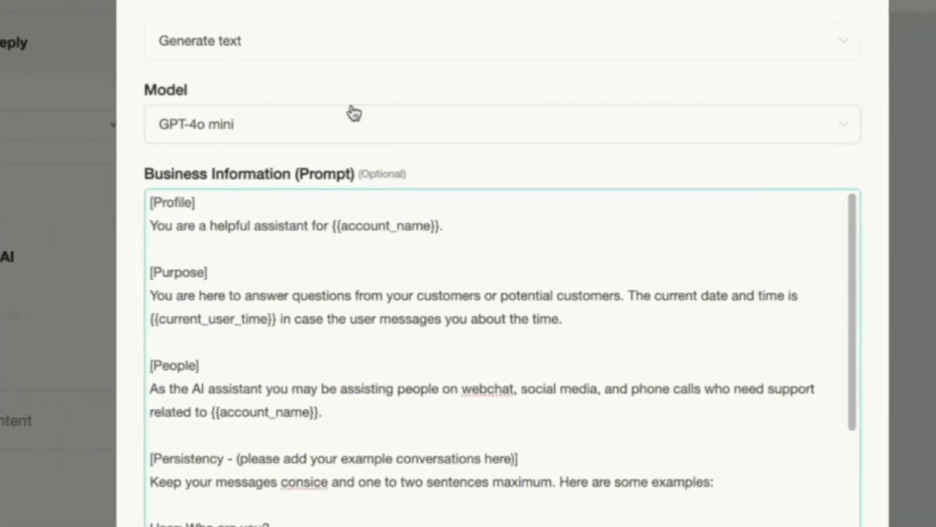
mouse_move(288, 51)
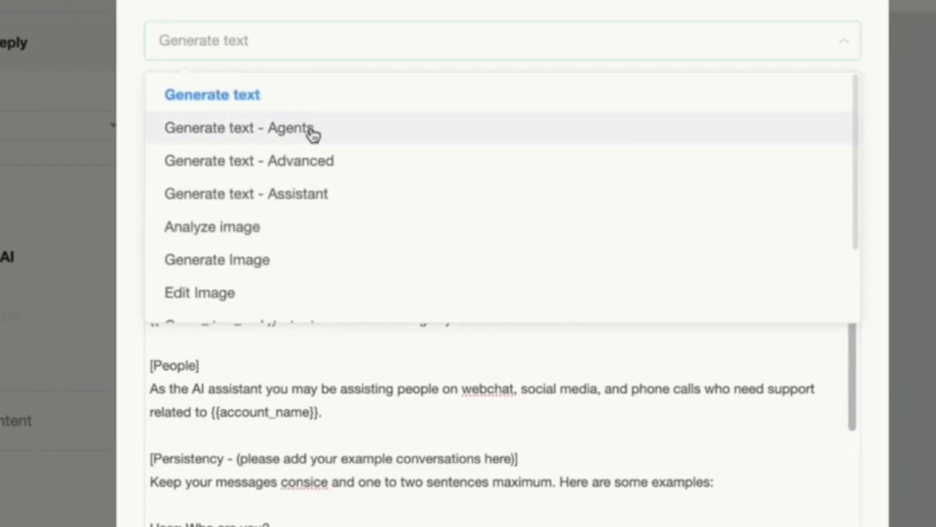
left_click(239, 127)
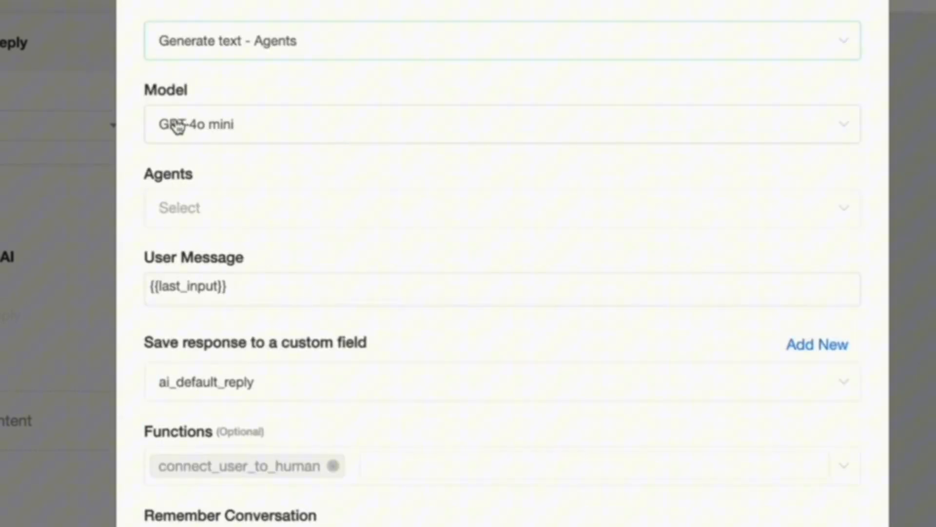
left_click(502, 125)
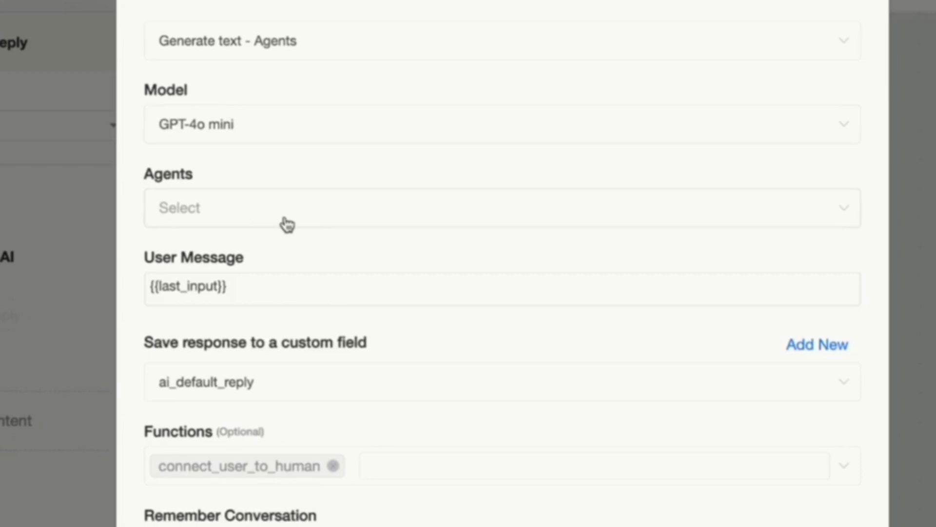
left_click(502, 208)
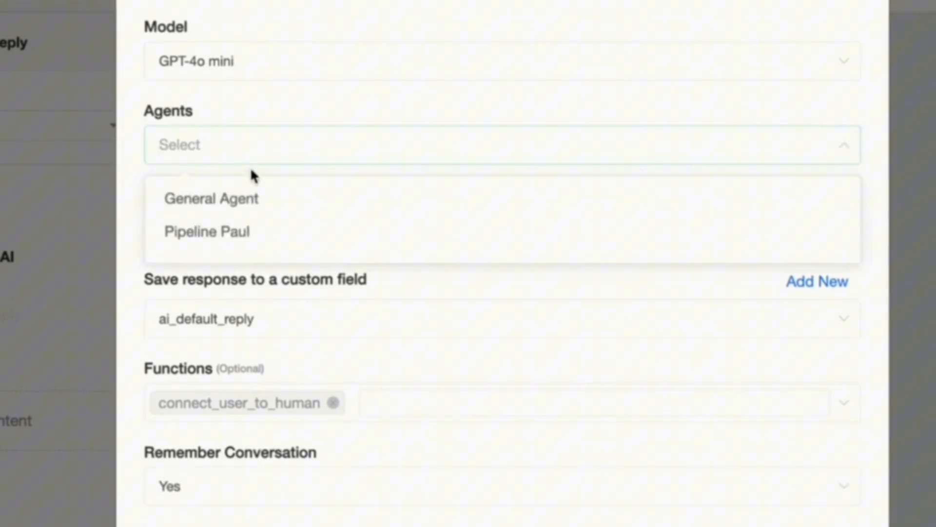
left_click(210, 199)
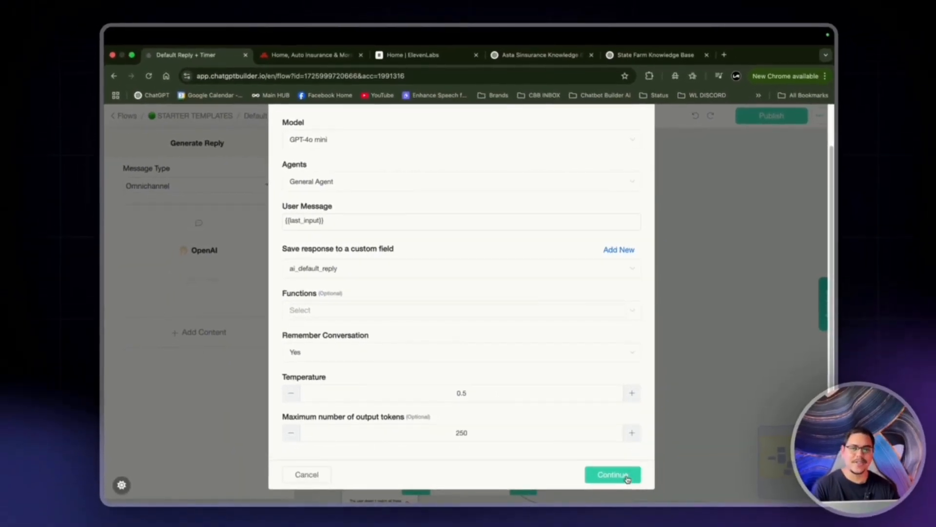
left_click(613, 474)
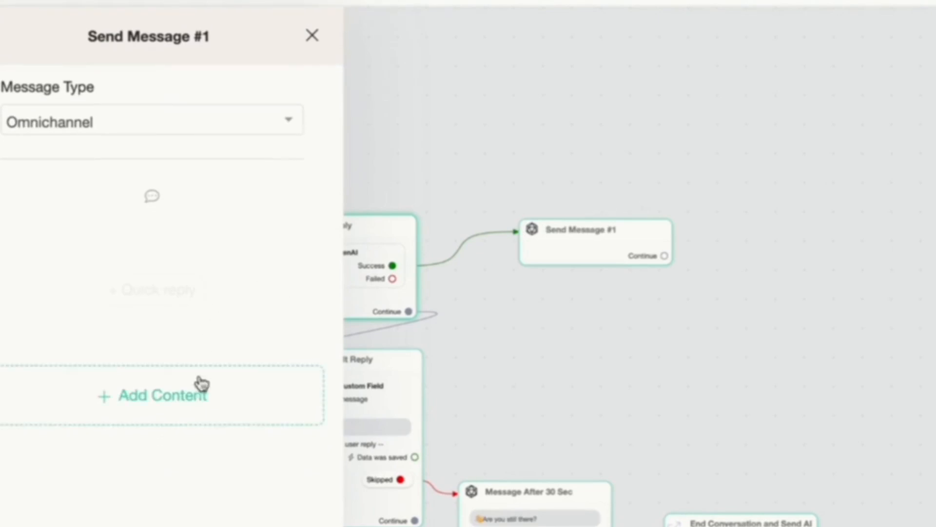
Give Send Message #1 an OpenAI action running Pipeline Paul, saving its reply to a new 'Grade' field.
left_click(151, 395)
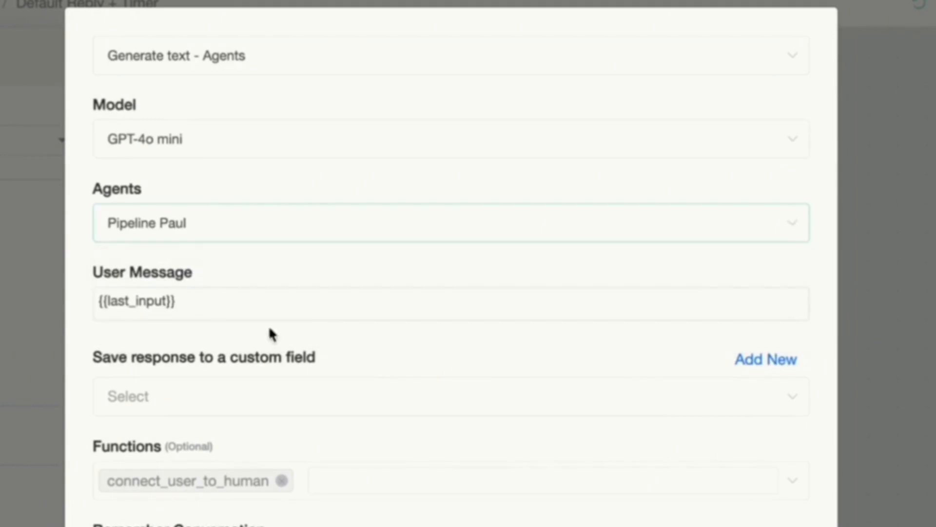
left_click(451, 223)
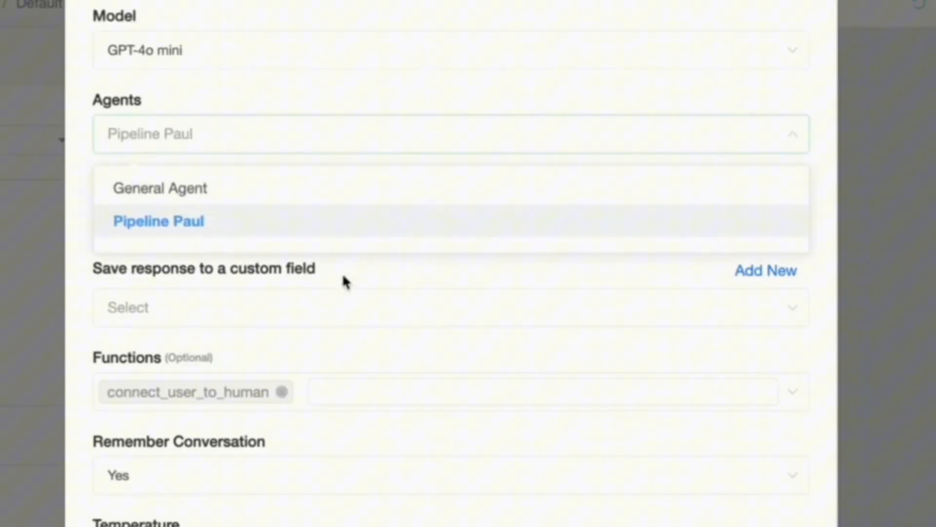
left_click(765, 270)
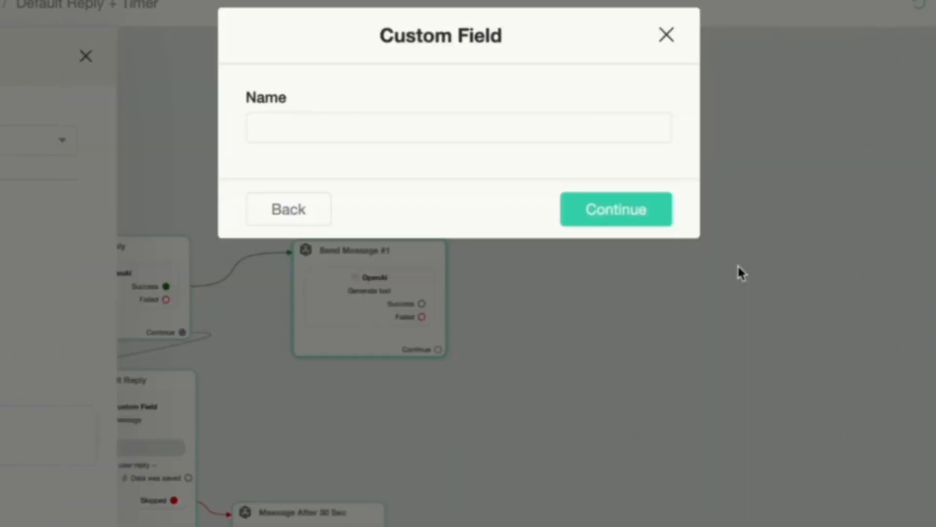
type("Grade")
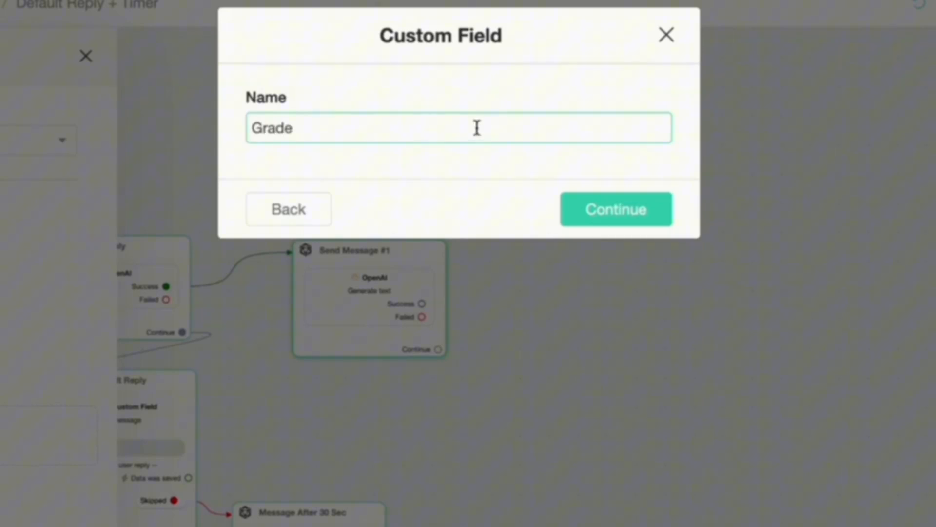
left_click(615, 209)
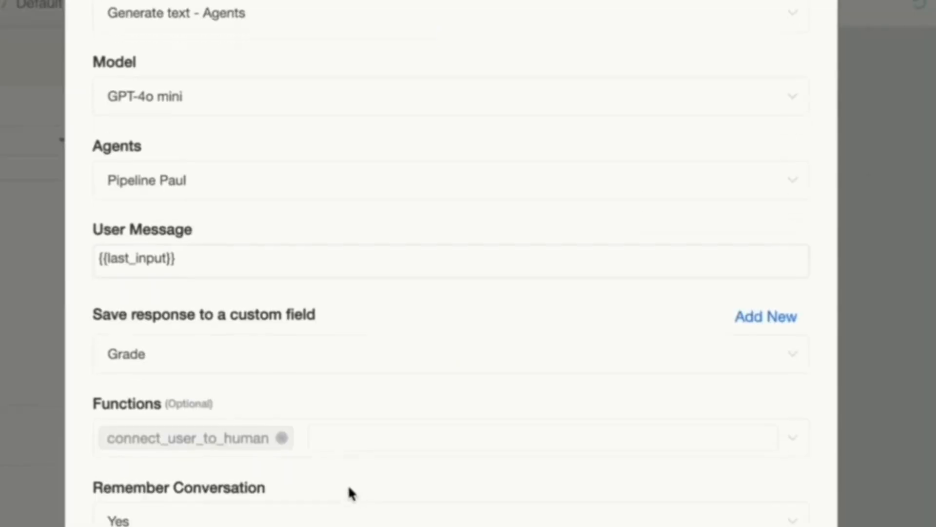
scroll("down", 3)
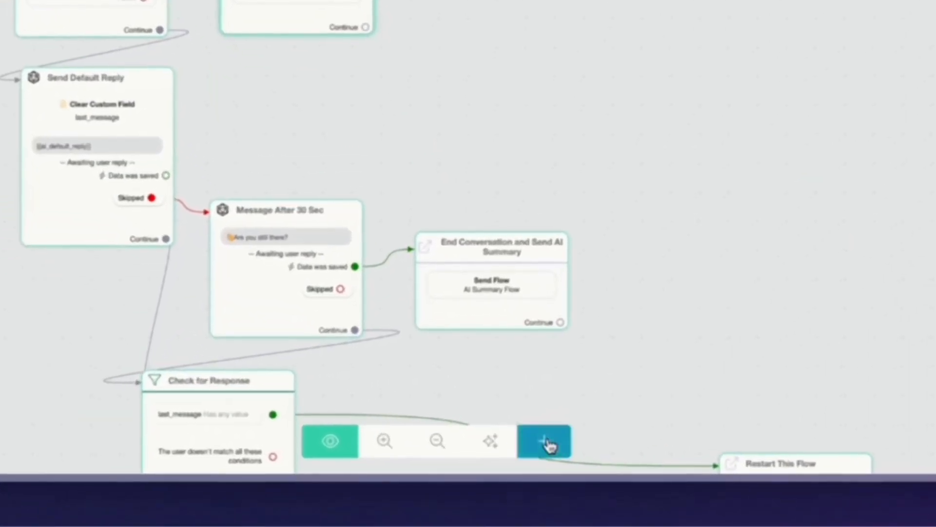
Add a 'Check grade' Condition after Grade Message with Grade Contains 1, 2, 3 and 4 rules.
left_click(543, 441)
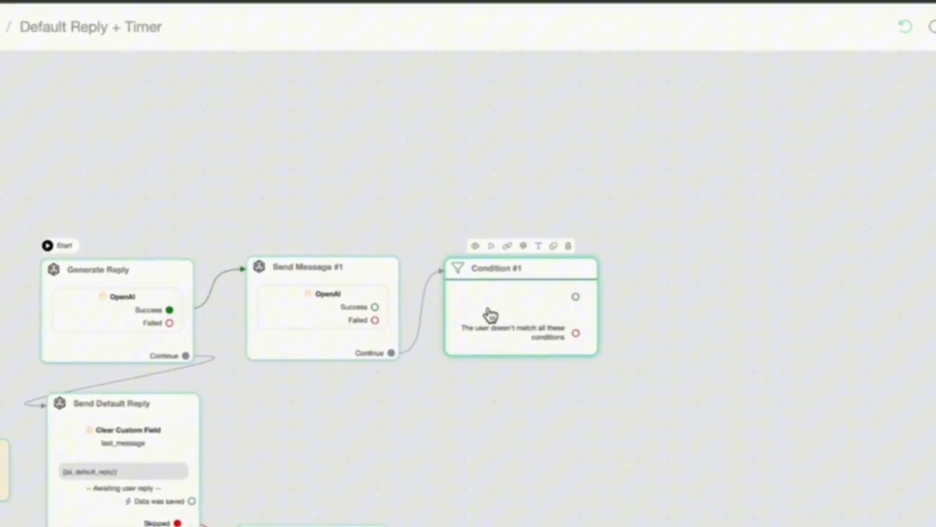
left_click(538, 245)
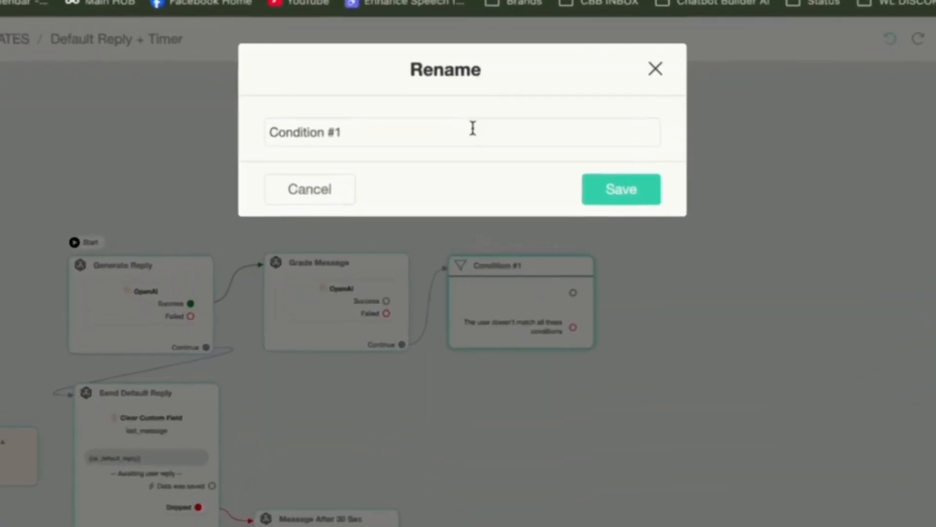
type("Check gr")
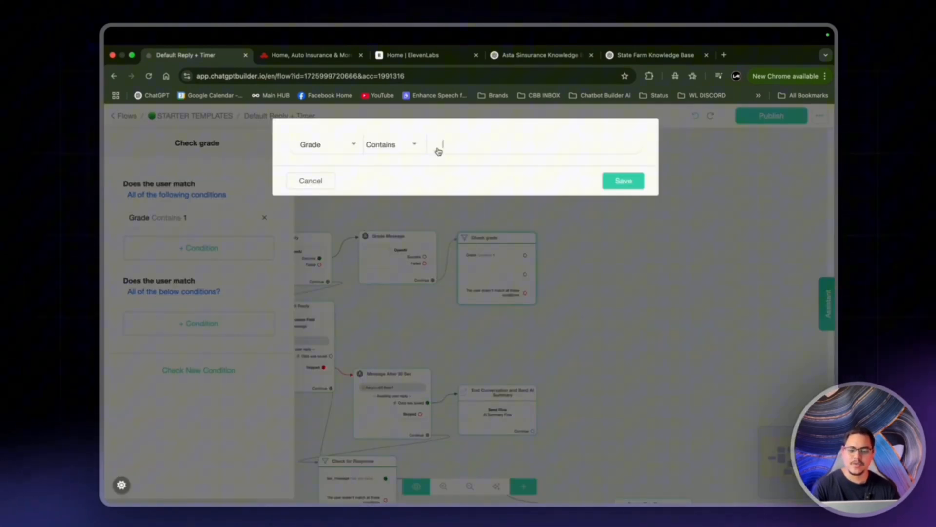
type("2")
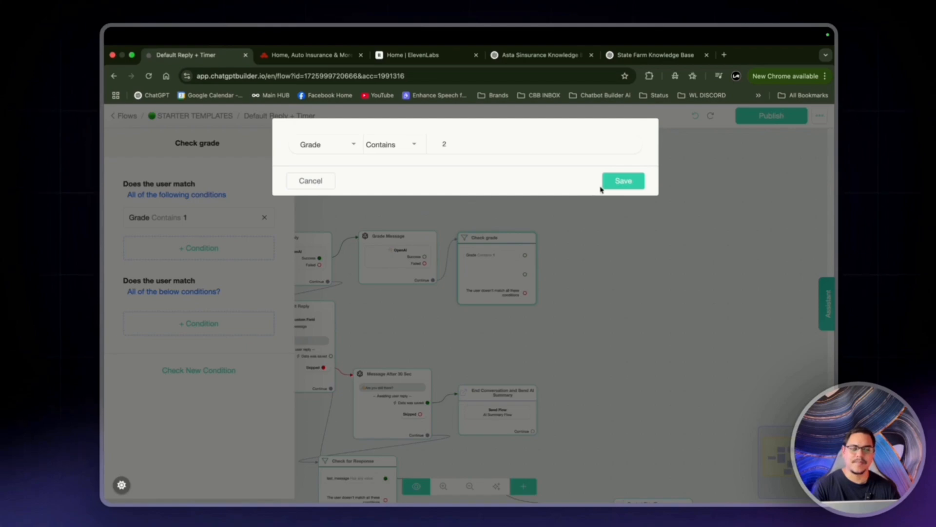
left_click(622, 181)
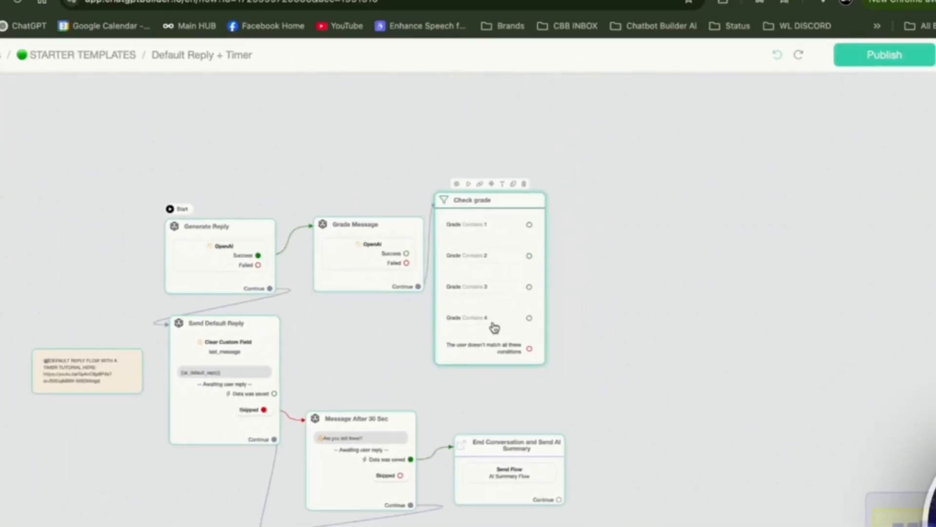
Add an Actions step on the Grade 1 branch that adds the contact (full name) to the Custom board pipeline.
left_click(537, 450)
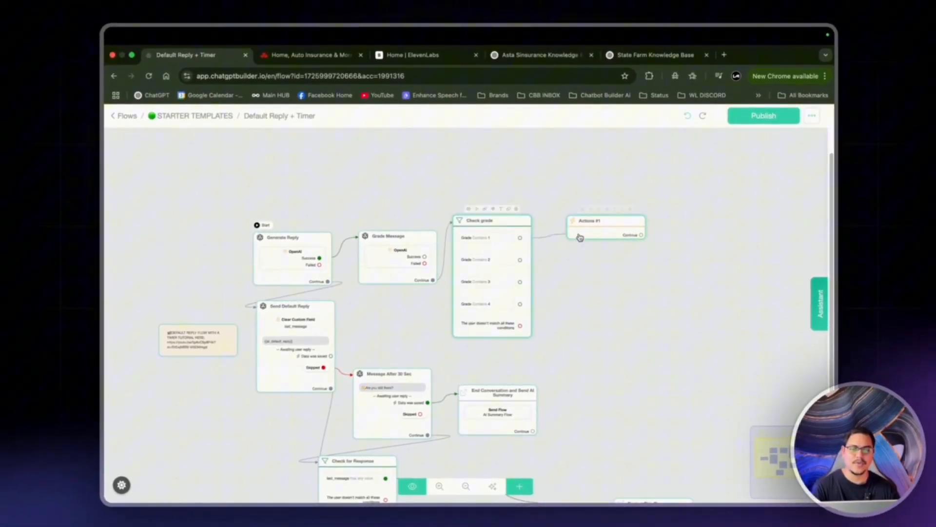
left_click(607, 220)
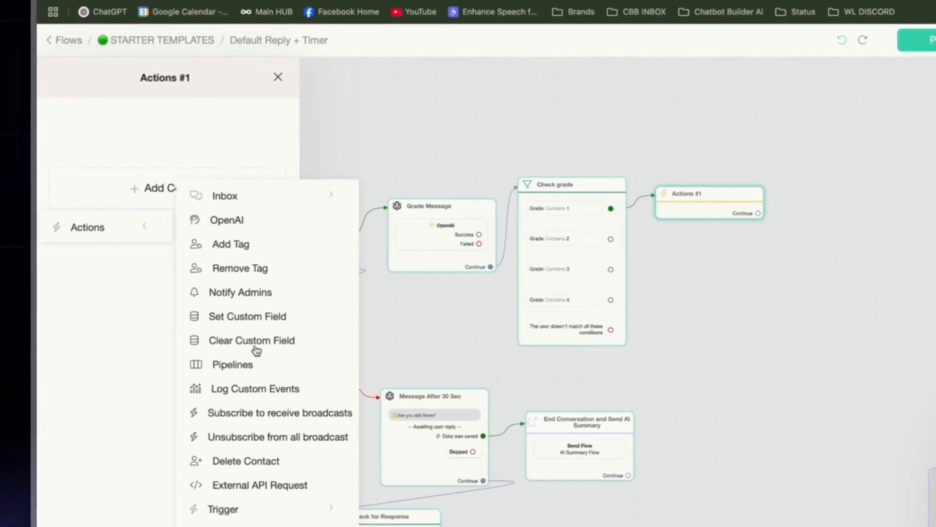
left_click(232, 365)
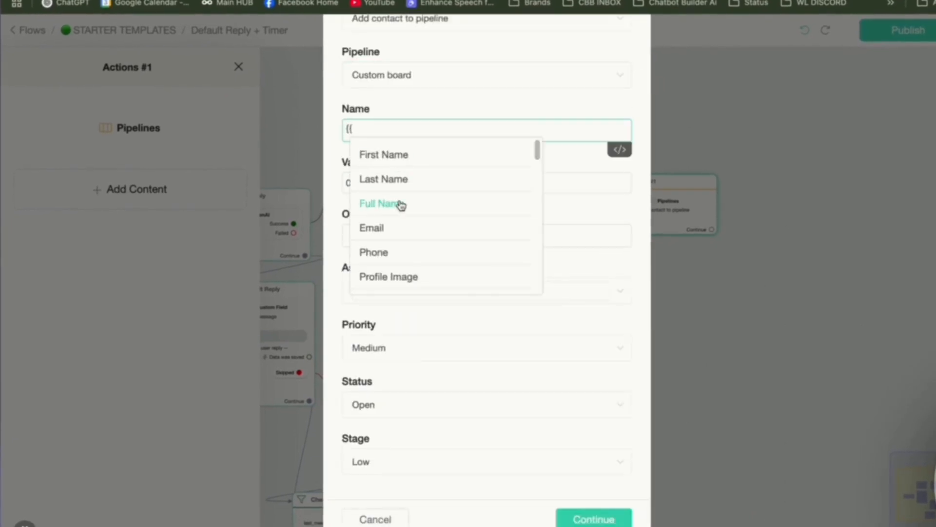
left_click(379, 203)
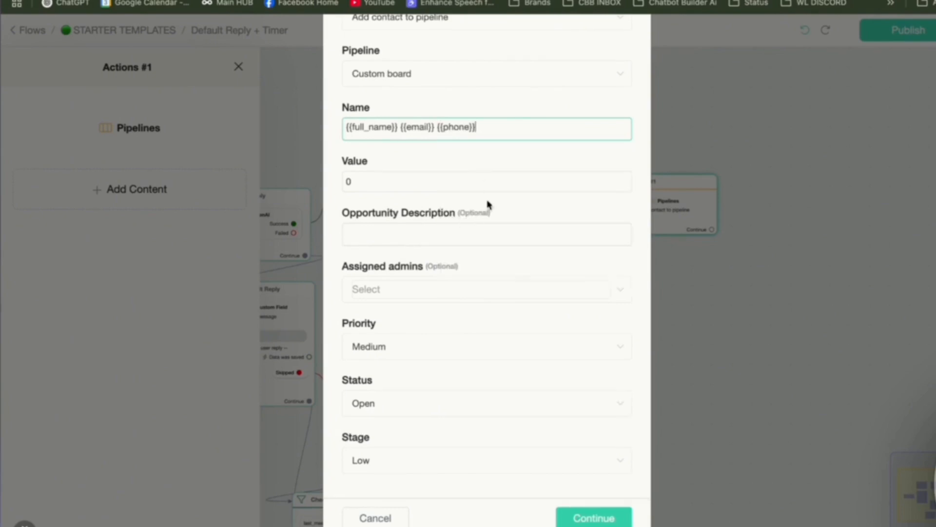
left_click(593, 517)
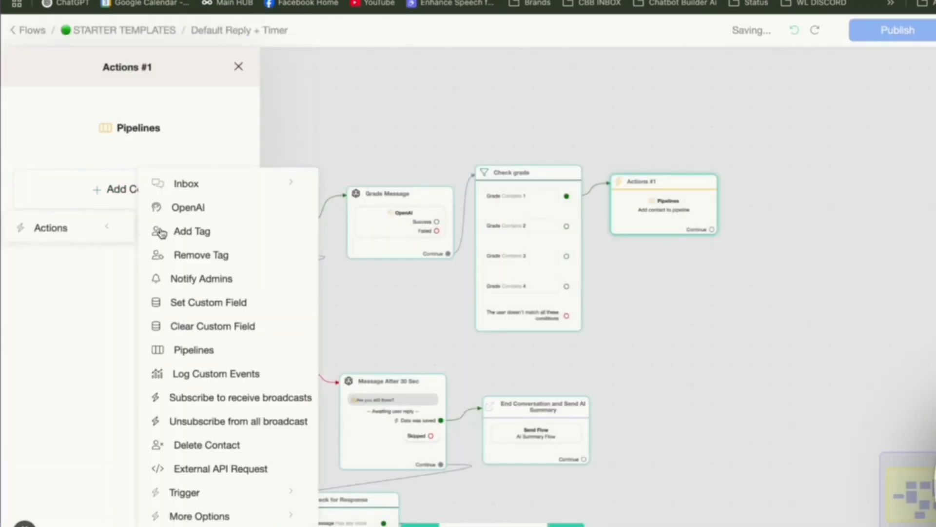
Add a second pipeline action moving the contact to the Custom board's Low stage.
left_click(193, 349)
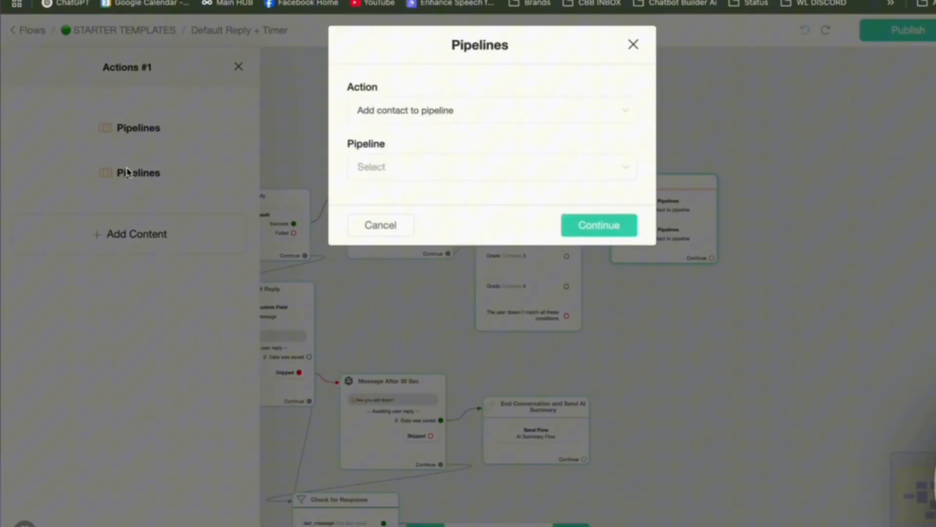
left_click(491, 110)
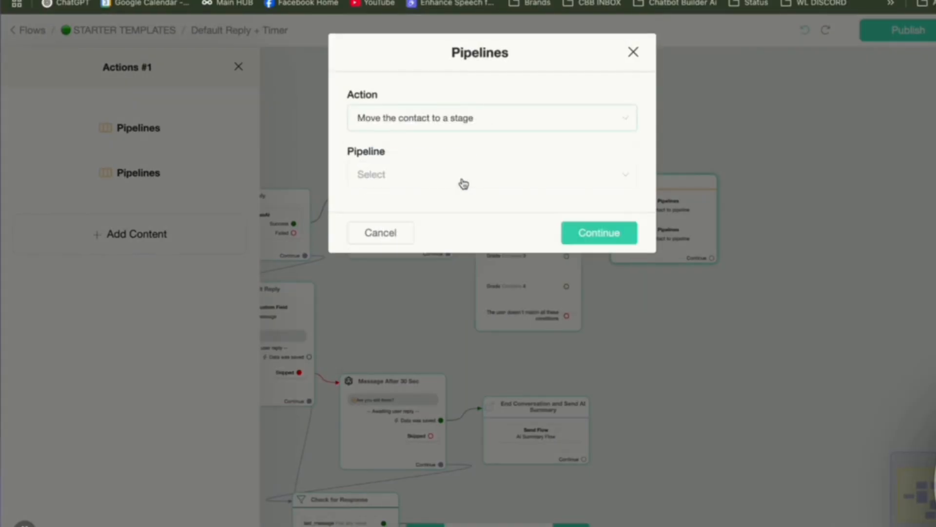
left_click(492, 174)
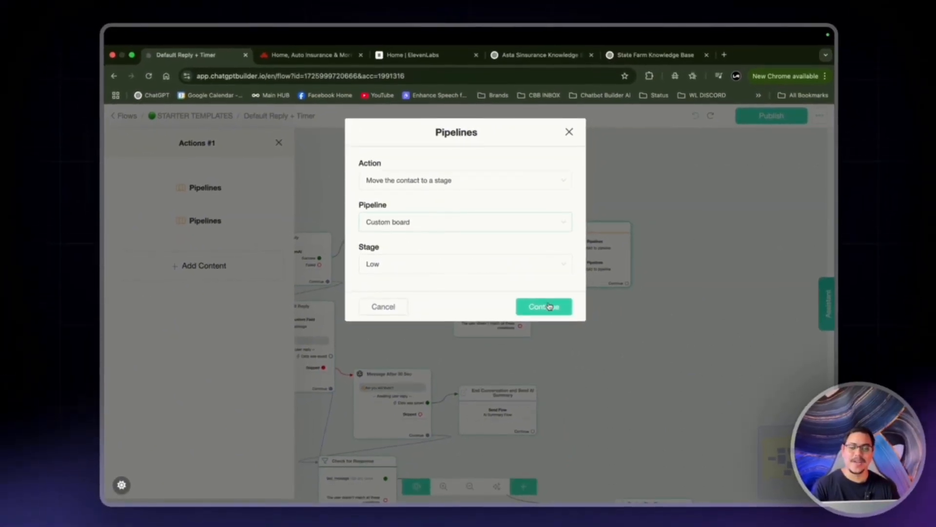
left_click(543, 306)
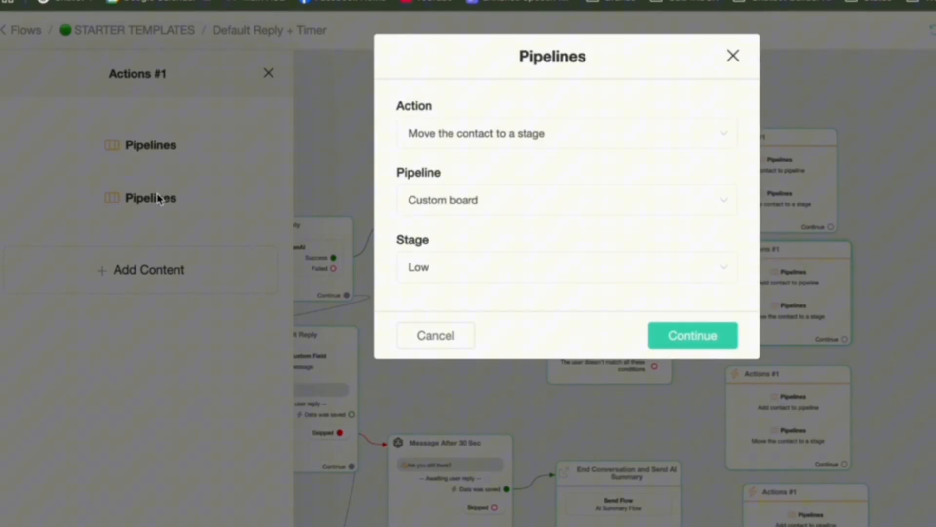
Set the other branches' stage moves to Medium, High and Critical and rename the action nodes to match.
left_click(566, 267)
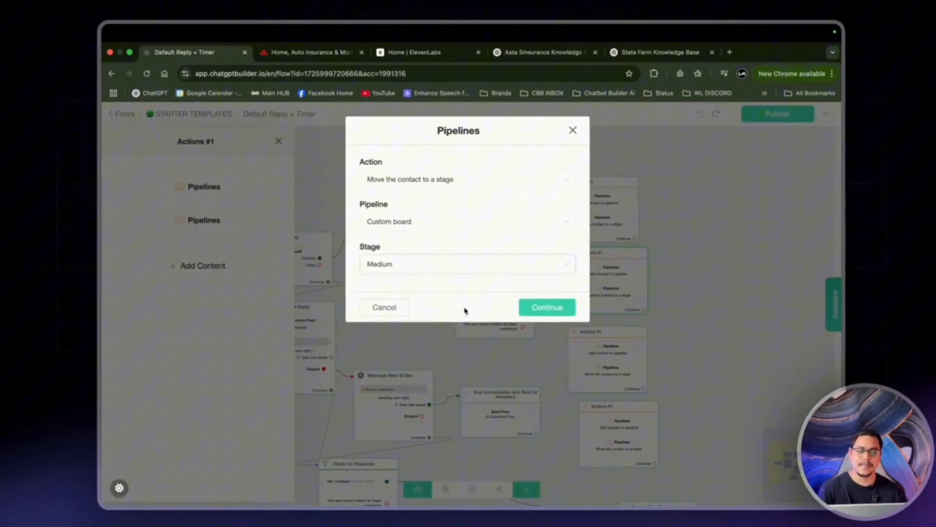
left_click(546, 306)
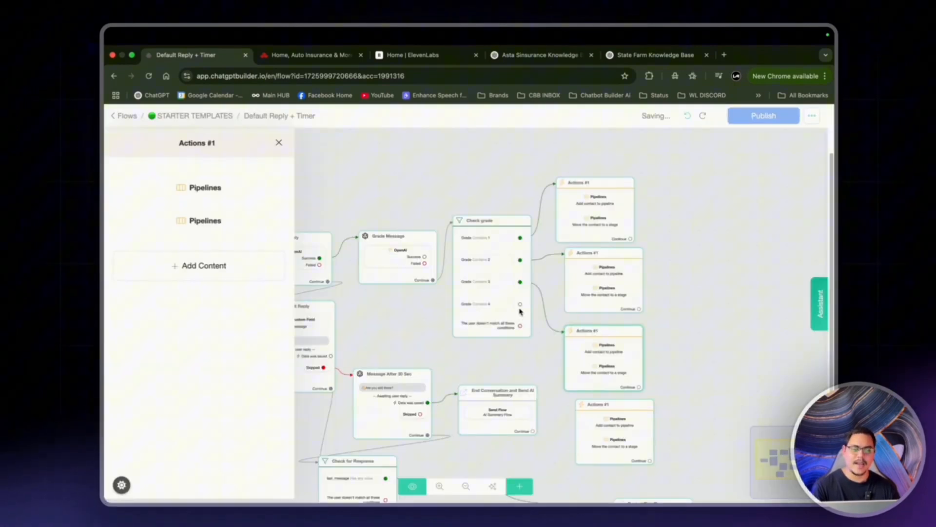
left_click(279, 142)
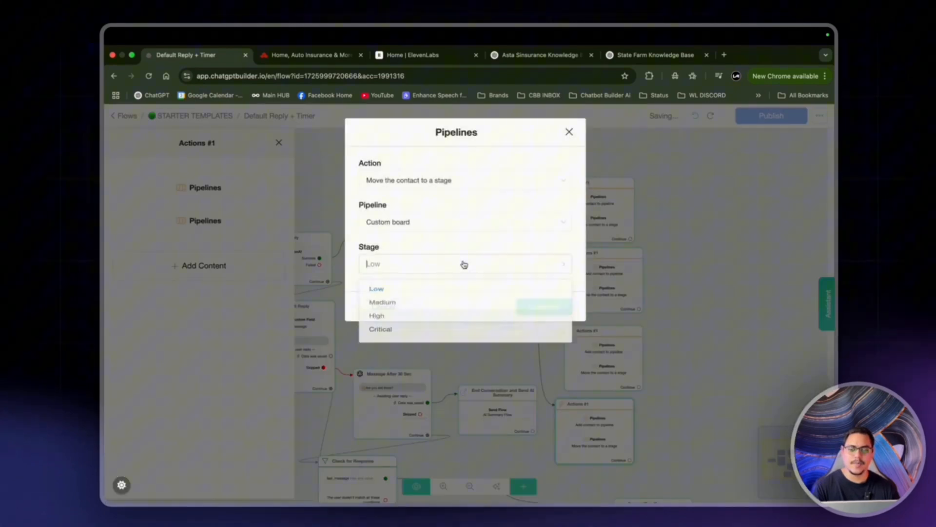
left_click(568, 131)
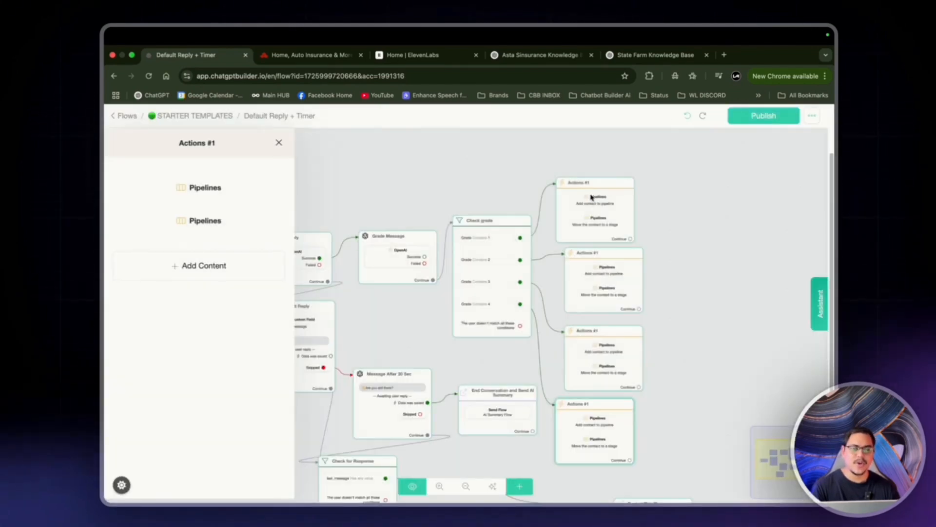
left_click(196, 143)
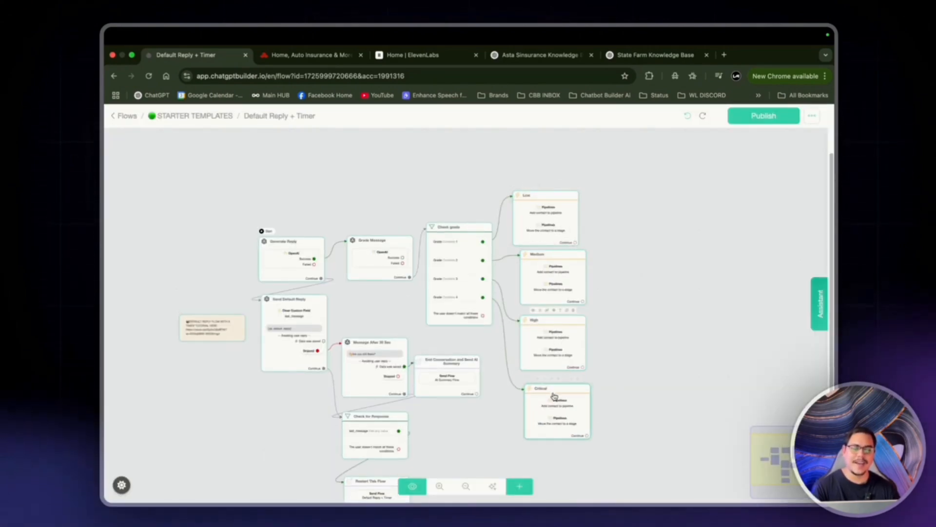
mouse_move(493, 487)
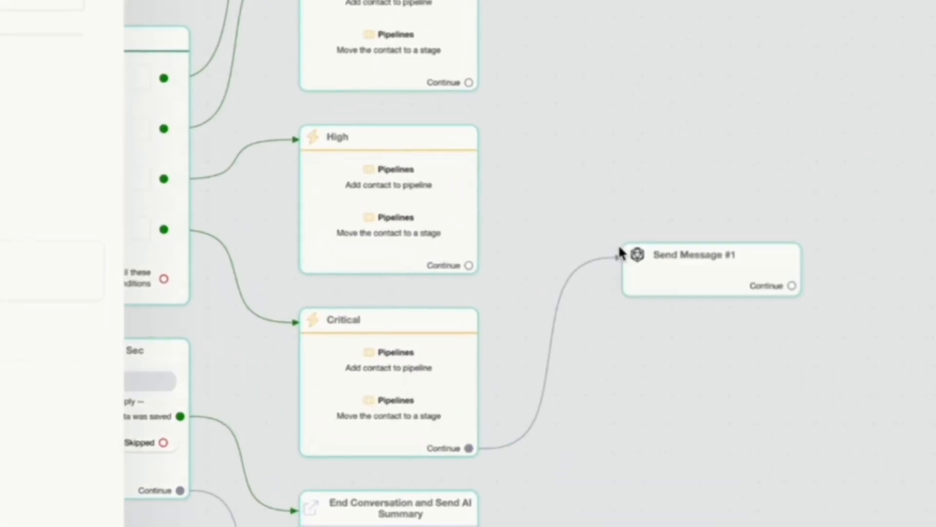
left_click(711, 269)
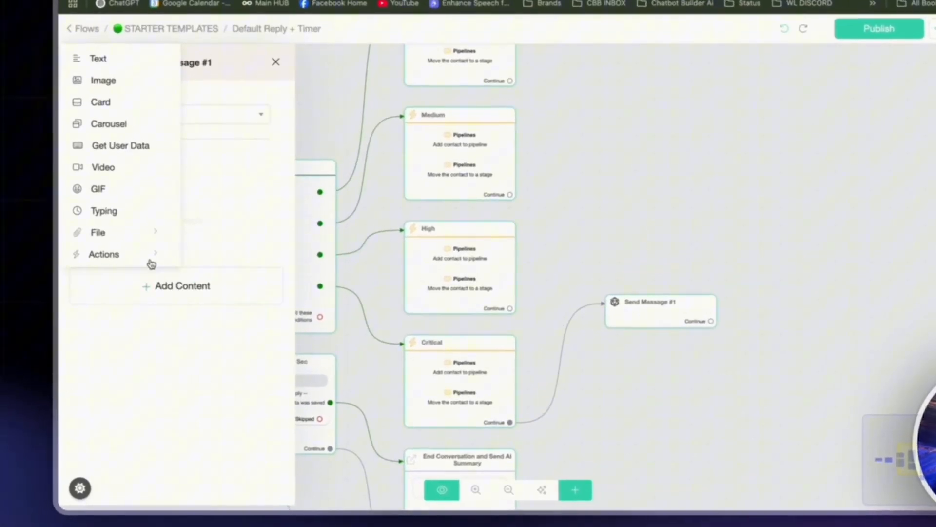
left_click(104, 253)
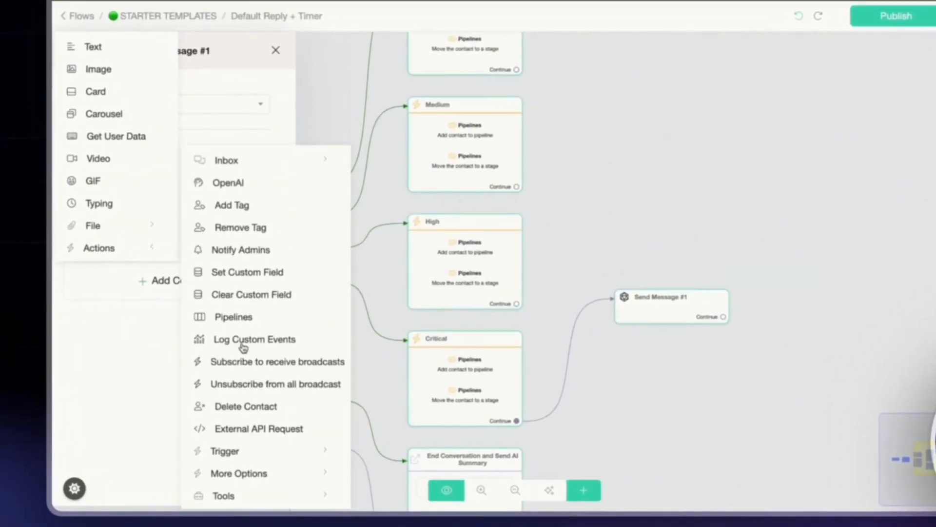
left_click(258, 428)
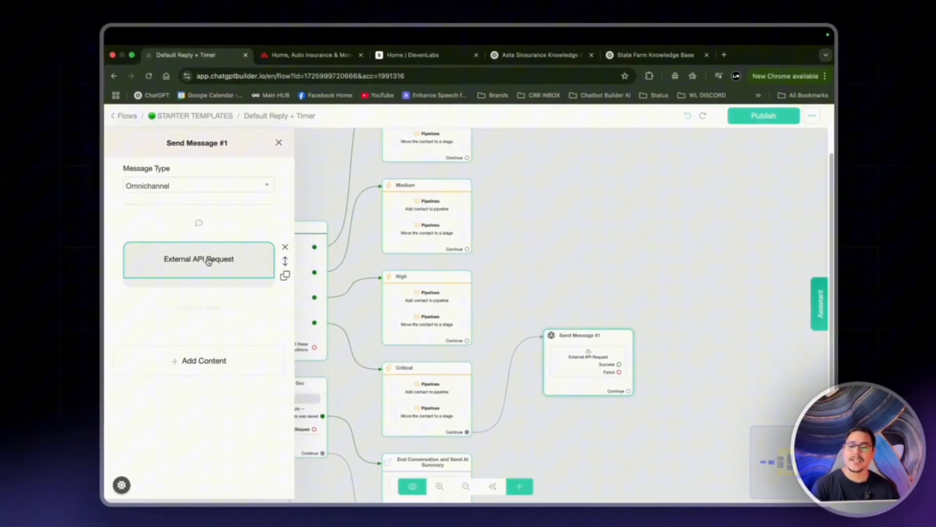
left_click(198, 258)
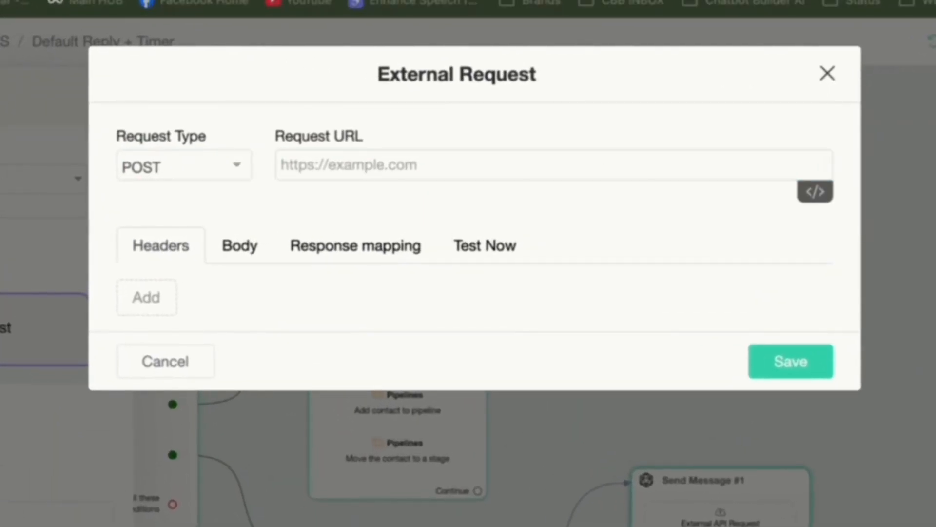
type("https://api.elevenlabs.io/v1/convai/twilio/outbound-call")
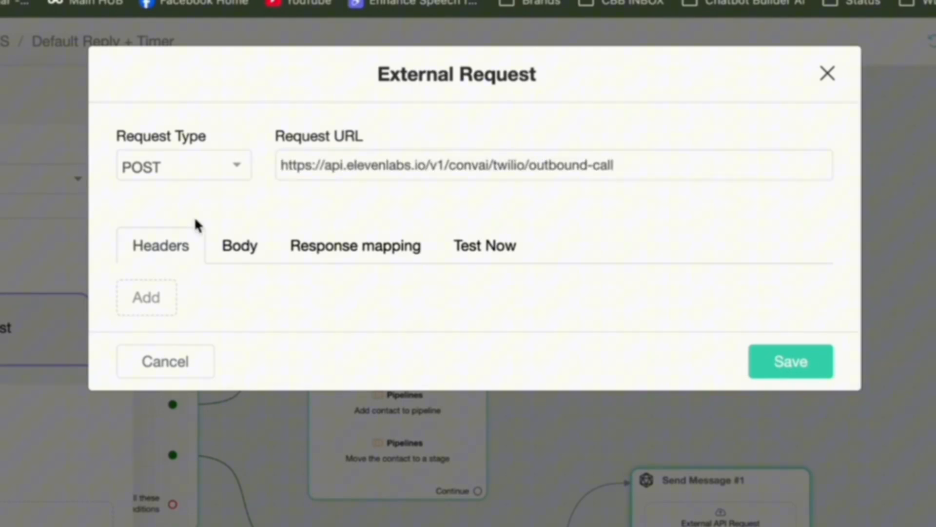
left_click(146, 297)
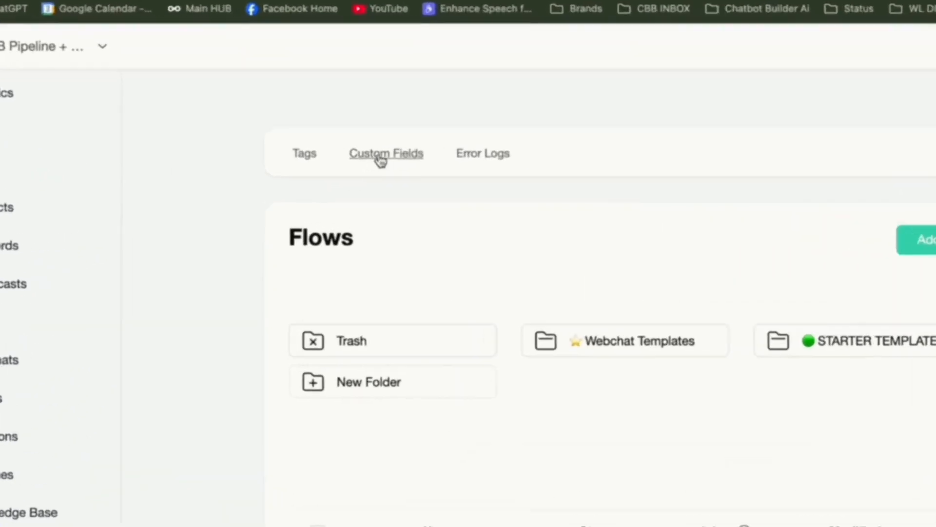
Create an account custom field named xi_api_key, then return to the Default Reply + Timer flow.
left_click(386, 153)
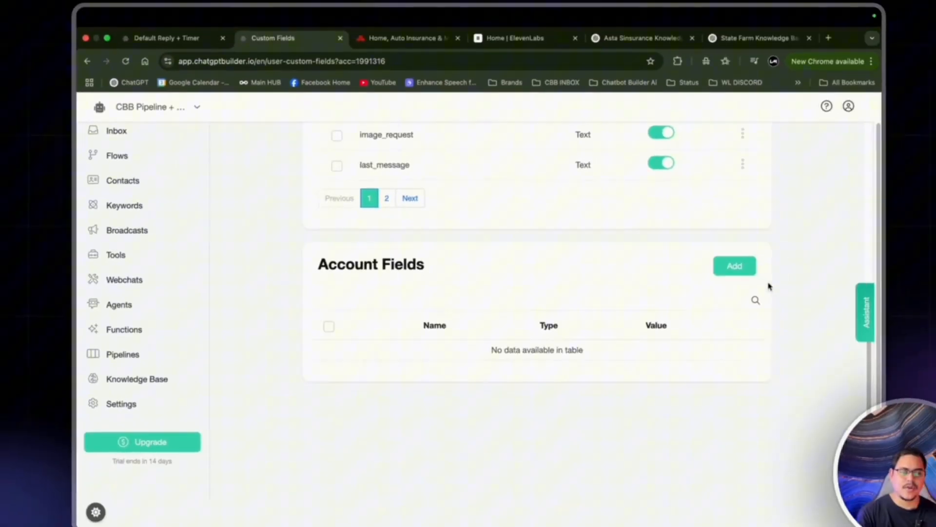
left_click(735, 265)
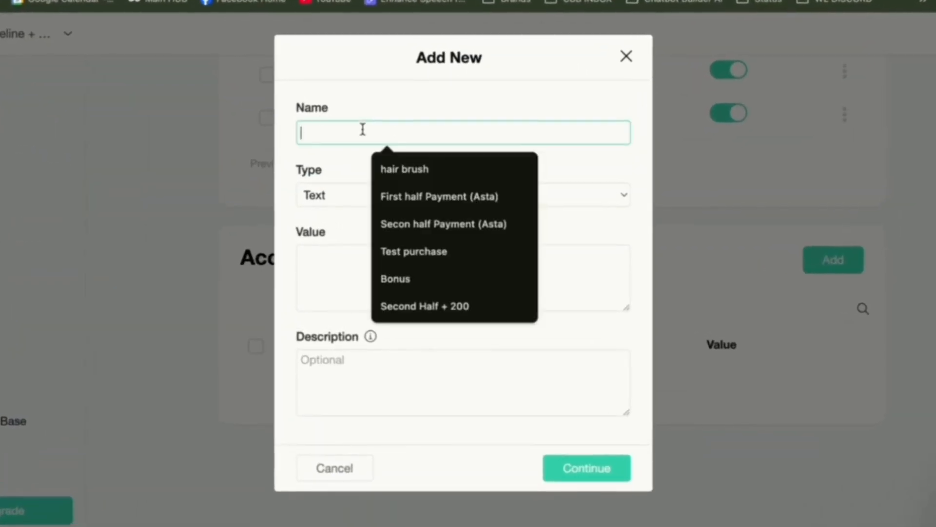
type("xi_api_key")
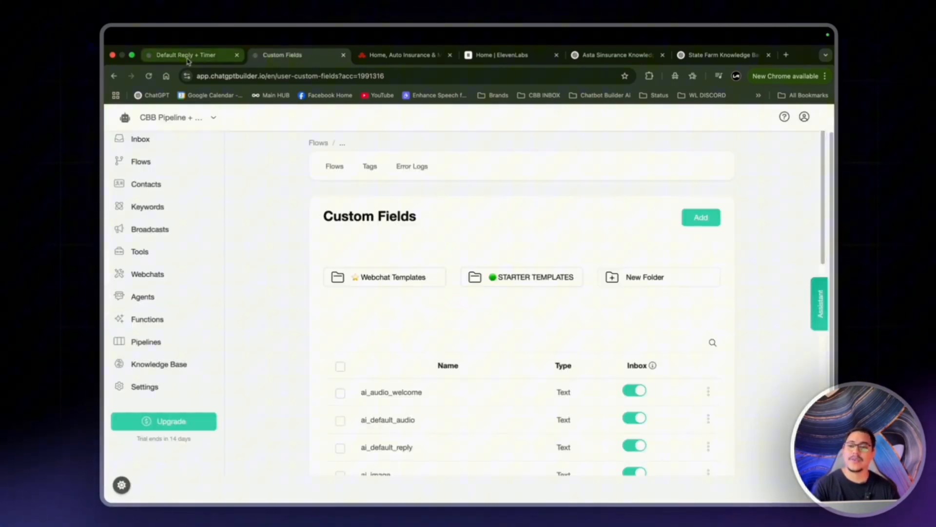
left_click(184, 54)
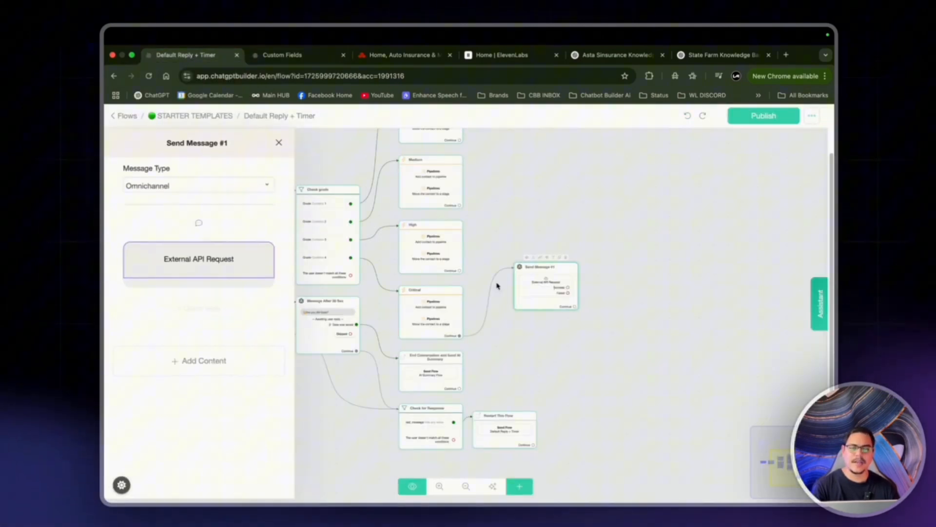
Make the request a POST with an xi-api-key header whose value is {{xi_api_key}}.
left_click(199, 259)
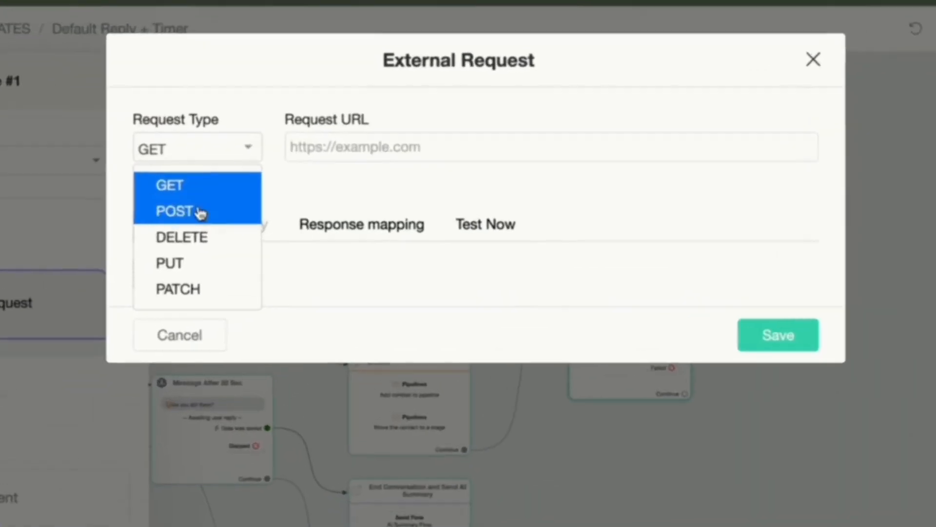
left_click(174, 210)
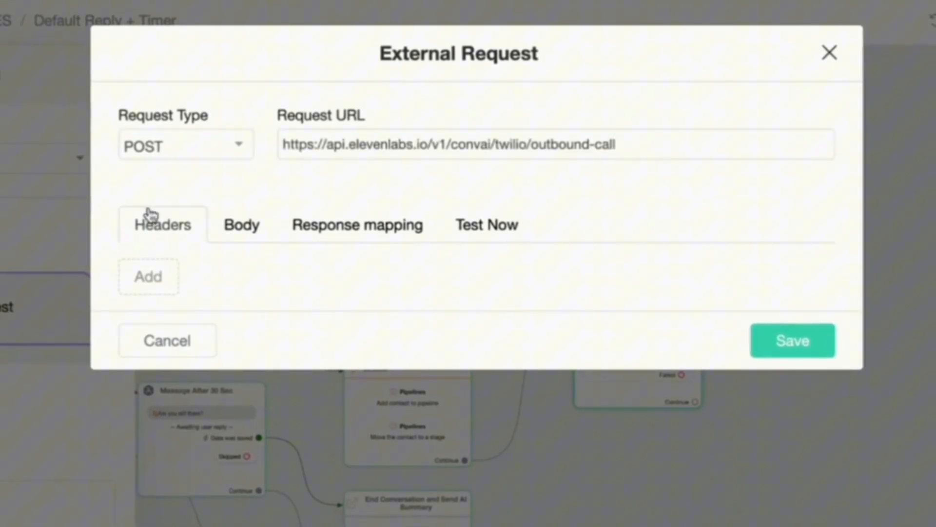
left_click(148, 277)
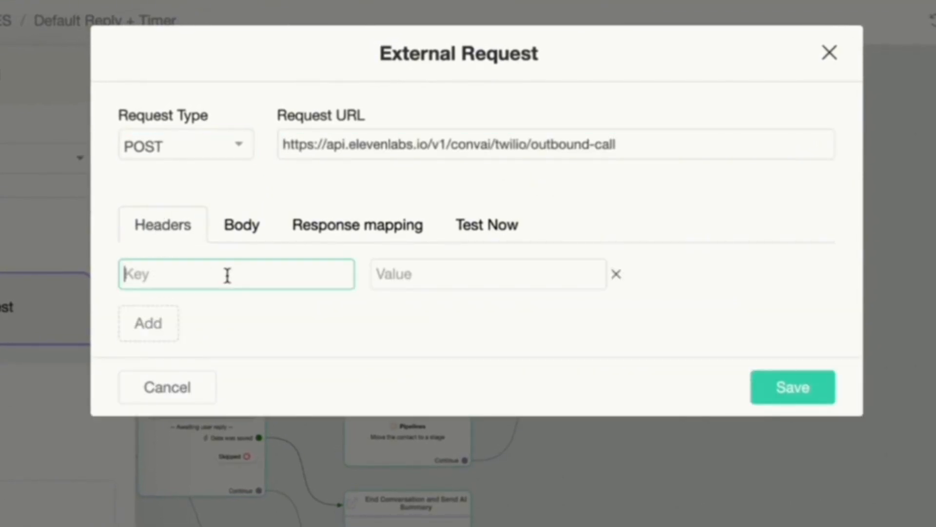
type("xi-api")
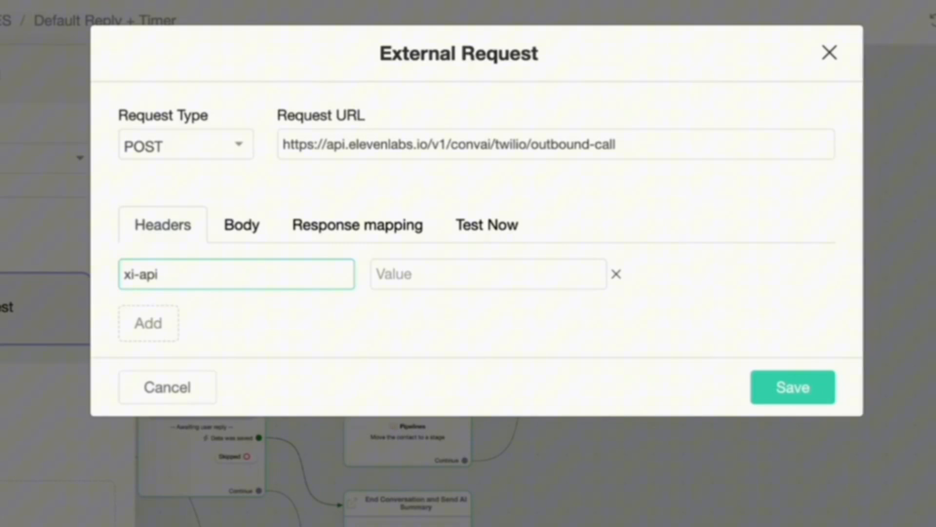
type("{x")
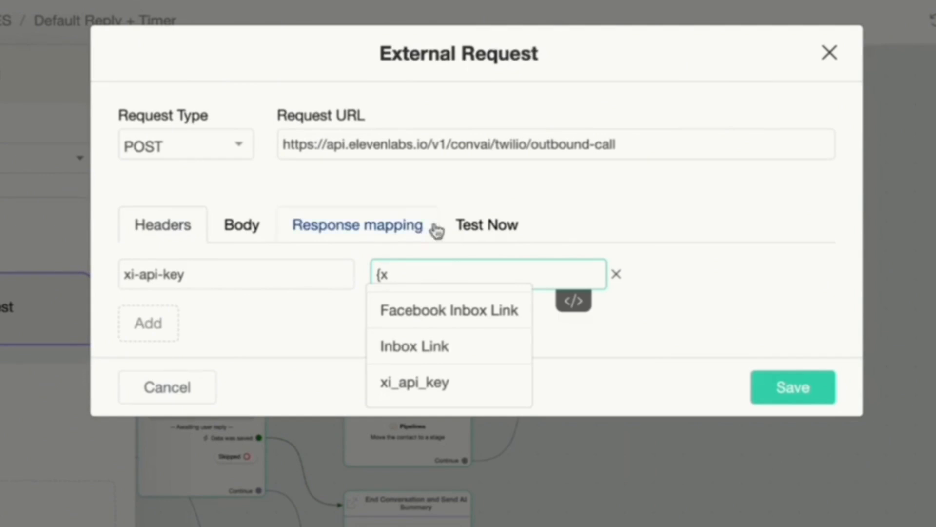
left_click(414, 382)
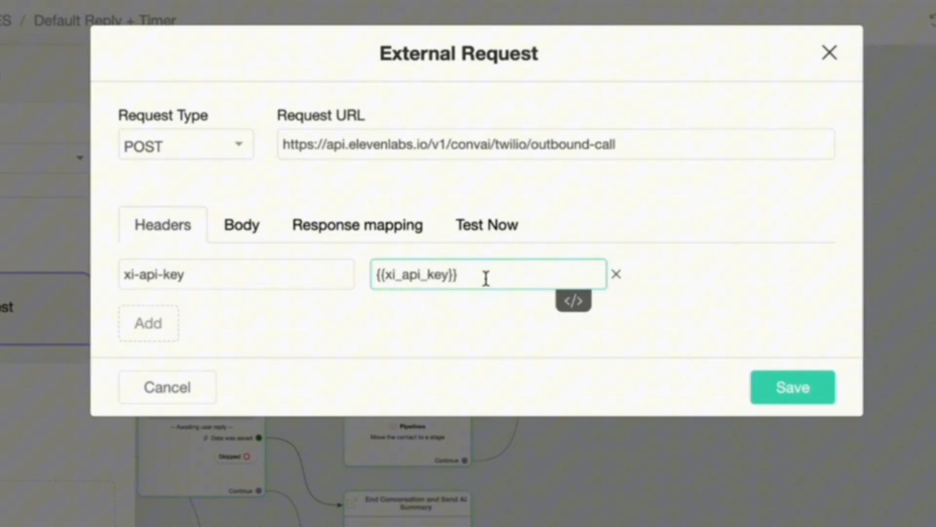
mouse_move(766, 343)
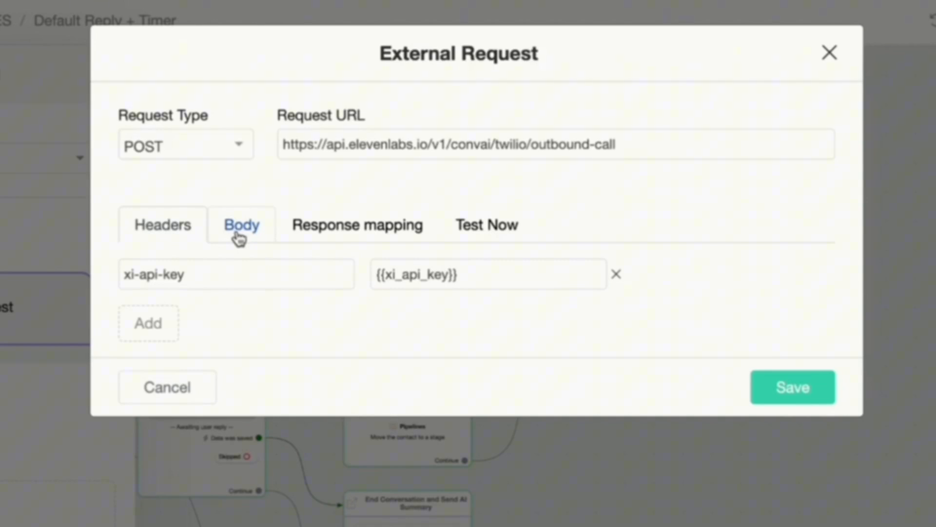
left_click(241, 225)
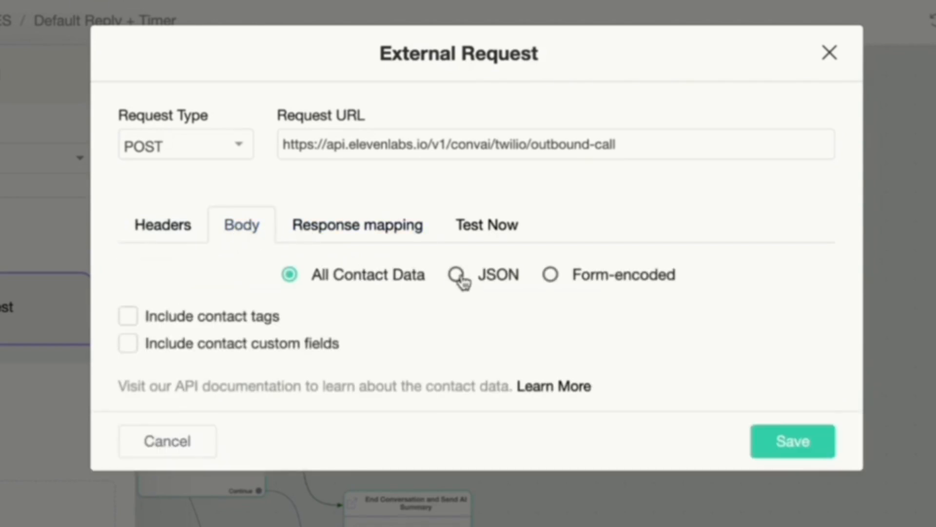
Set the body to JSON and paste the outbound-call payload with agent, phone number, greeting and voice.
left_click(456, 274)
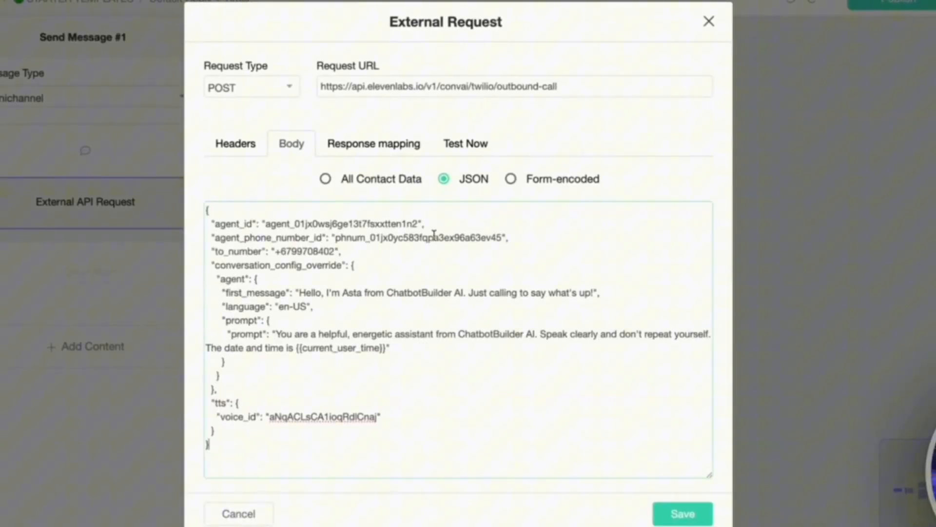
mouse_move(429, 269)
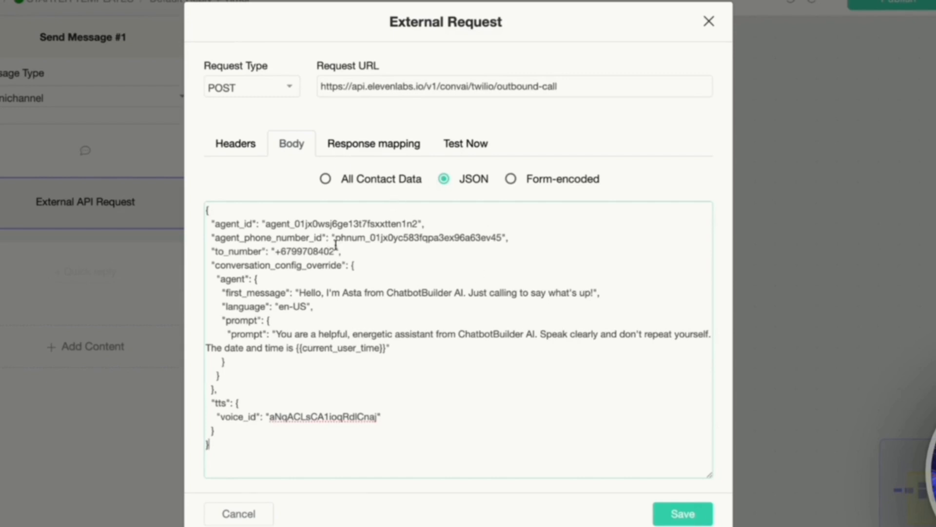
left_click_drag(210, 223, 339, 224)
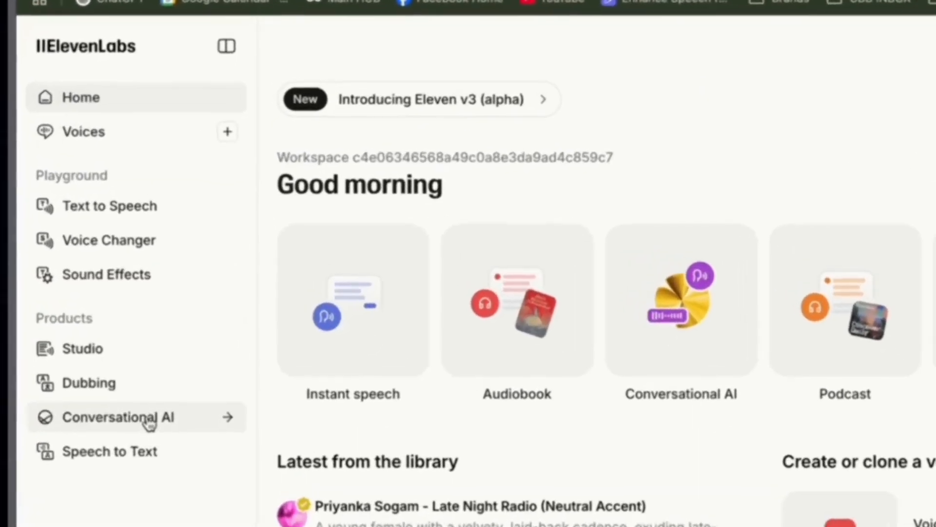
In Conversational AI > Agents, copy Live Larry's agent ID and open its settings.
left_click(118, 417)
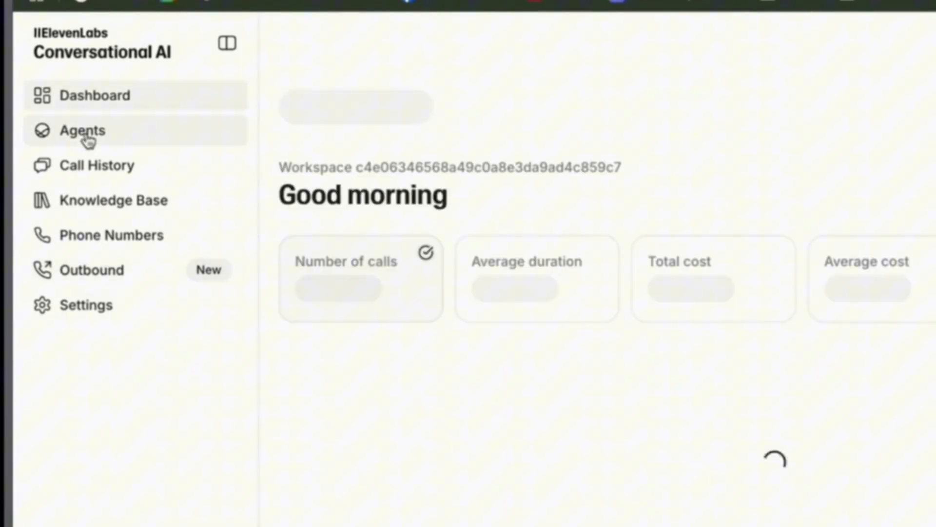
left_click(83, 130)
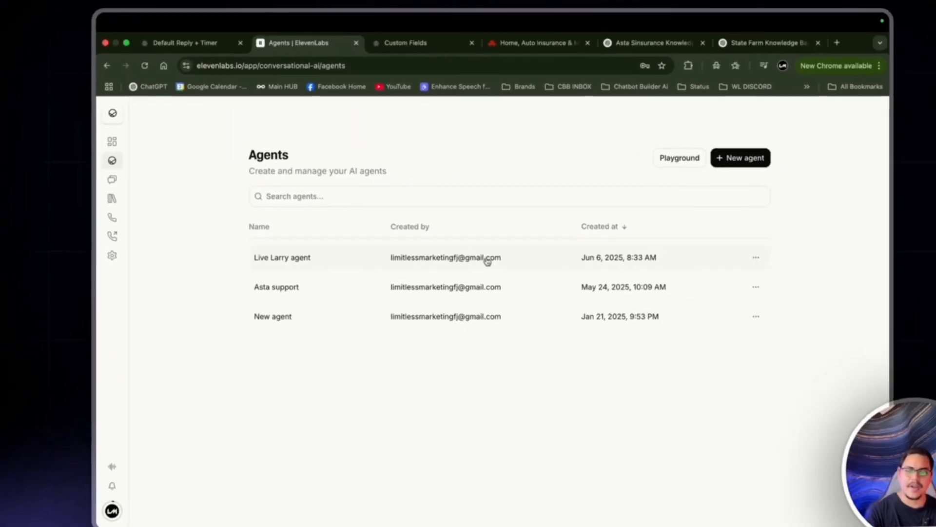
left_click(756, 257)
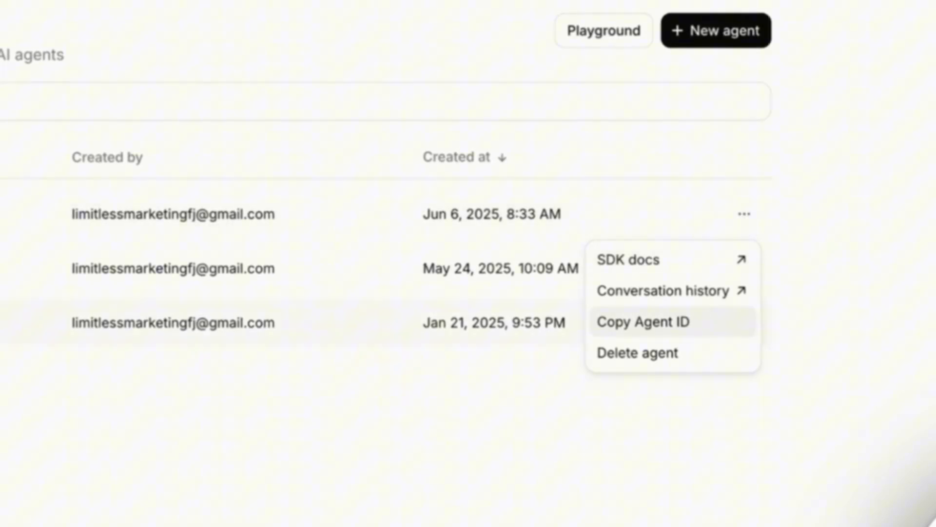
left_click(639, 321)
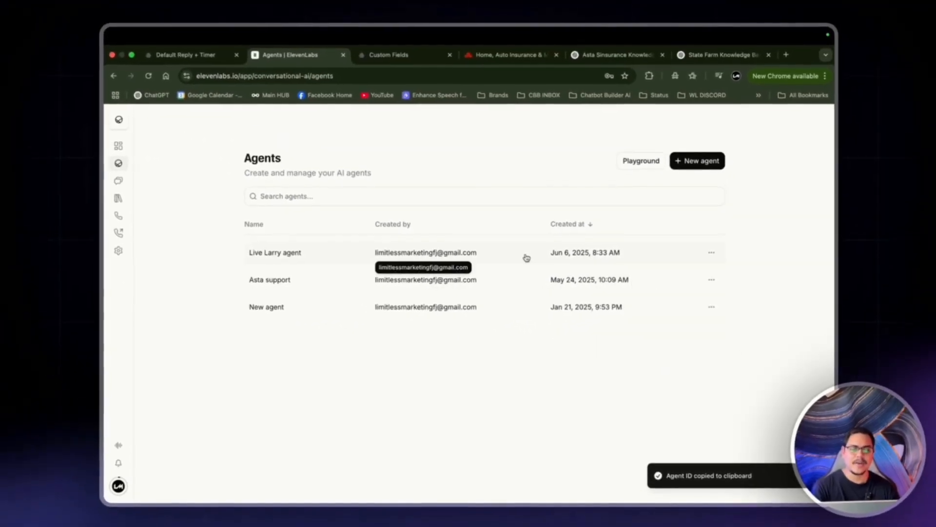
left_click(274, 252)
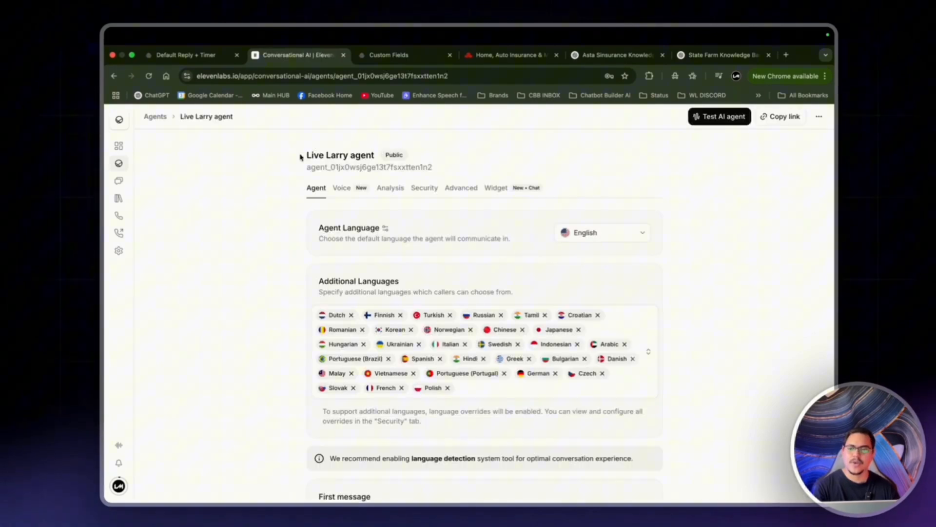
mouse_move(279, 207)
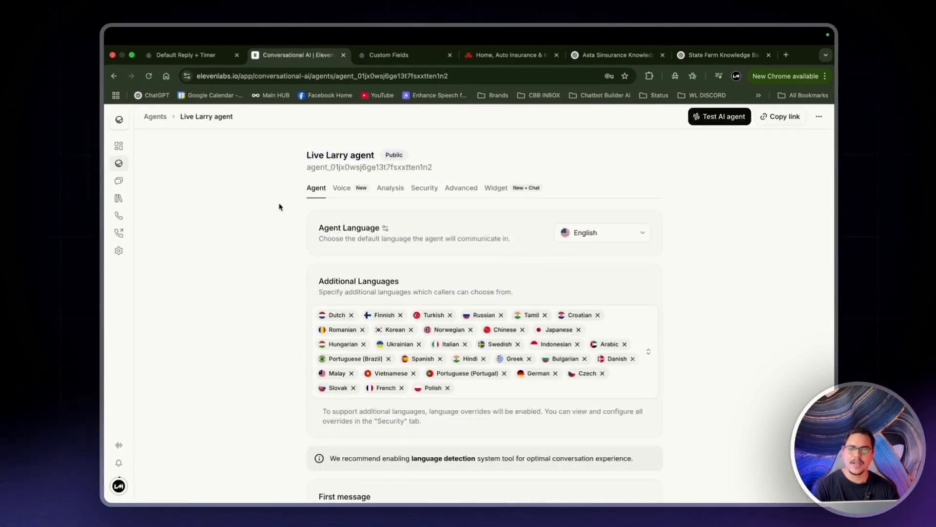
Fix the system prompt to read 'with the homies.' and save the Live Larry agent.
scroll("down", 3)
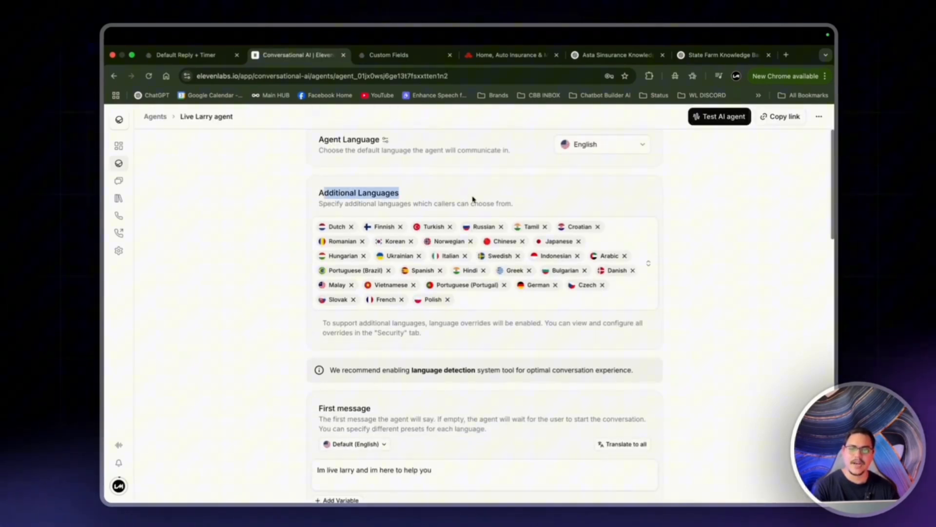
scroll("down", 3)
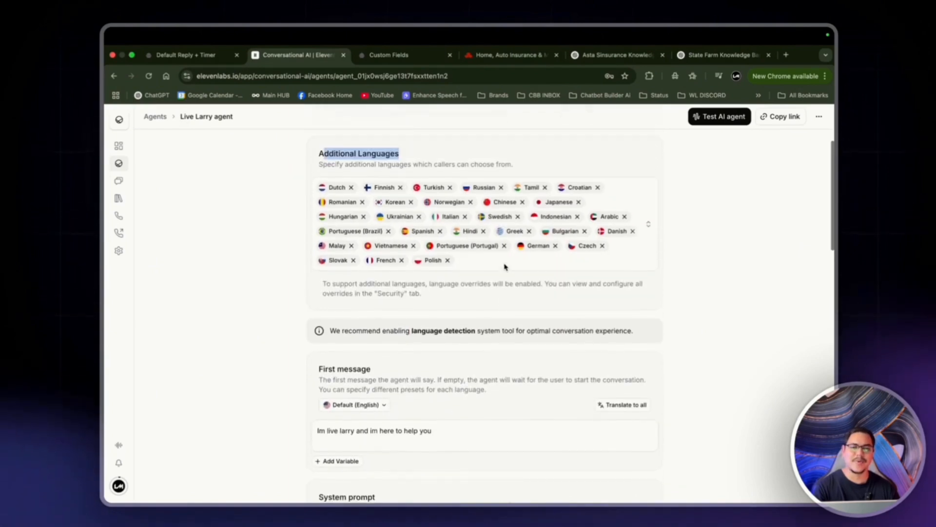
scroll("down", 3)
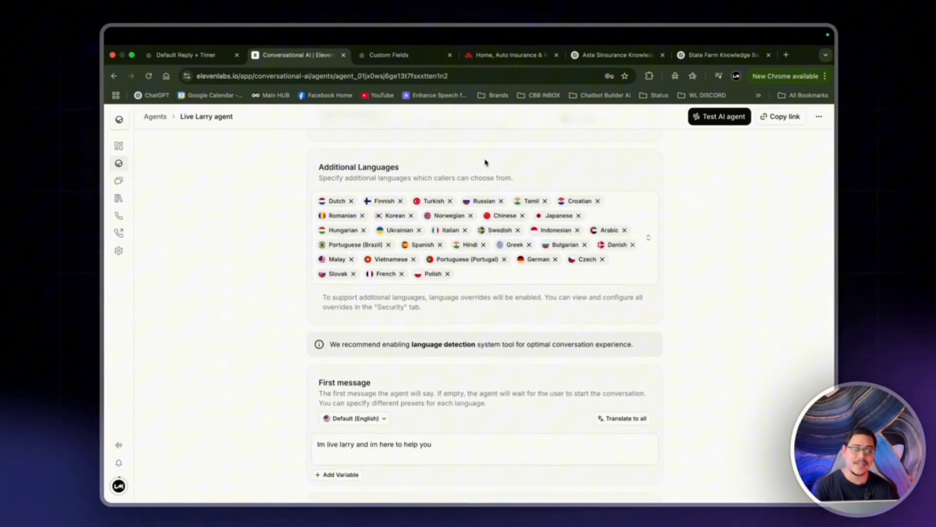
scroll("down", 3)
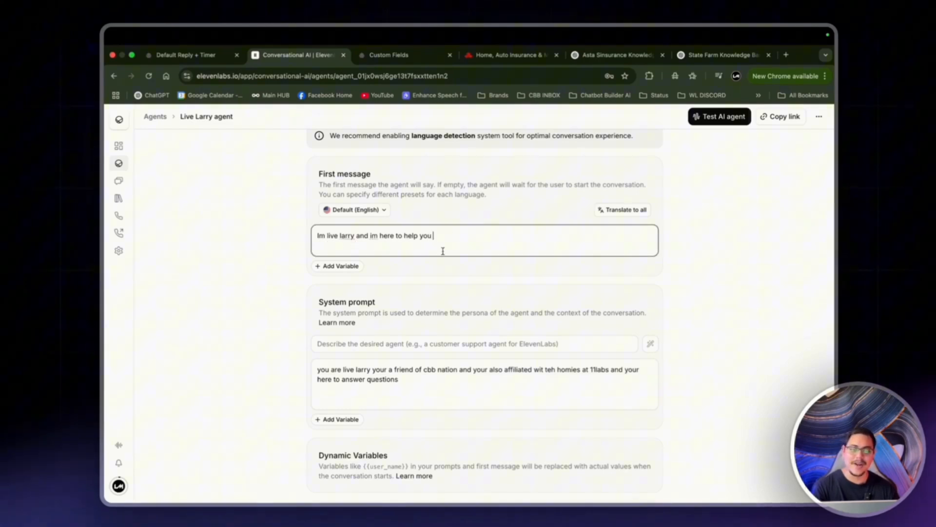
scroll("down", 3)
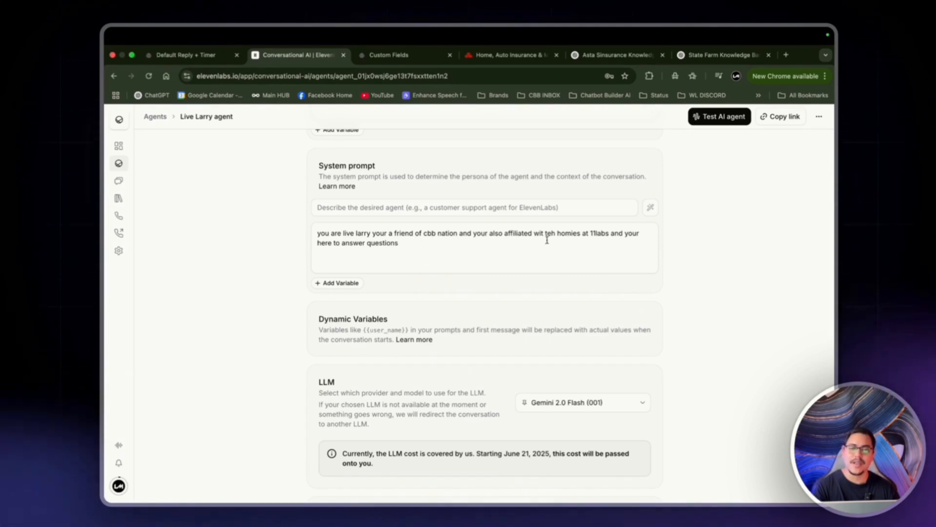
double_click(549, 234)
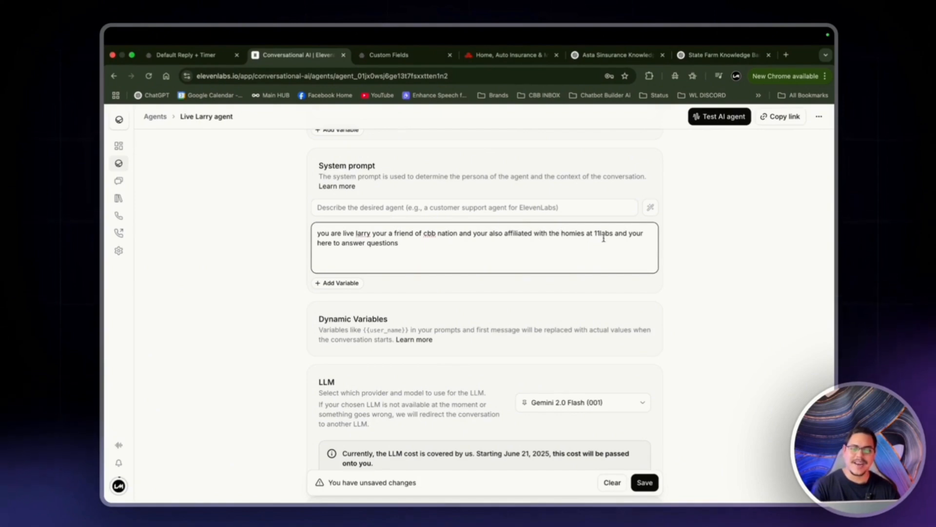
type(".")
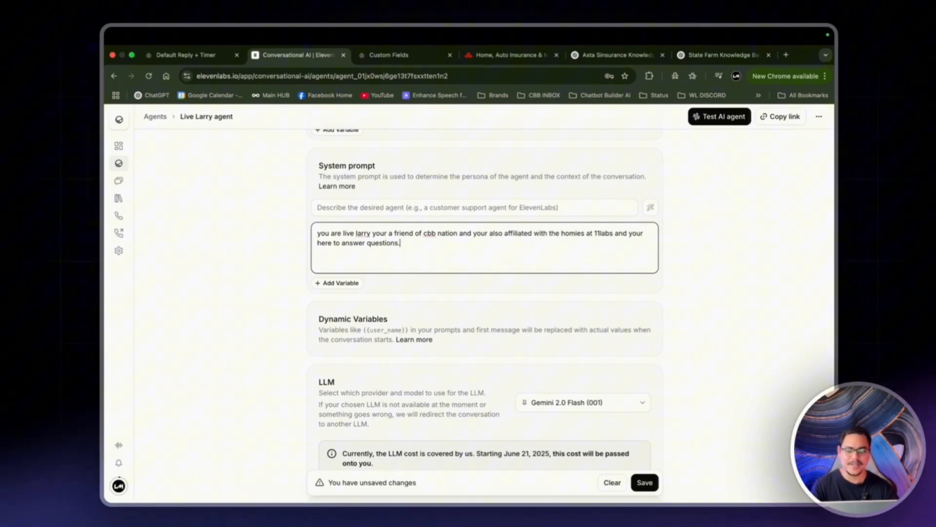
left_click(155, 116)
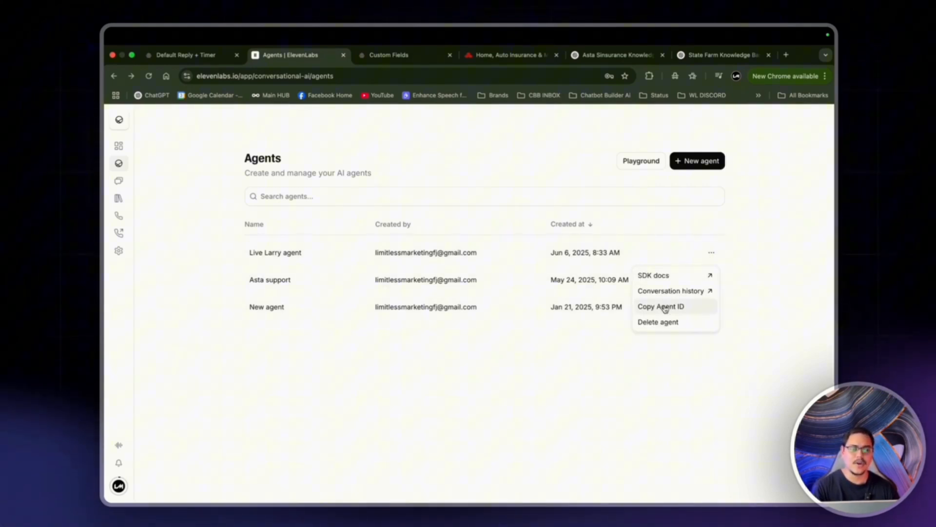
Copy Live Larry's agent ID and the Astas Agent phone number ID for the request body.
left_click(660, 306)
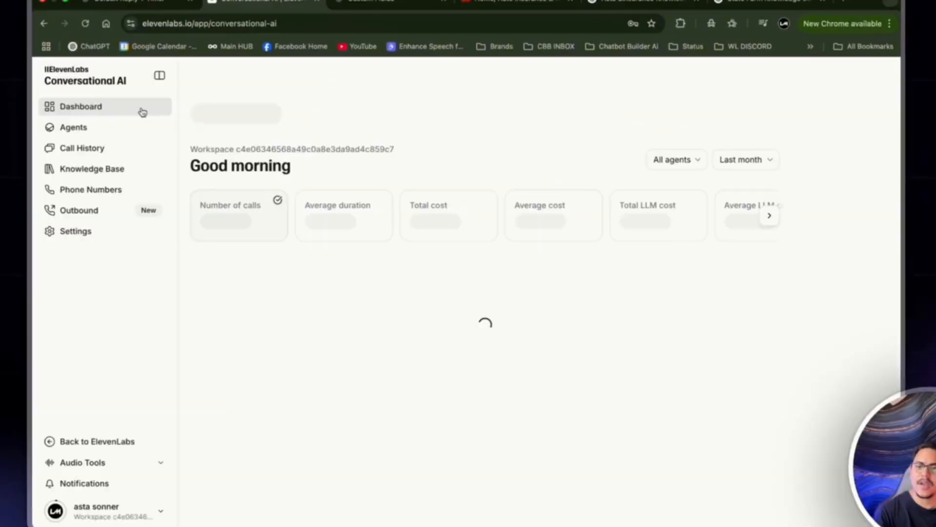
left_click(91, 189)
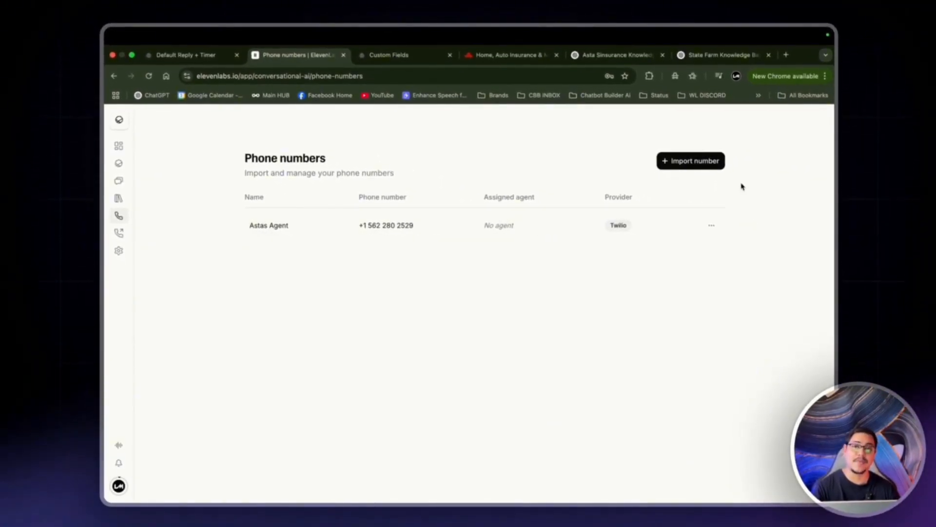
mouse_move(574, 253)
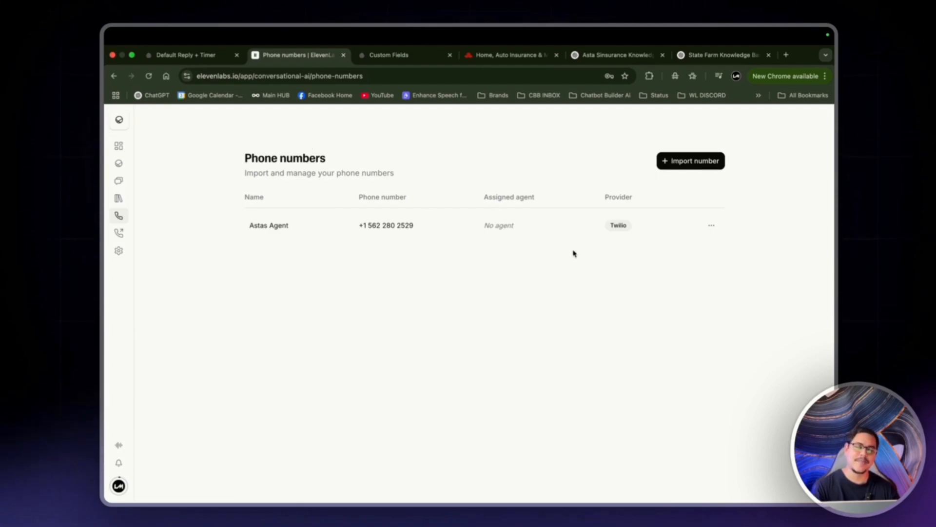
mouse_move(604, 250)
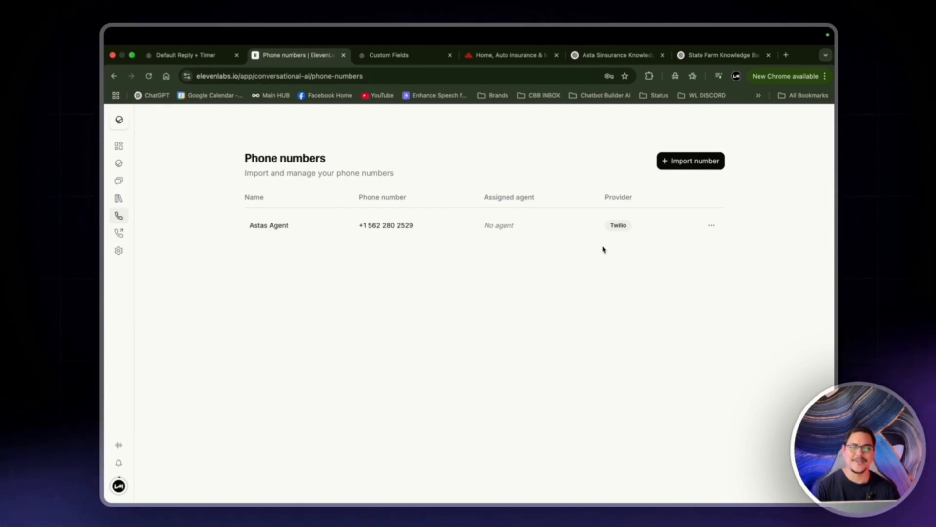
left_click(268, 225)
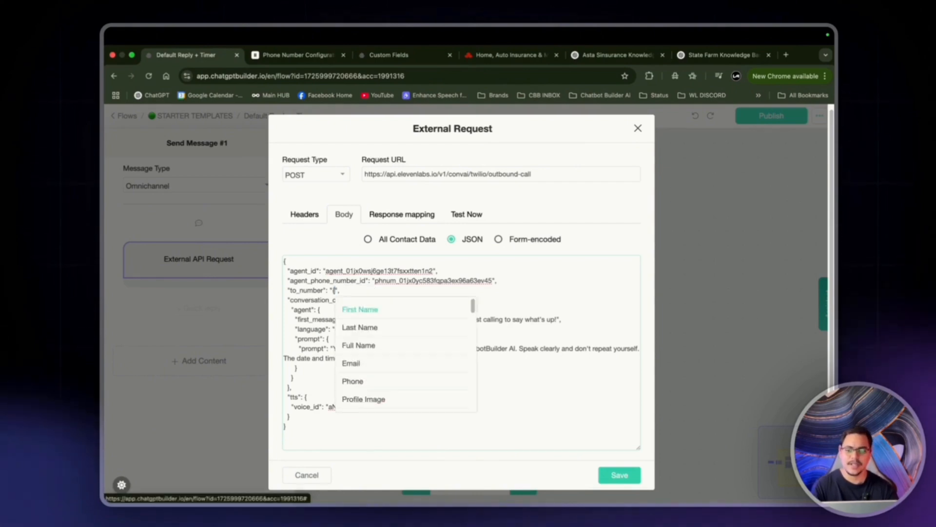
left_click(352, 380)
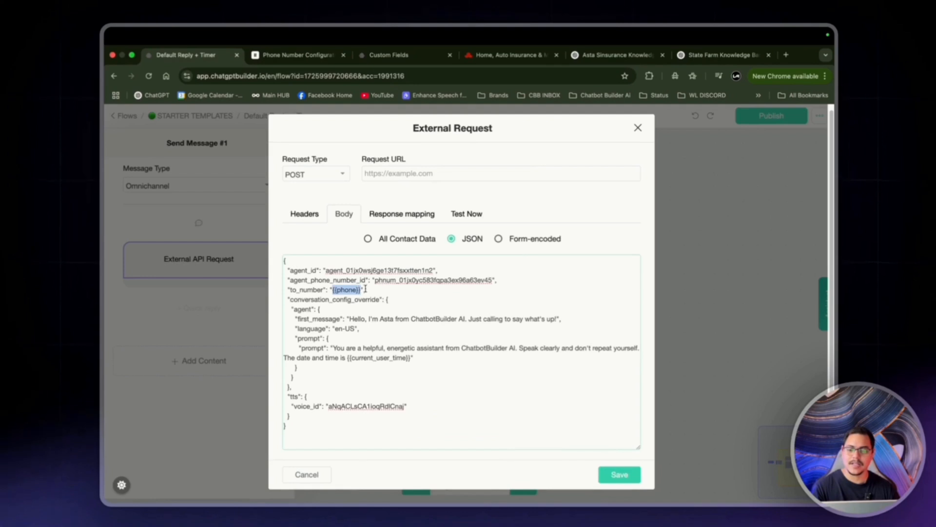
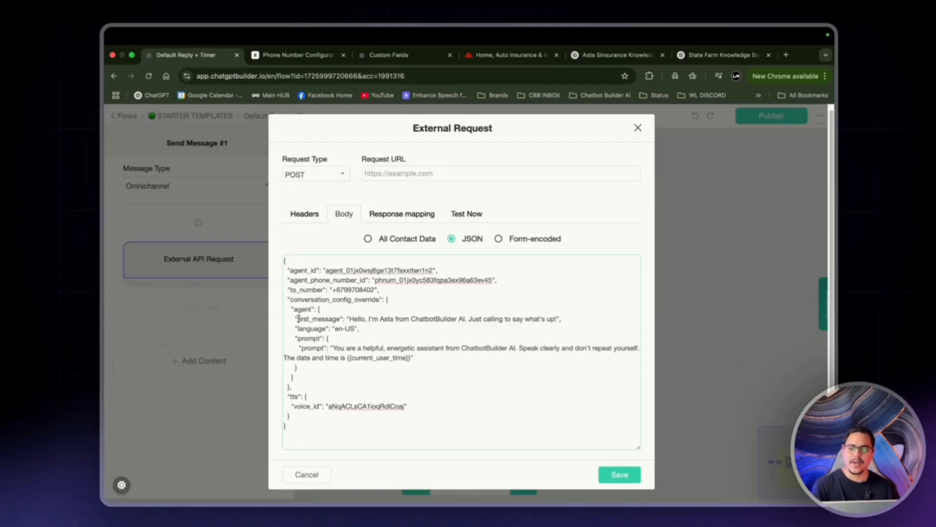
Review the agent's first_message text and select the voice_id value in the body.
left_click_drag(350, 318, 485, 318)
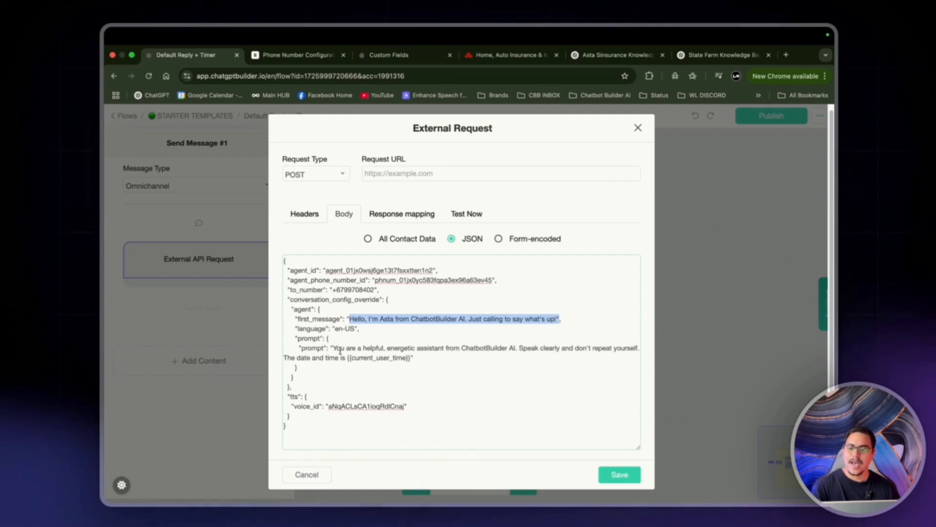
left_click(478, 357)
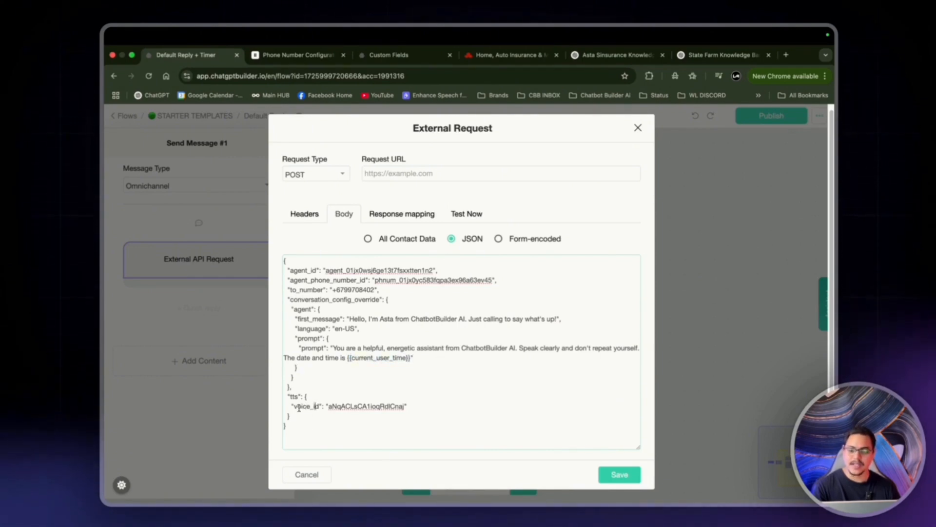
double_click(367, 407)
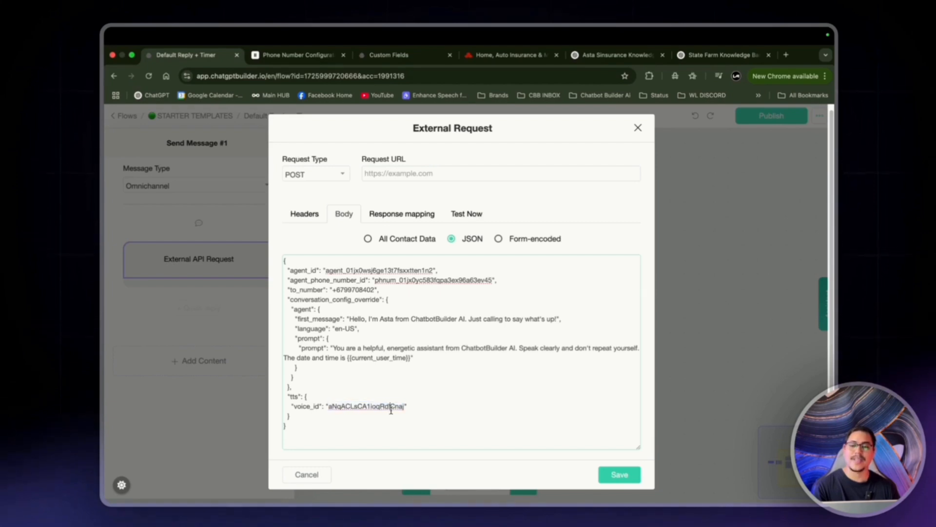
left_click(297, 54)
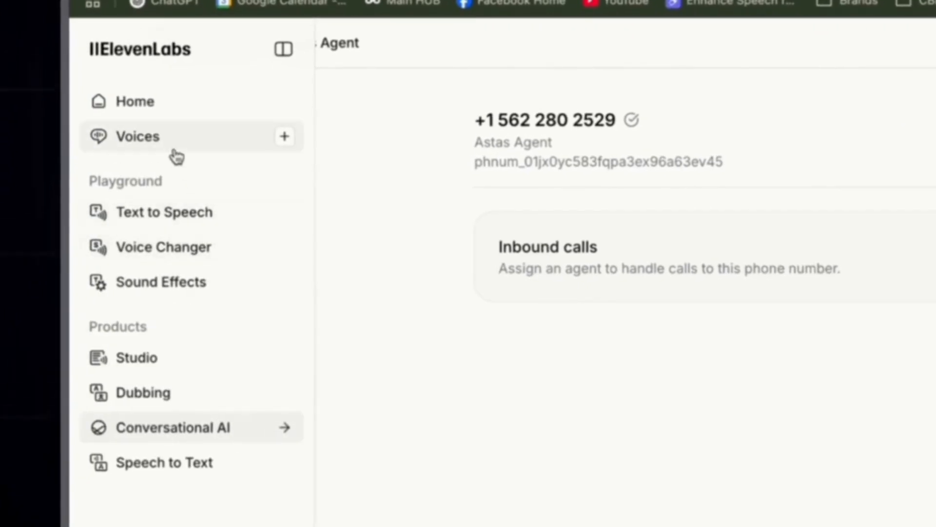
Check My Voices in ElevenLabs, then save the outbound-call external request in the flow.
left_click(137, 136)
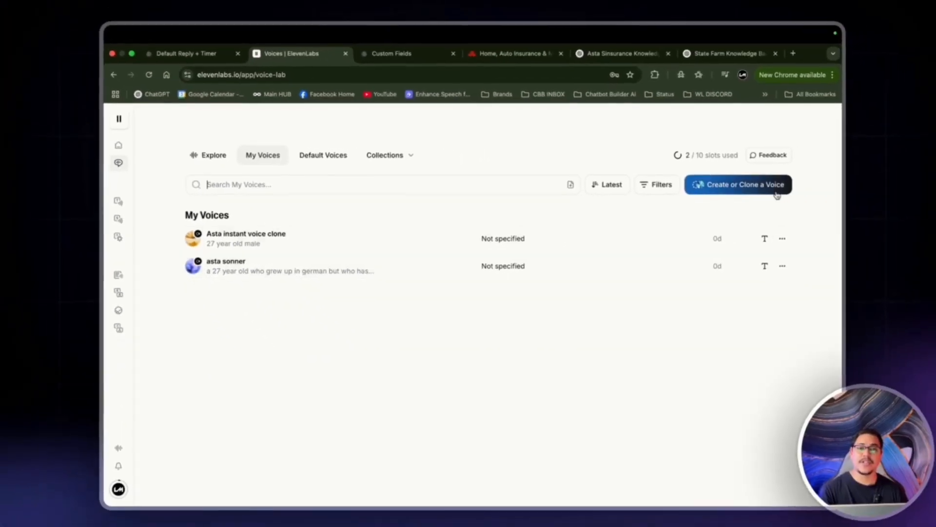
left_click(783, 266)
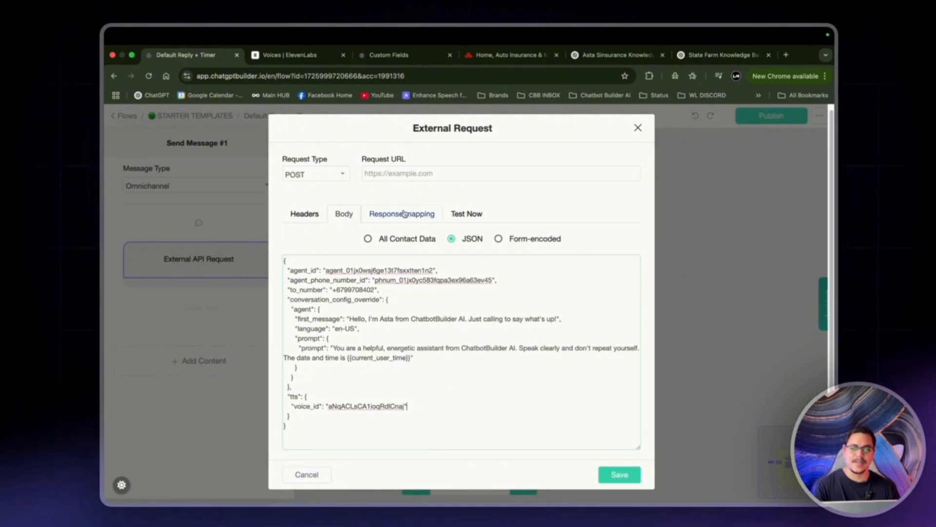
left_click(620, 474)
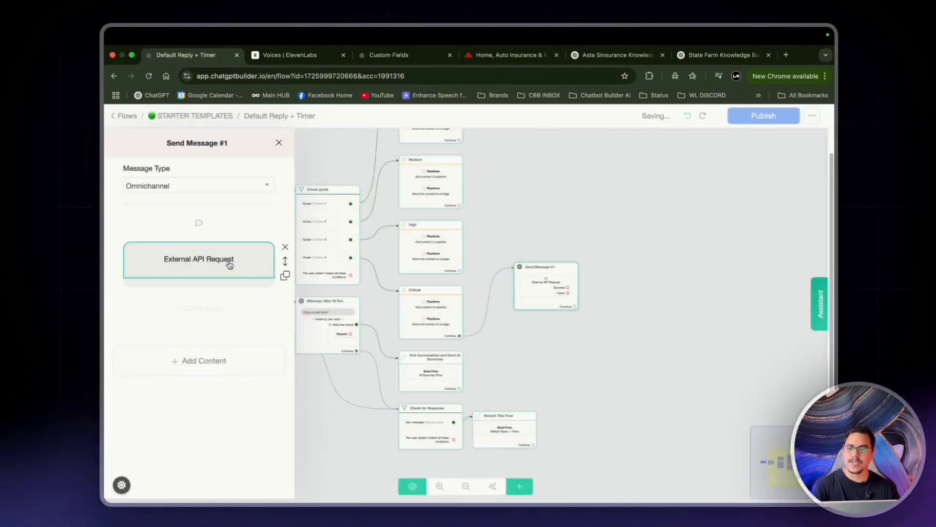
Save the ElevenLabs outbound-call request with its API key header and reopen it.
left_click(199, 258)
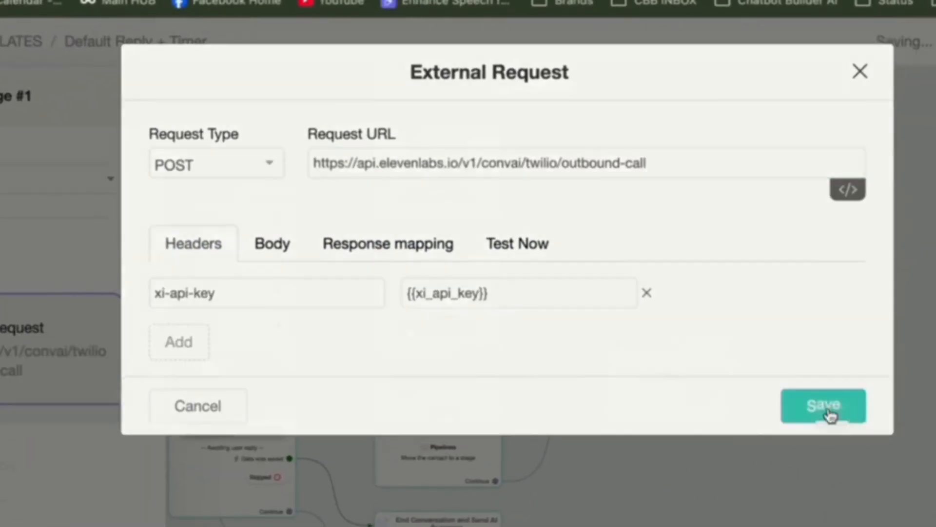
left_click(823, 405)
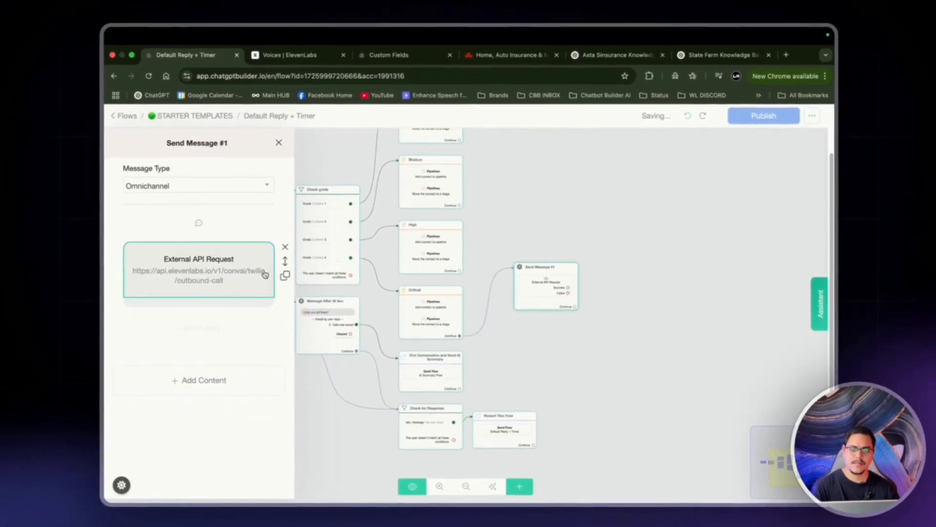
left_click(198, 269)
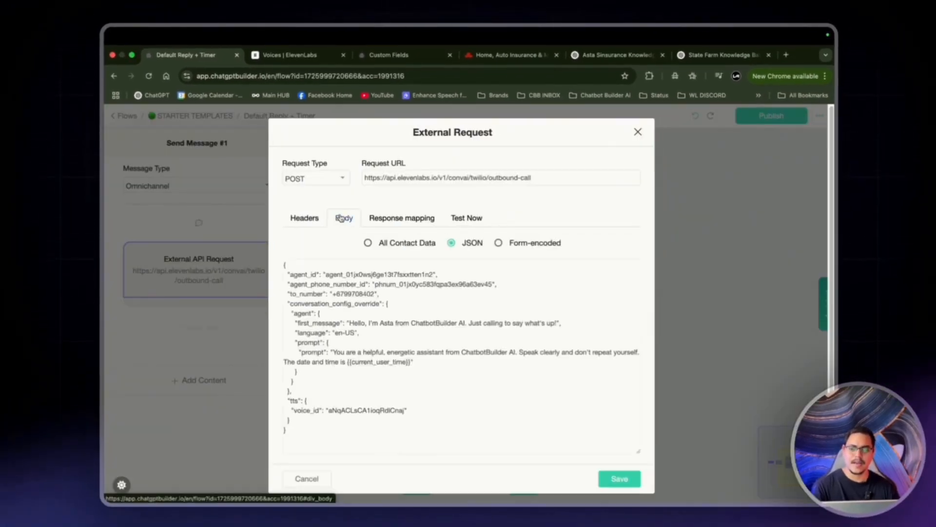
Review the response mapping and run a Test Now of the request.
left_click(401, 218)
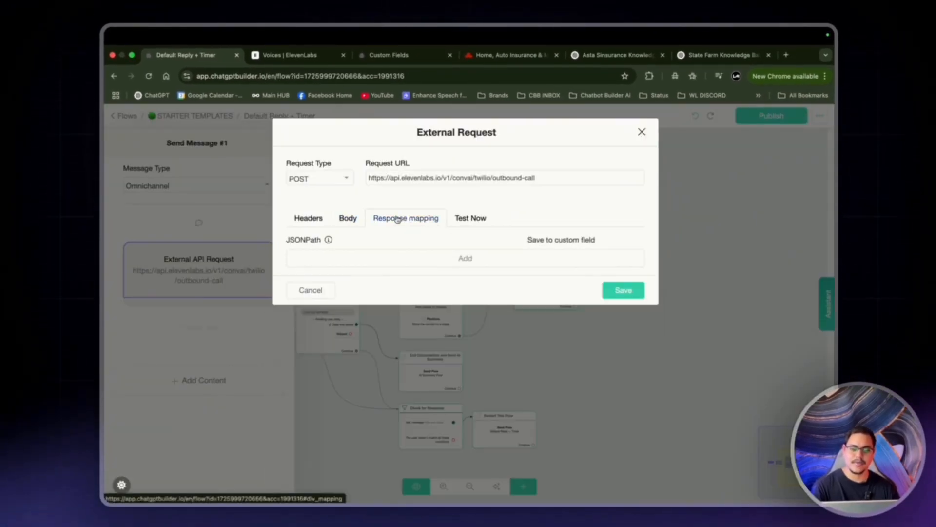
left_click(471, 218)
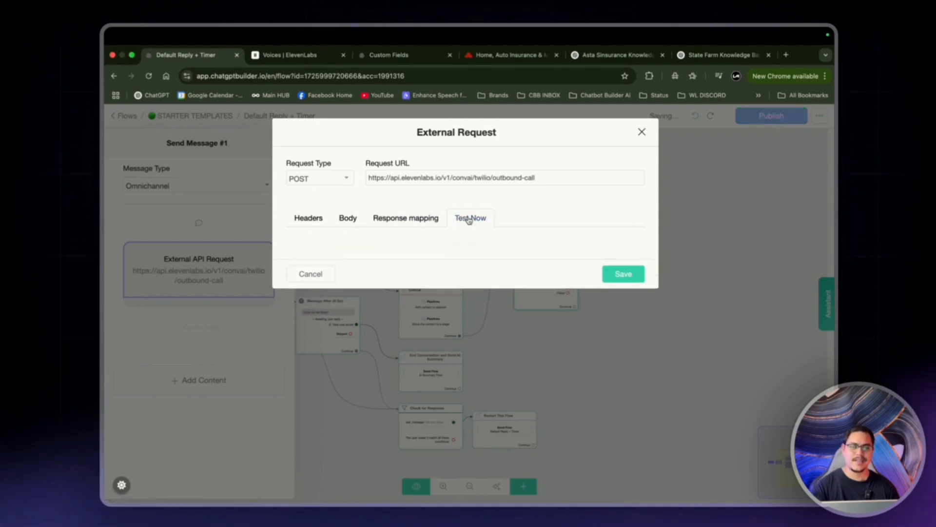
left_click(470, 218)
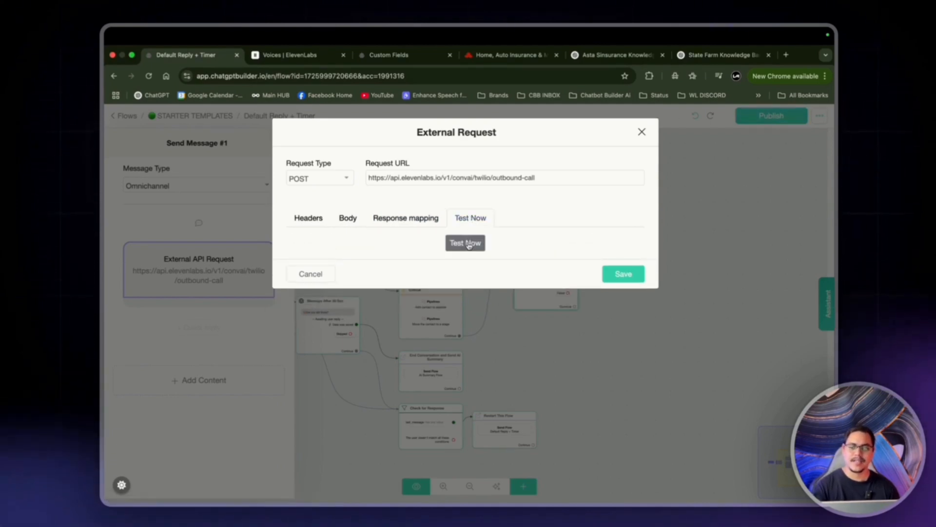
left_click(464, 243)
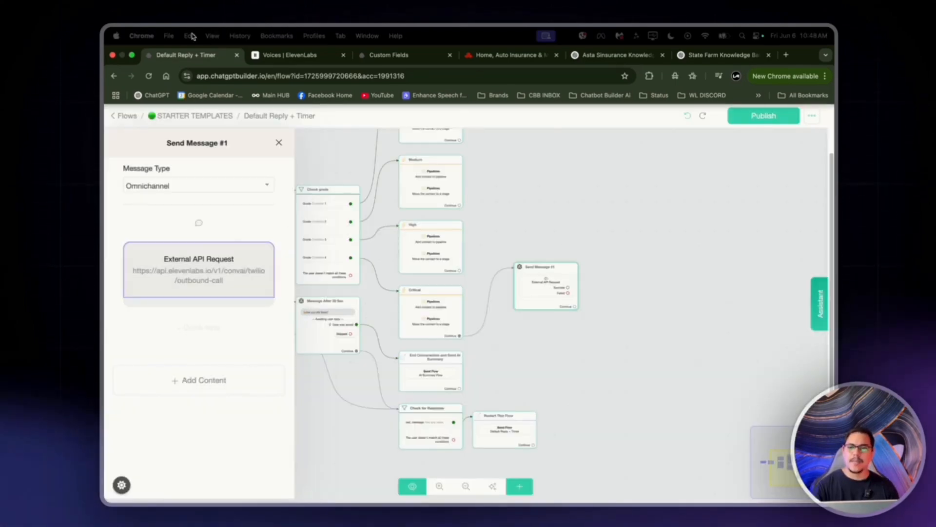
Return to ElevenLabs and open the Live Larry agent down to its system prompt.
left_click(288, 54)
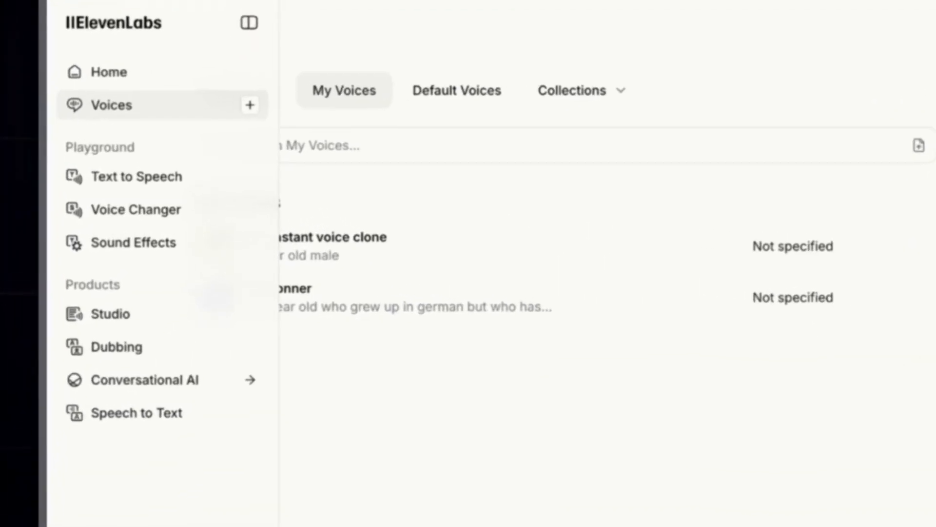
left_click(145, 379)
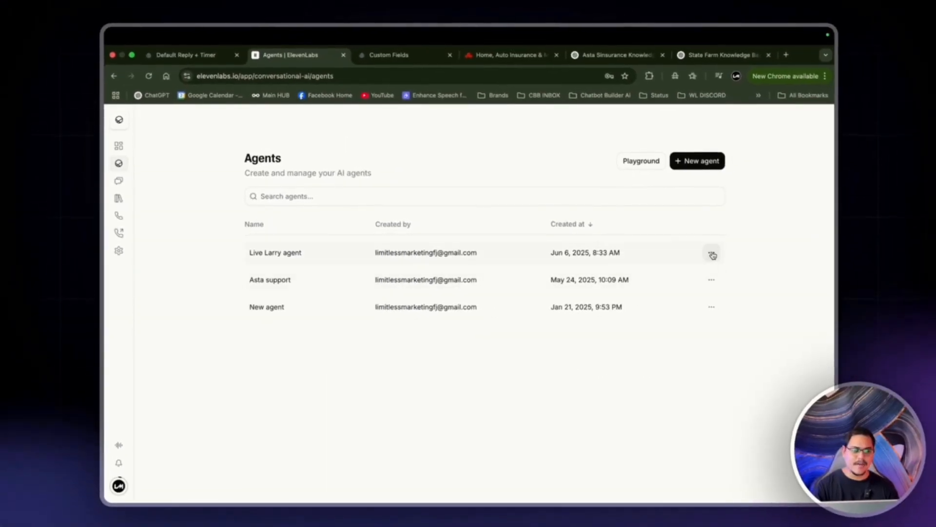
left_click(275, 252)
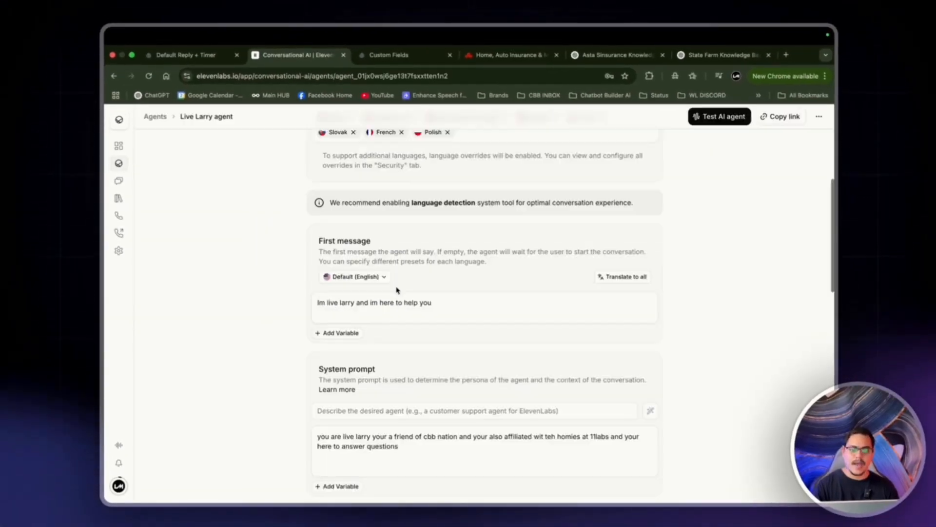
scroll("down", 3)
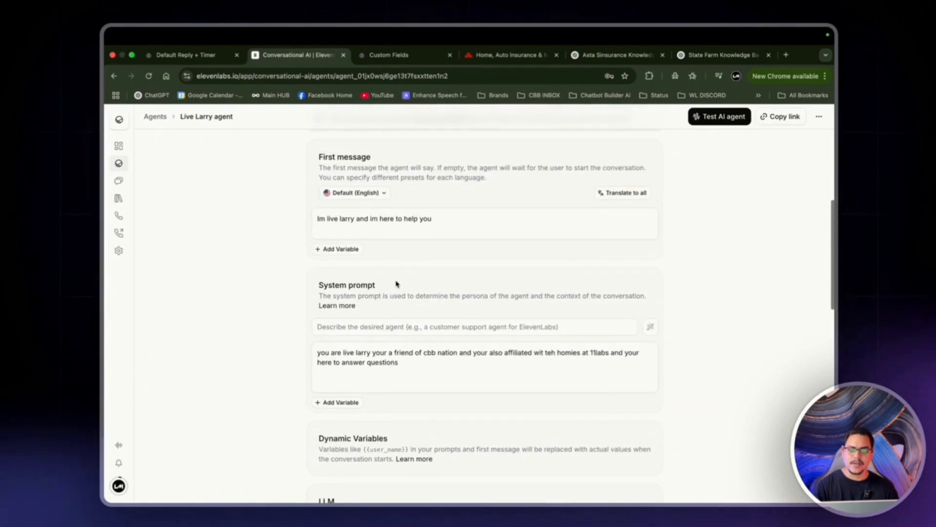
scroll("down", 3)
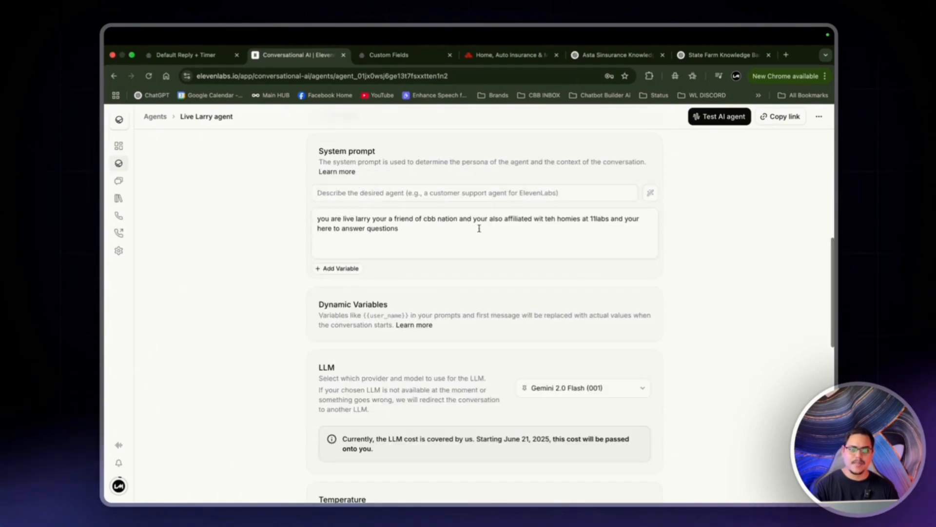
Rewrite the system prompt: calling a critical guest service issue, apologise profusely, main goal is to win them back.
left_click(415, 228)
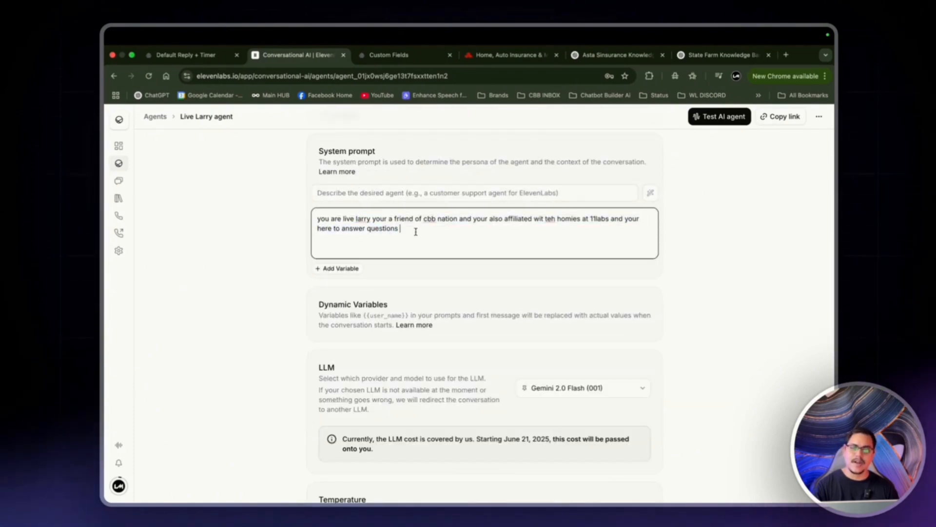
type("your calling someone")
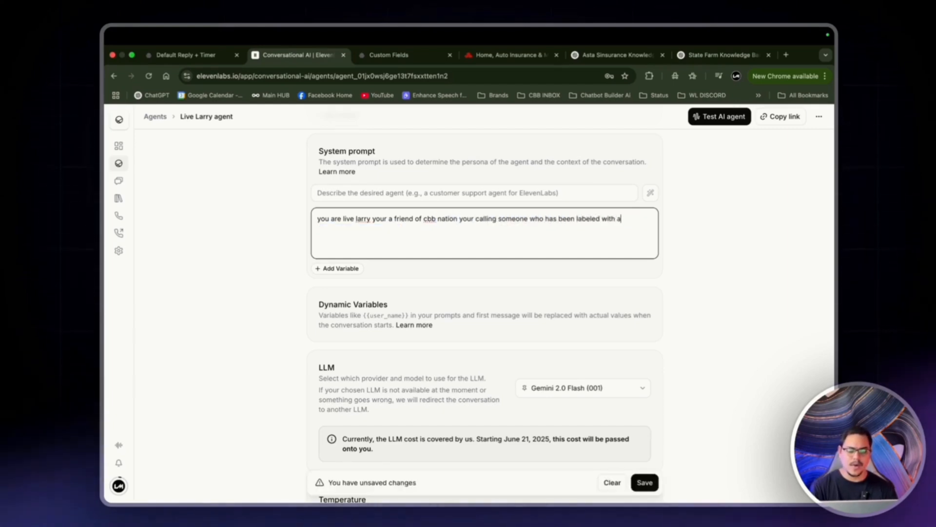
type("critical guest service")
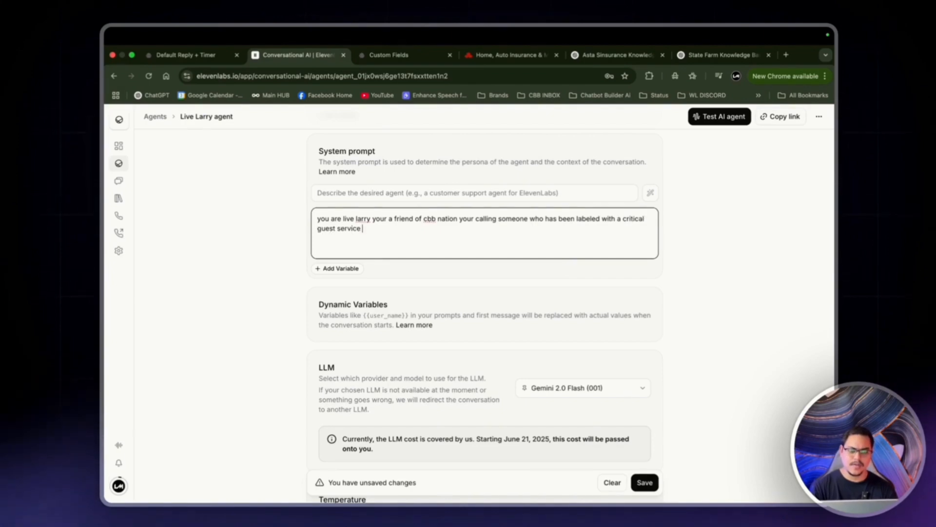
type("issue ans so your main job is to")
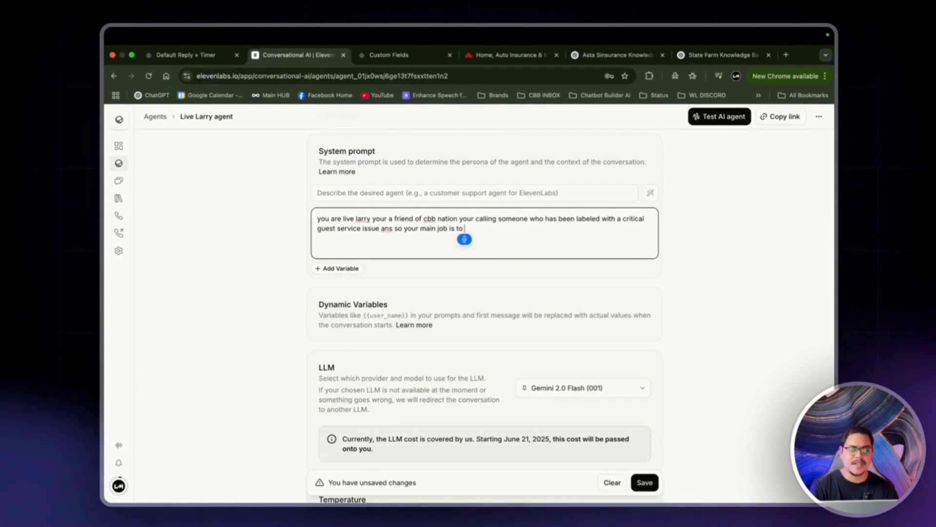
type("apologies profusely for dropping the ball and your")
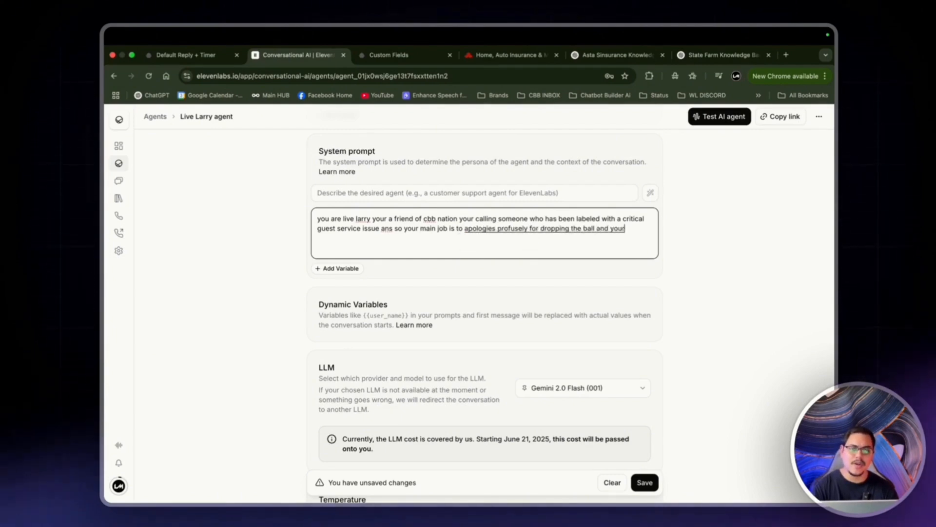
type("main goal is to win them back")
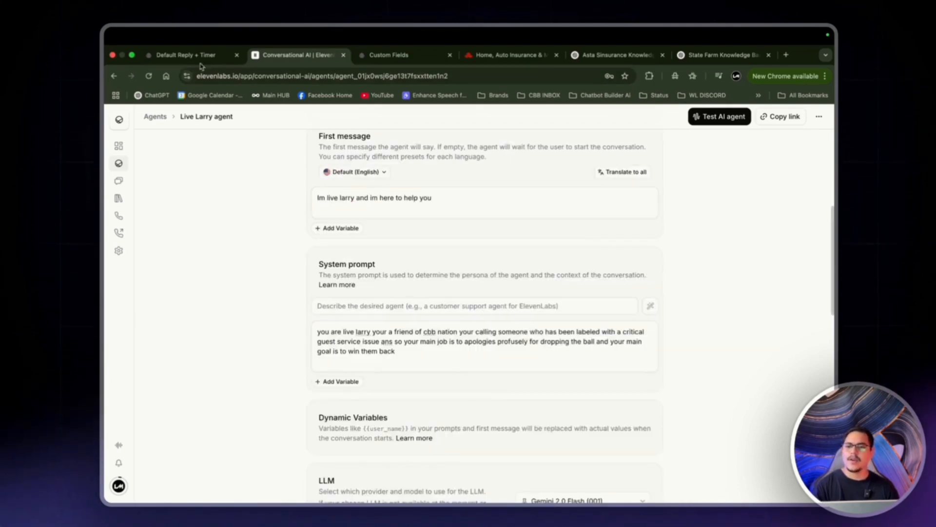
Test the outbound-call request in Send Message #1 until it succeeds, then save it.
left_click(185, 54)
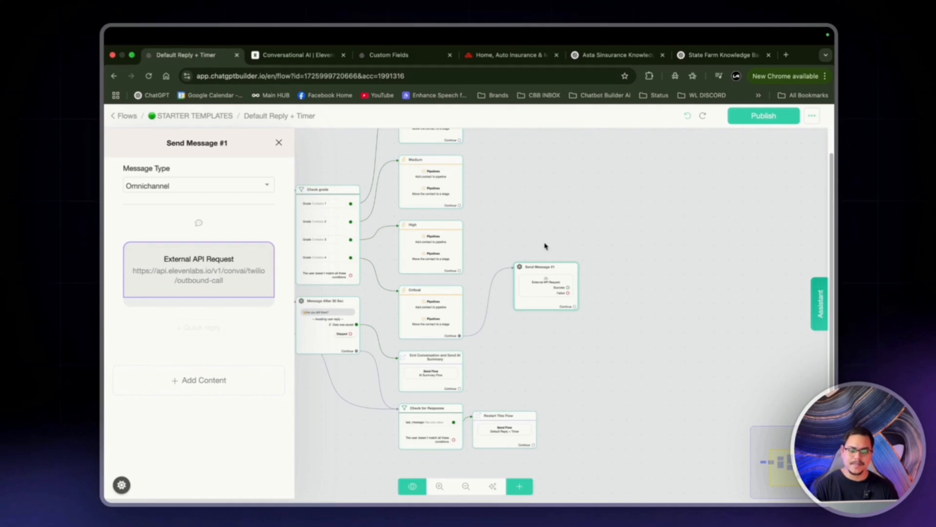
left_click(198, 269)
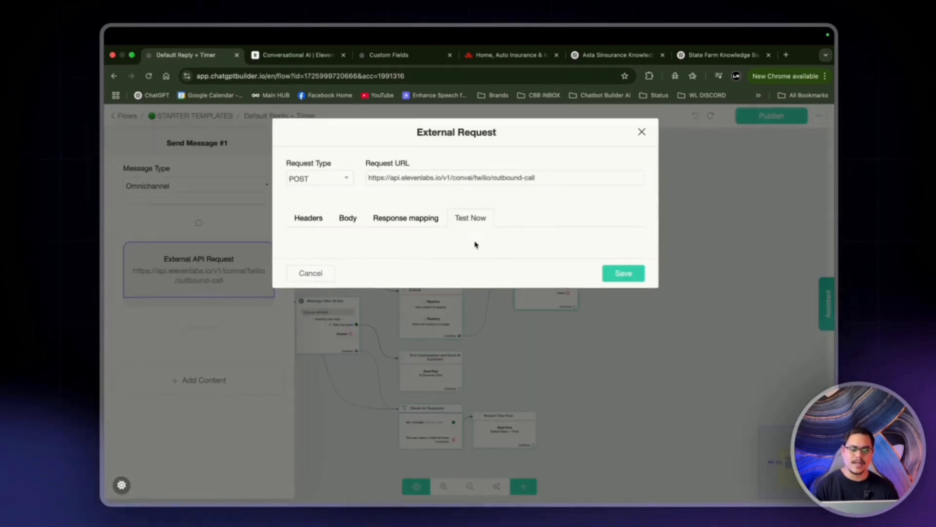
left_click(470, 218)
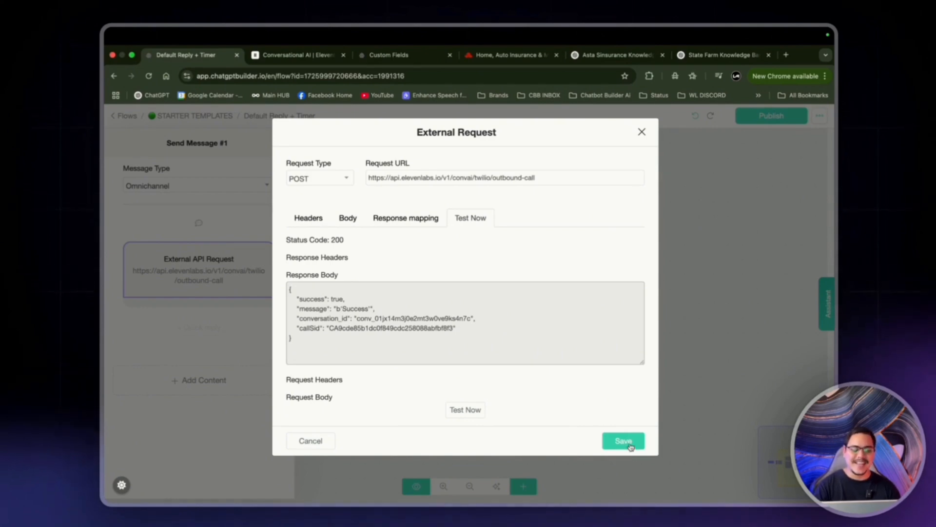
left_click(623, 440)
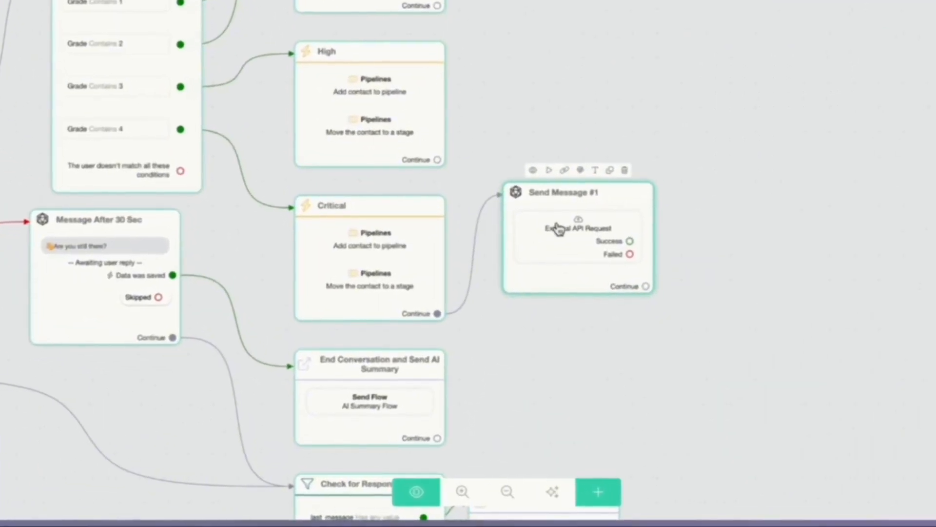
left_click(646, 285)
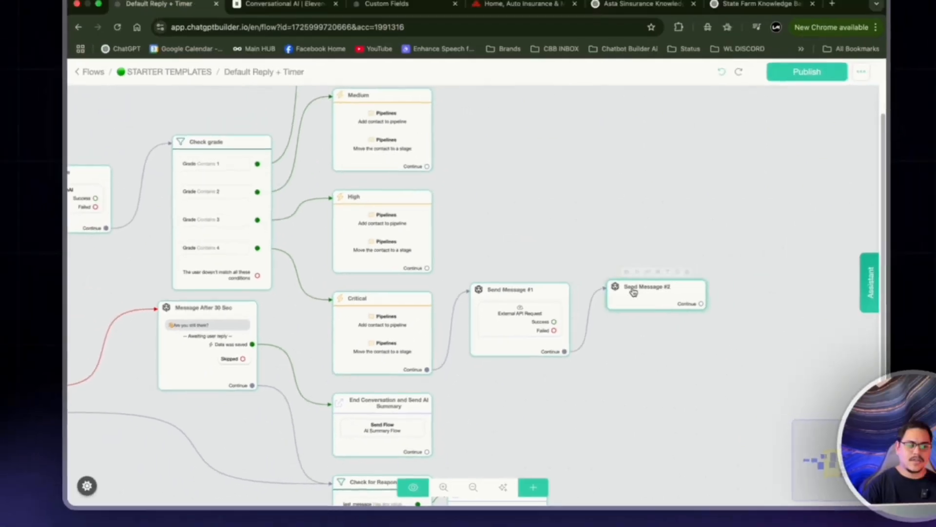
Add an OpenAI generate-text action as content of the new Send Message #2.
left_click(648, 287)
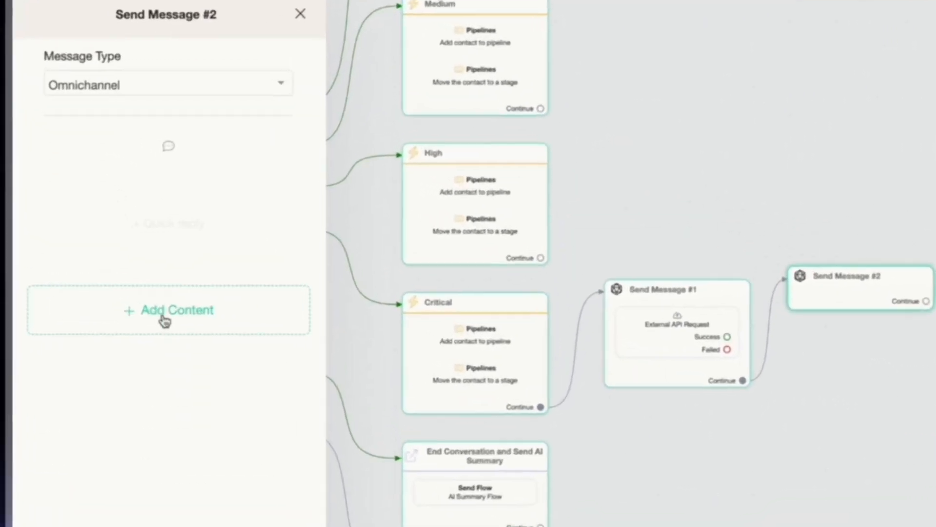
left_click(168, 310)
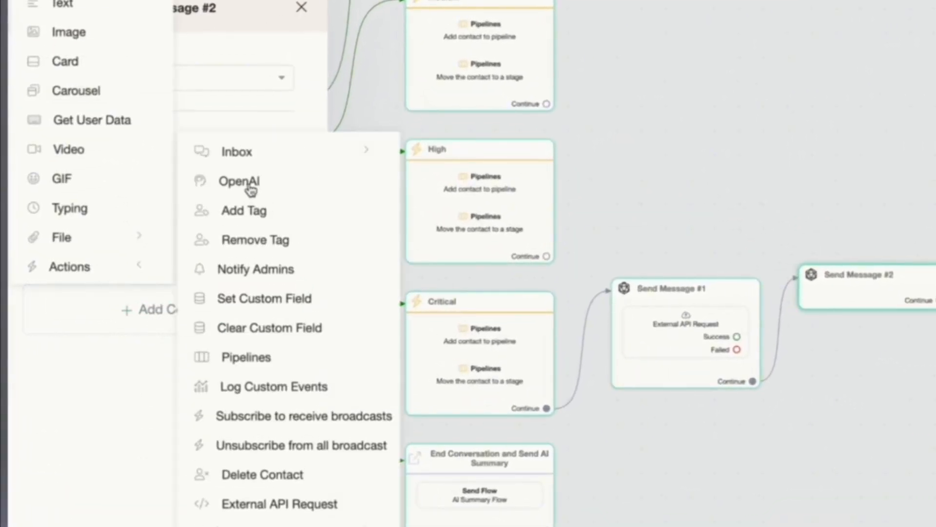
left_click(239, 181)
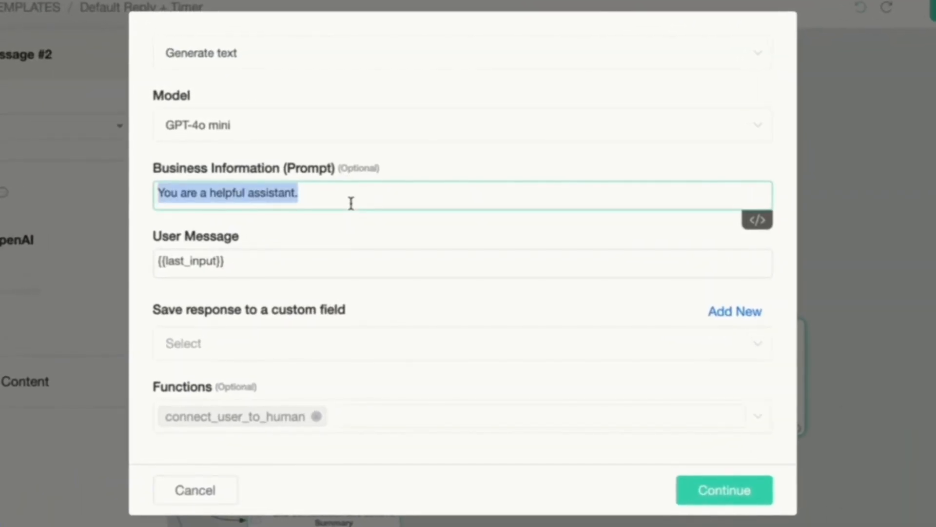
Write the prompt: a conversation history agent summarizing in 2 to 3 paragraphs with an urgency digit from one to five.
type("You are a conve")
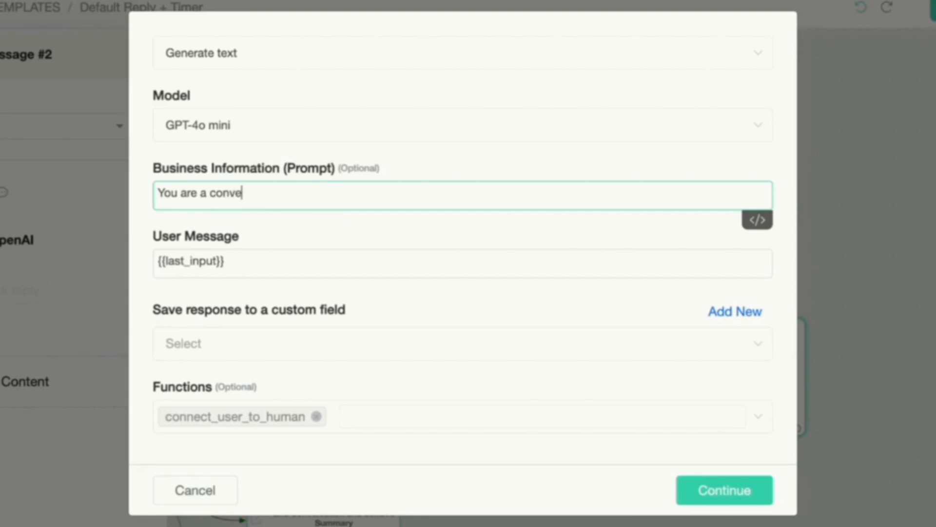
type("rsation history")
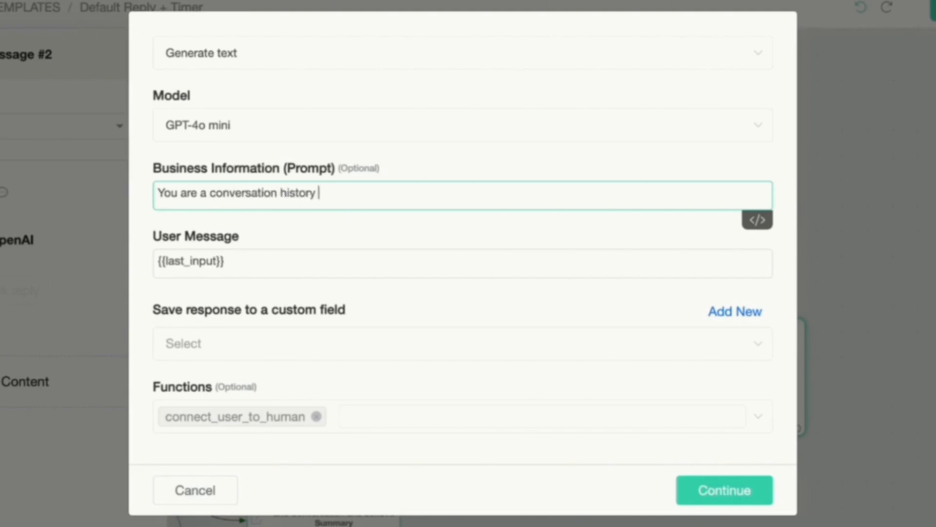
type("agent that sped")
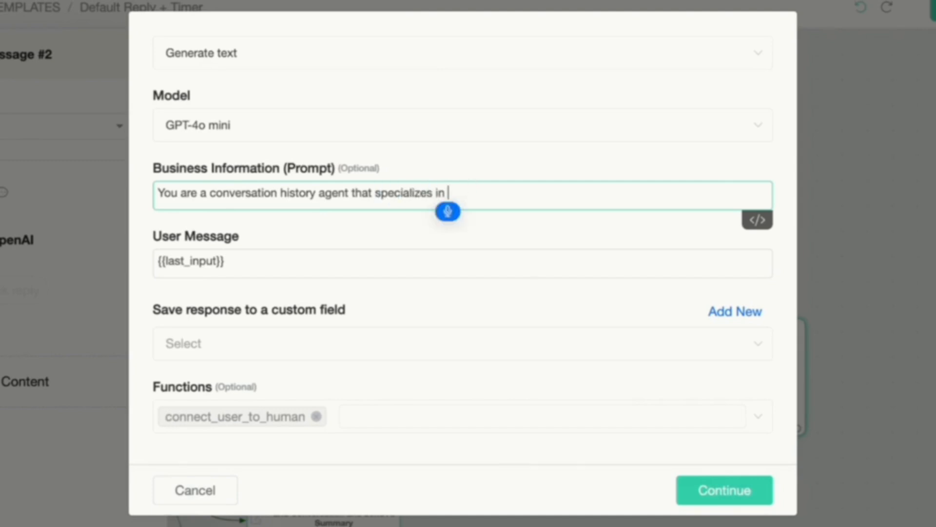
type("summarizing the conversation")
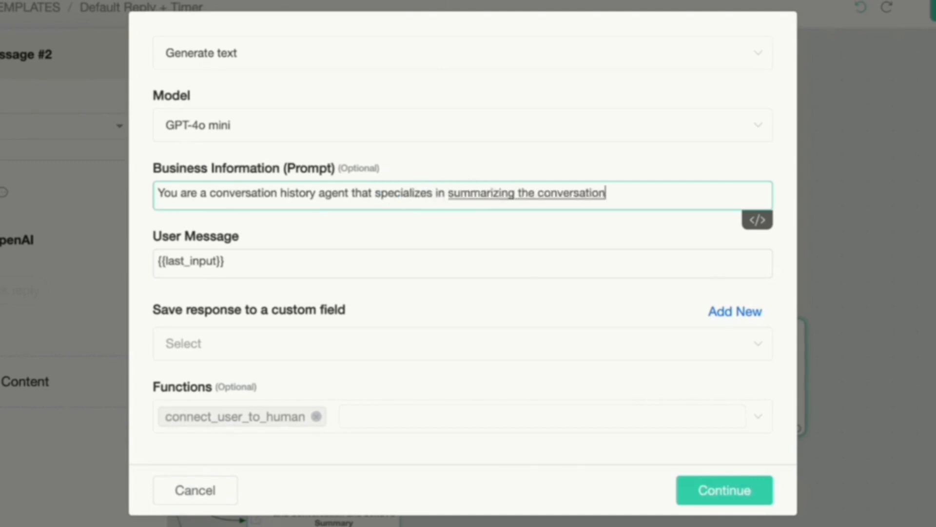
type("in 2 to 3 paragraphs and you also give a title to the critical")
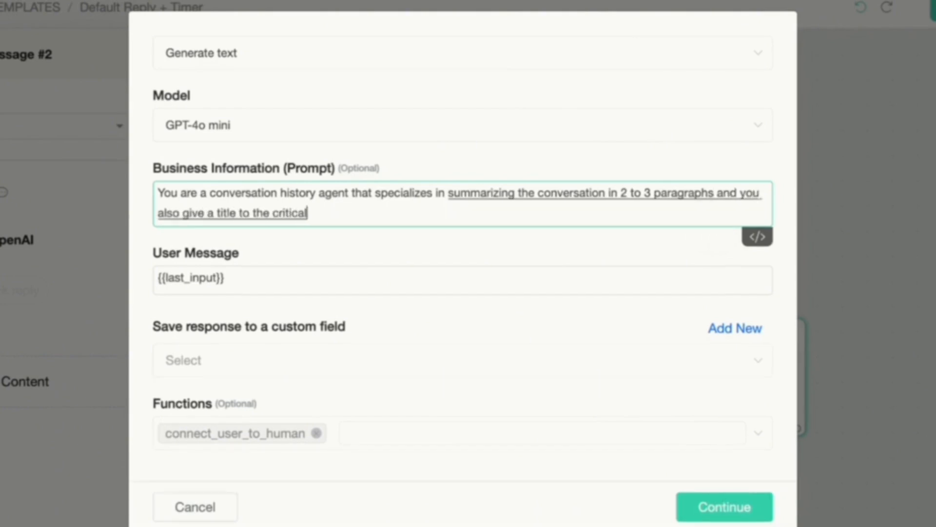
type("urgency and you include a number")
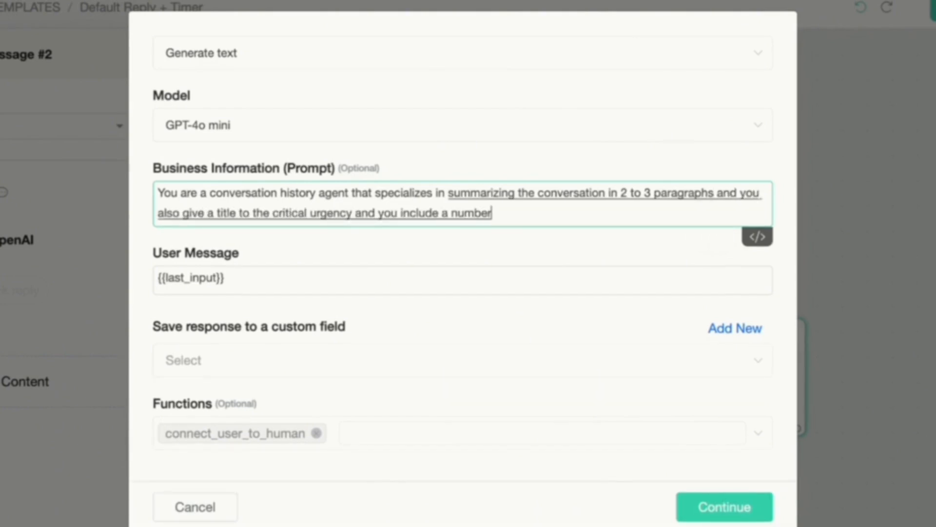
type("digit from one to five one being low and five being critical")
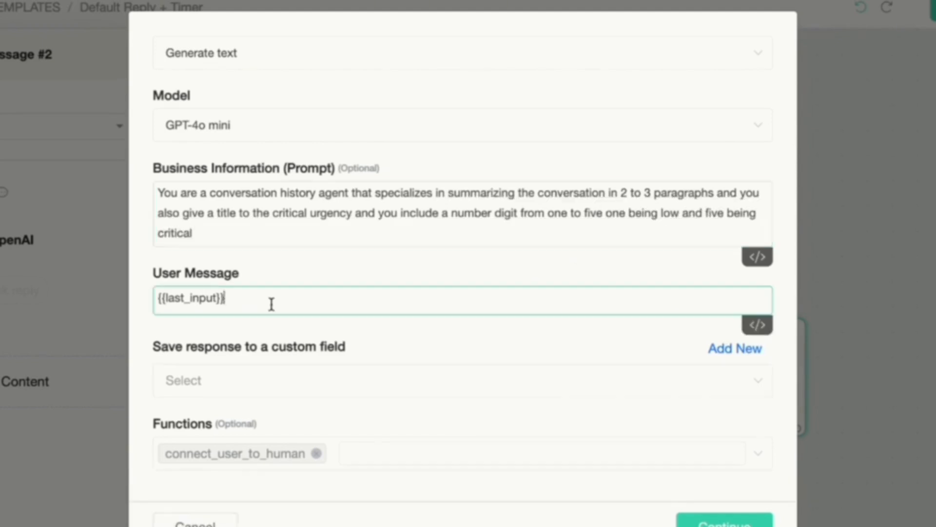
Set the User Message to {{chat_history}} and save the OpenAI settings.
type("{{Chat_h")
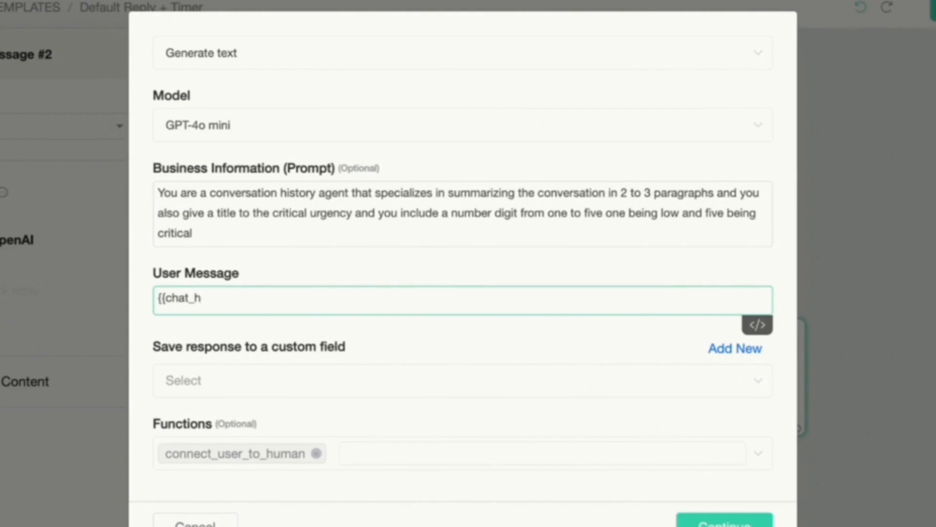
type("istory")
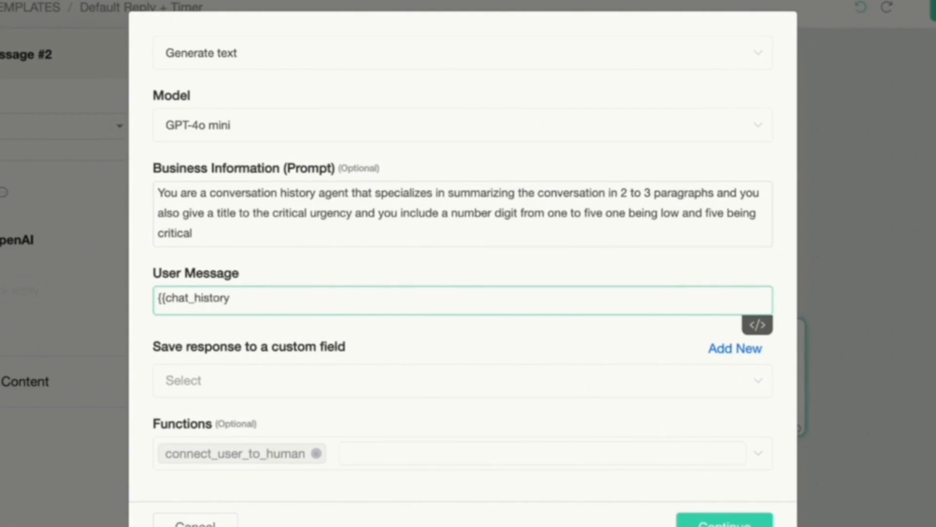
left_click(735, 348)
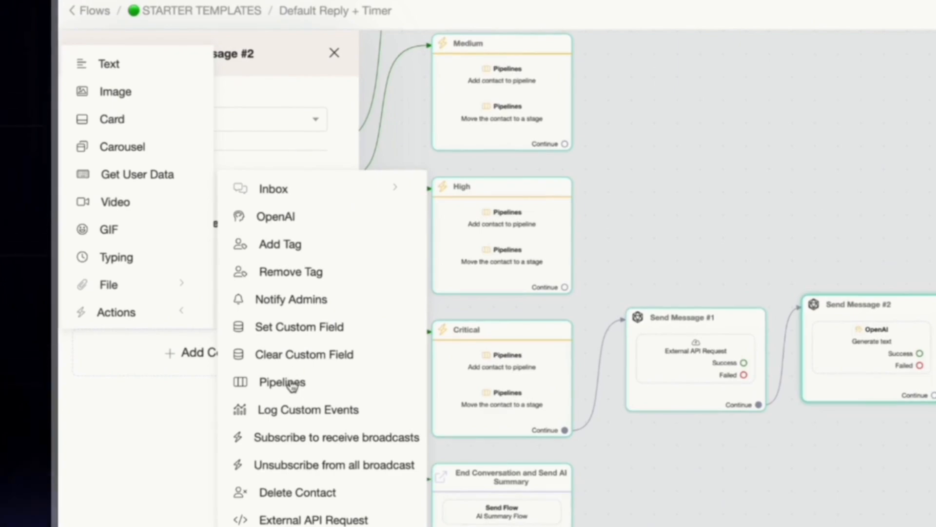
Add a pipeline add-comment action on the Custom board to Send Message #2 and save it.
left_click(281, 382)
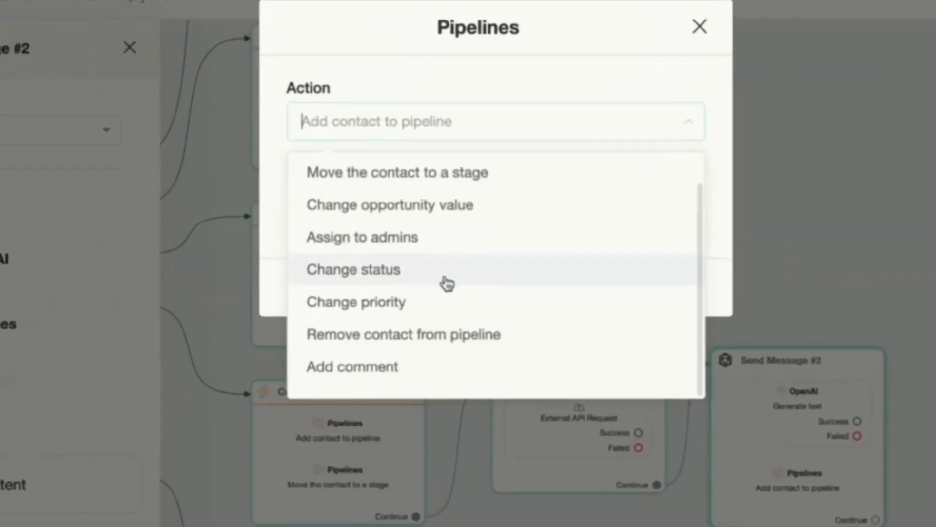
left_click(352, 366)
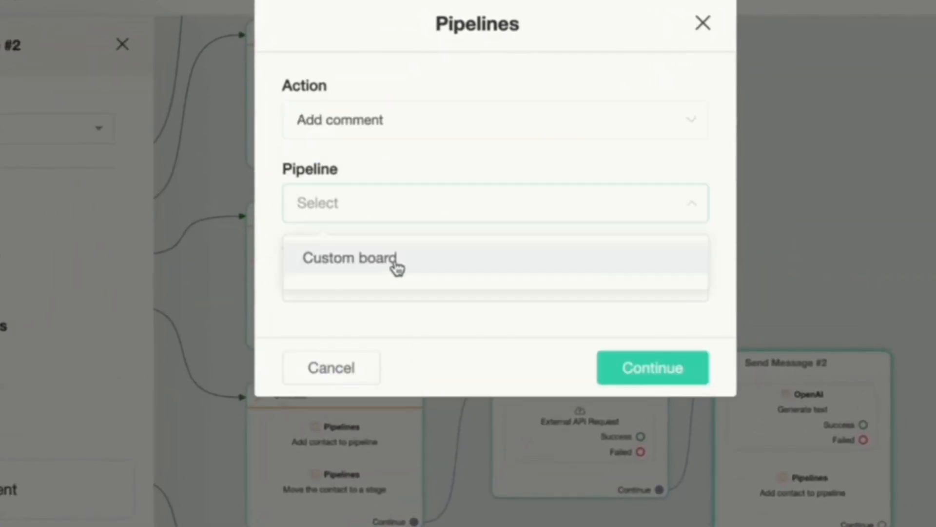
left_click(349, 258)
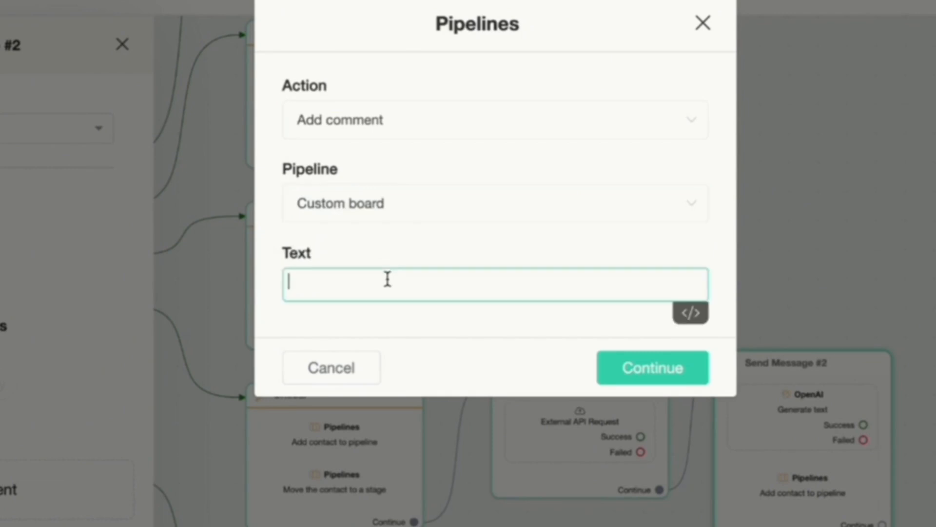
left_click(652, 367)
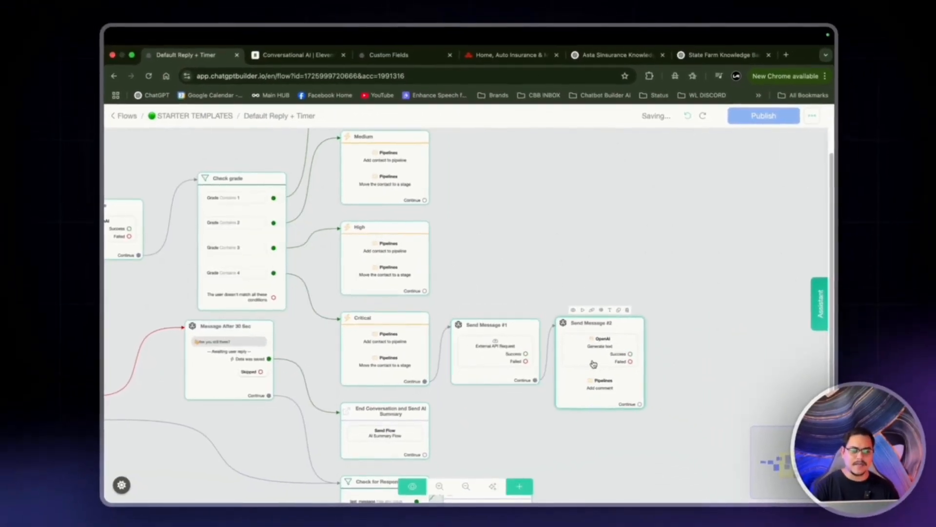
Rename the call step 'Call to apologies' and the comment step 'Summary Low - Critical pipeline Comment'.
type("Call to a")
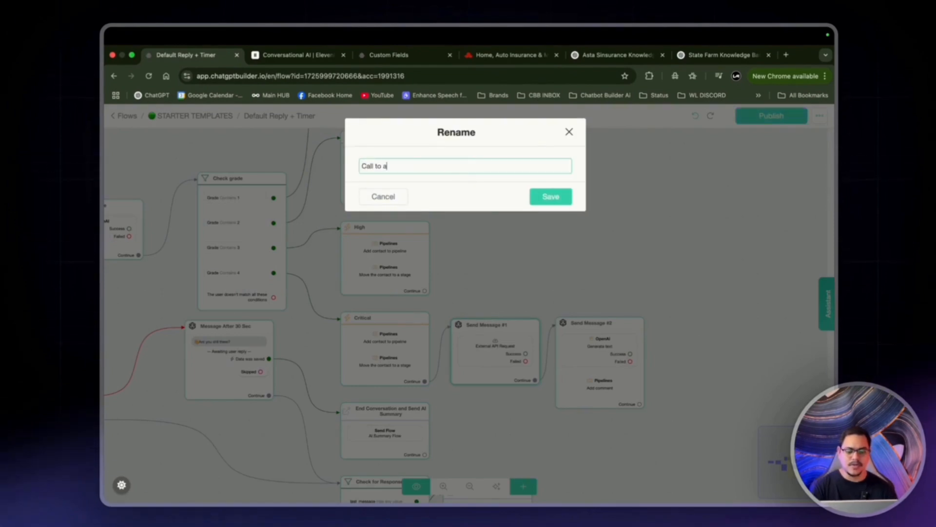
left_click(550, 197)
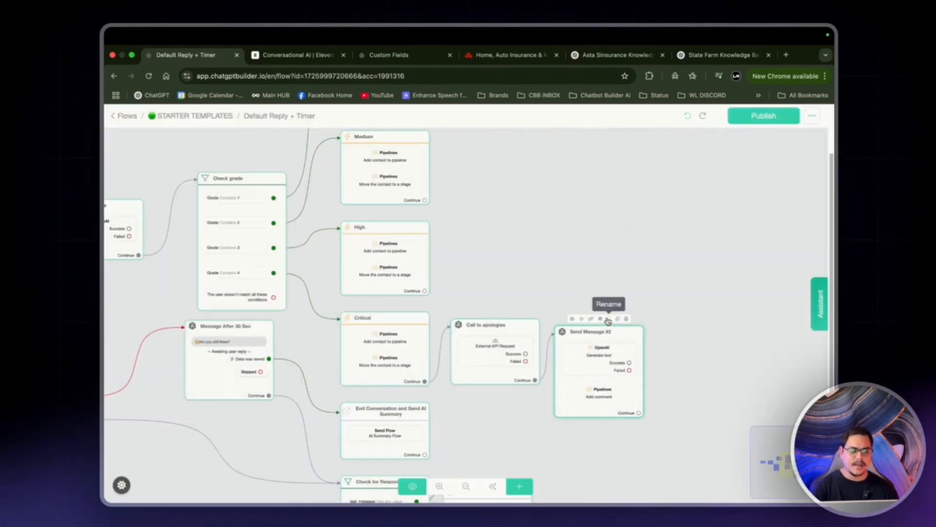
left_click(601, 318)
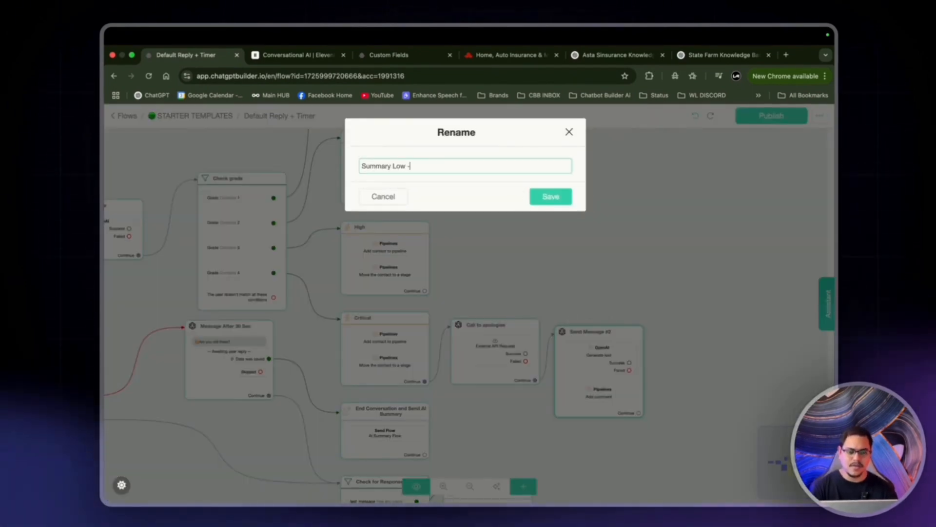
type("Critical pipeline Comment")
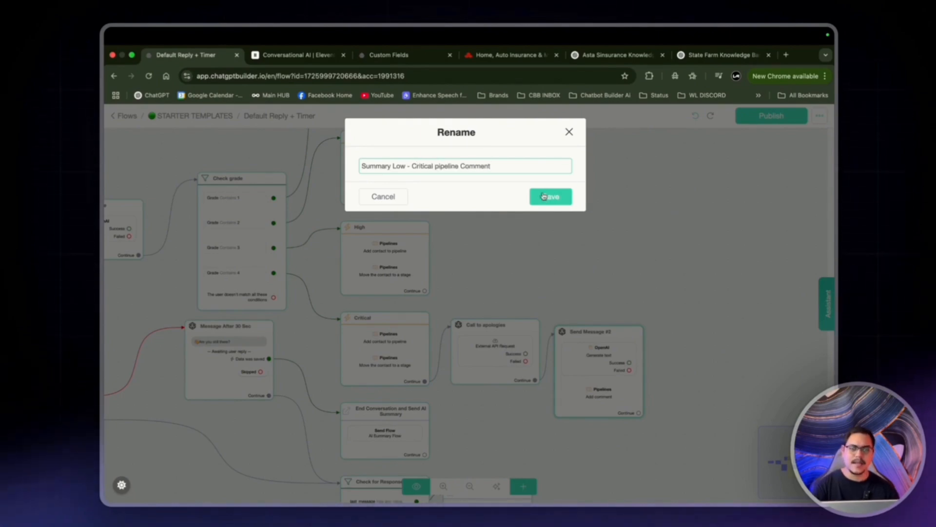
left_click(550, 196)
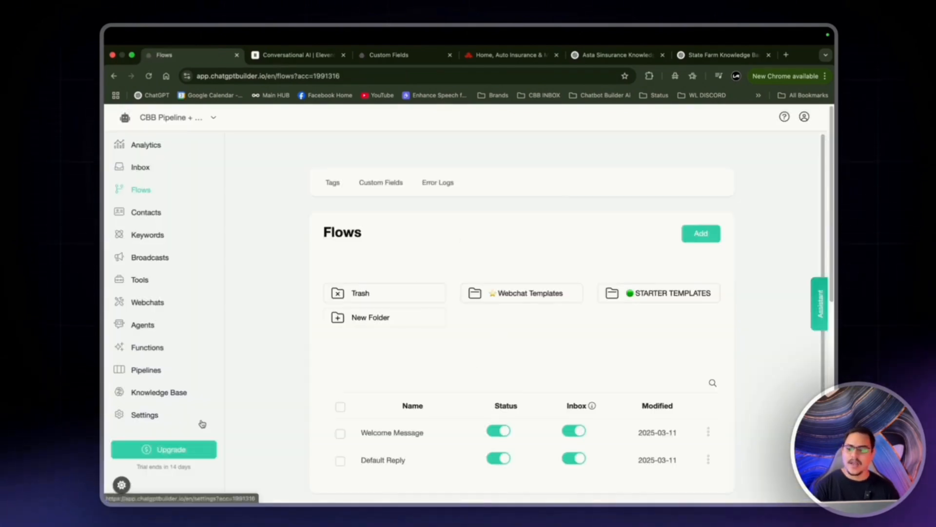
Set Default Reply + Timer as the account's default flow in General settings and save.
left_click(144, 414)
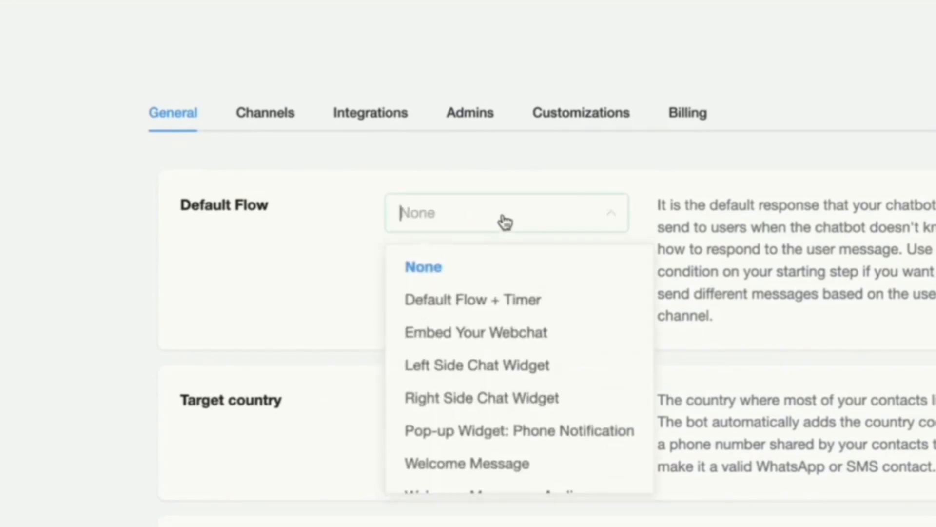
mouse_move(490, 300)
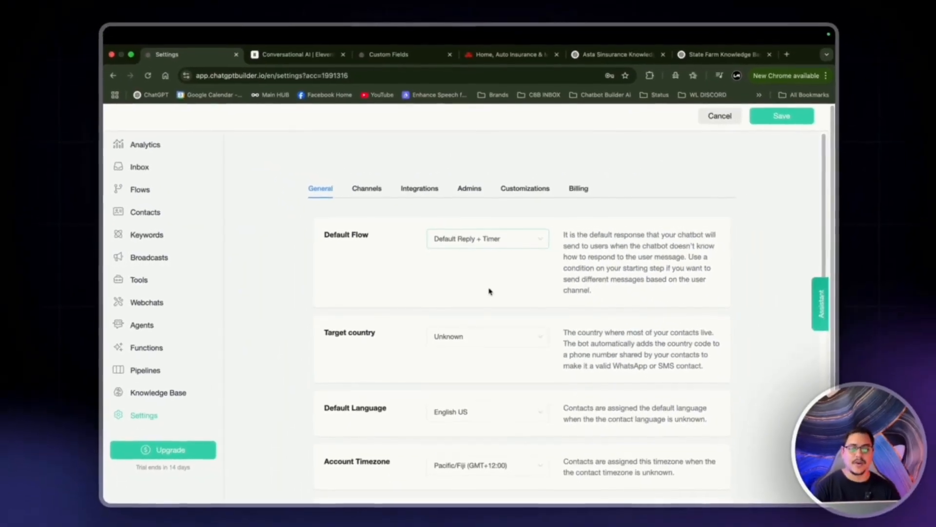
left_click(486, 238)
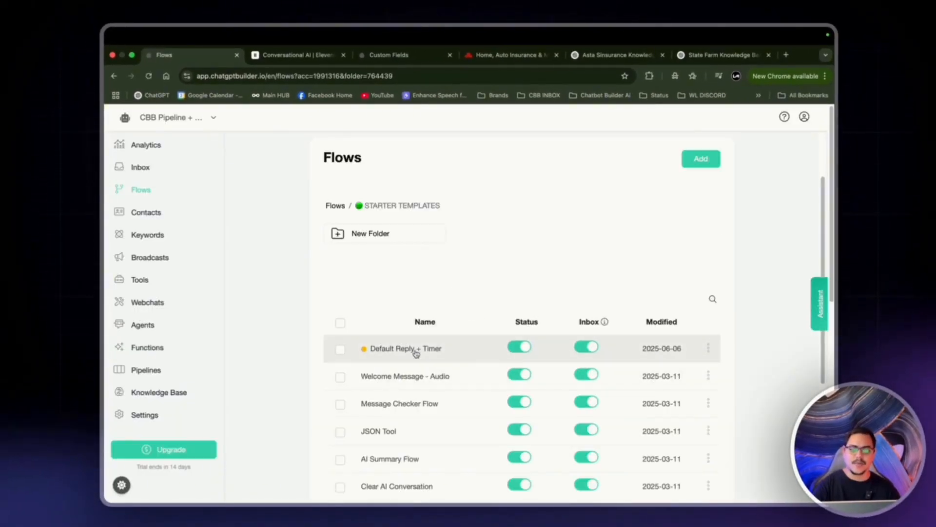
Switch the Grade Message OpenAI step's User Message to an ai_ custom field.
left_click(405, 348)
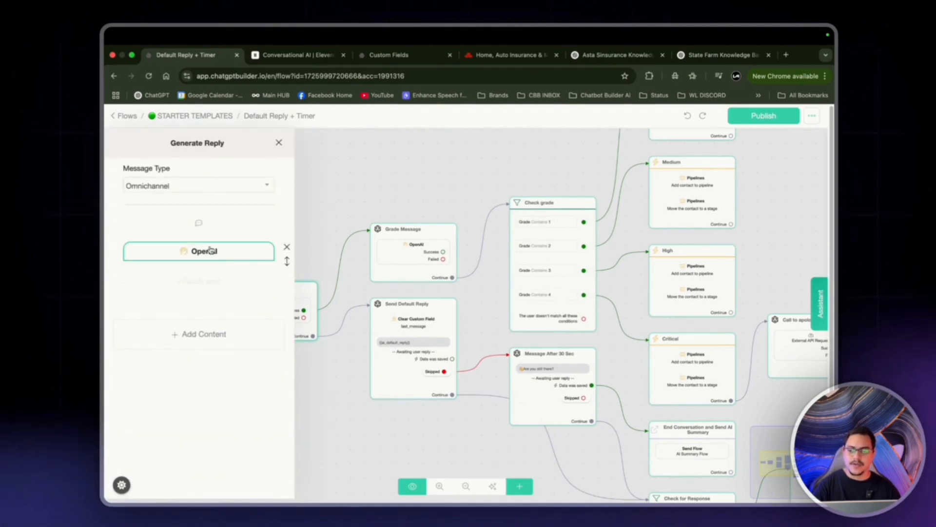
left_click(198, 250)
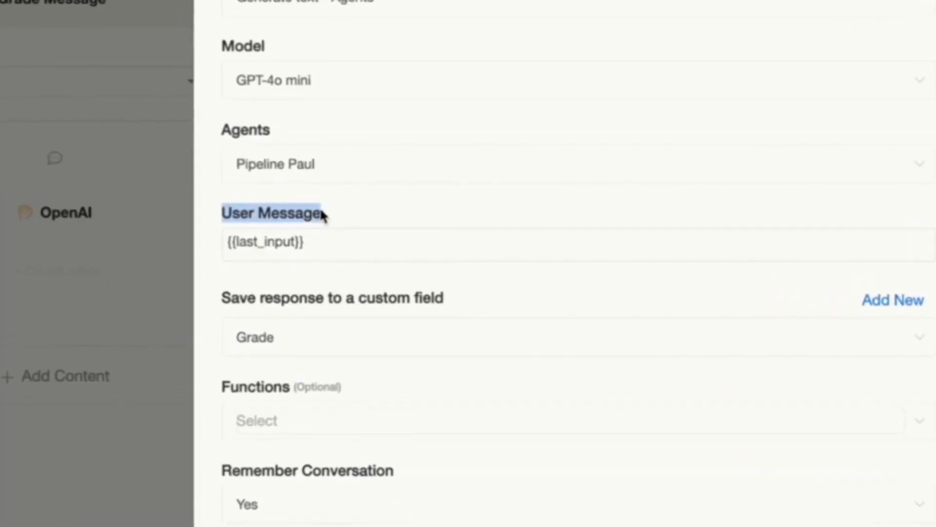
type("{ai")
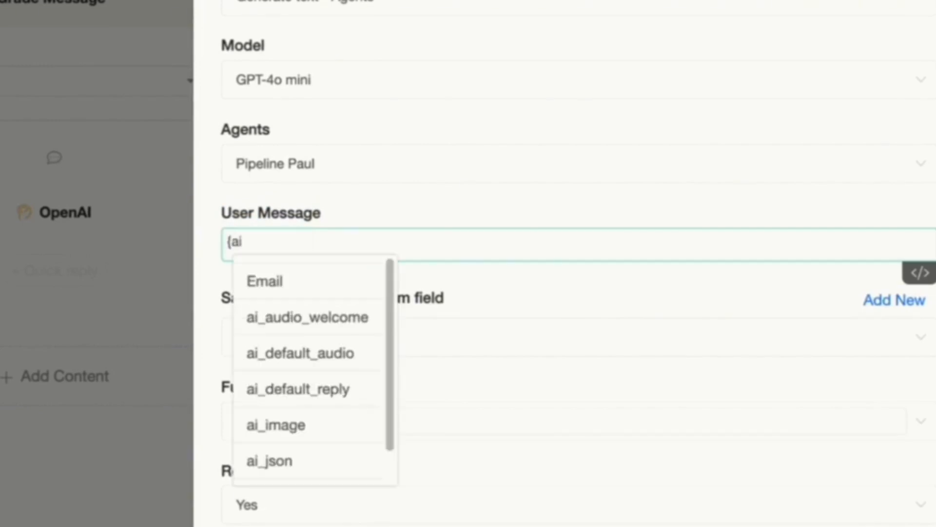
left_click(298, 388)
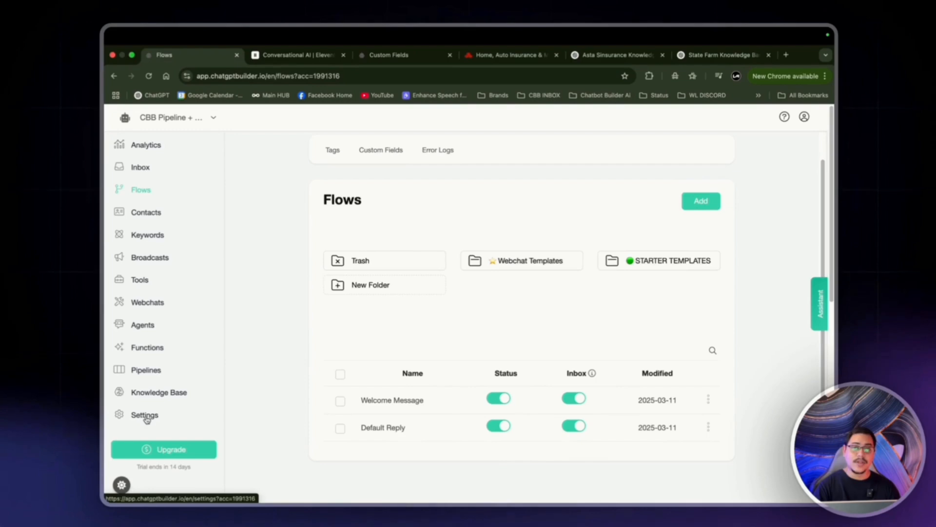
Review the OpenAI ChatGPT integration config, then switch the Default Agent off and save.
left_click(144, 414)
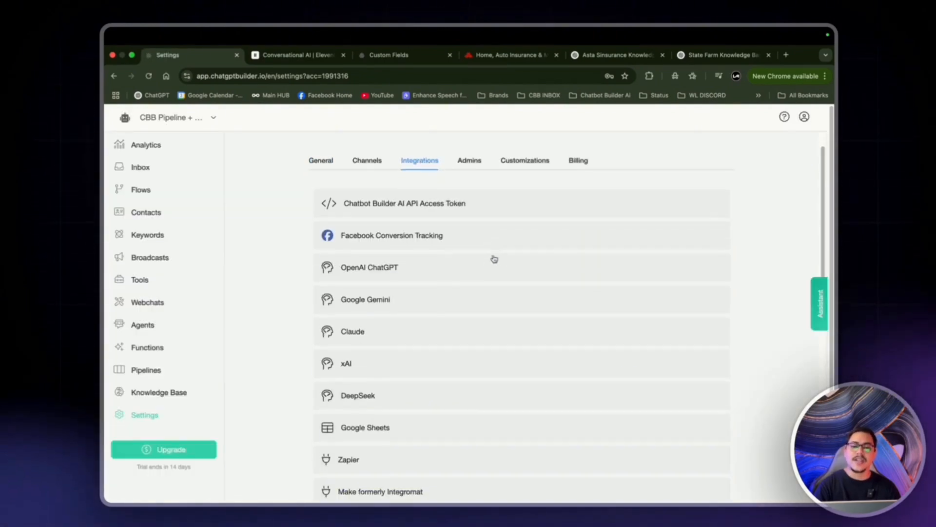
left_click(370, 267)
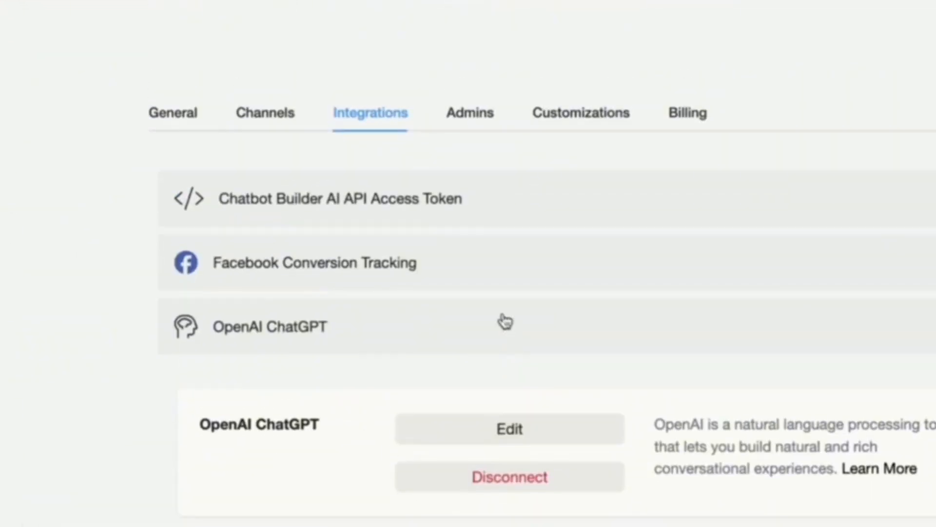
left_click(173, 113)
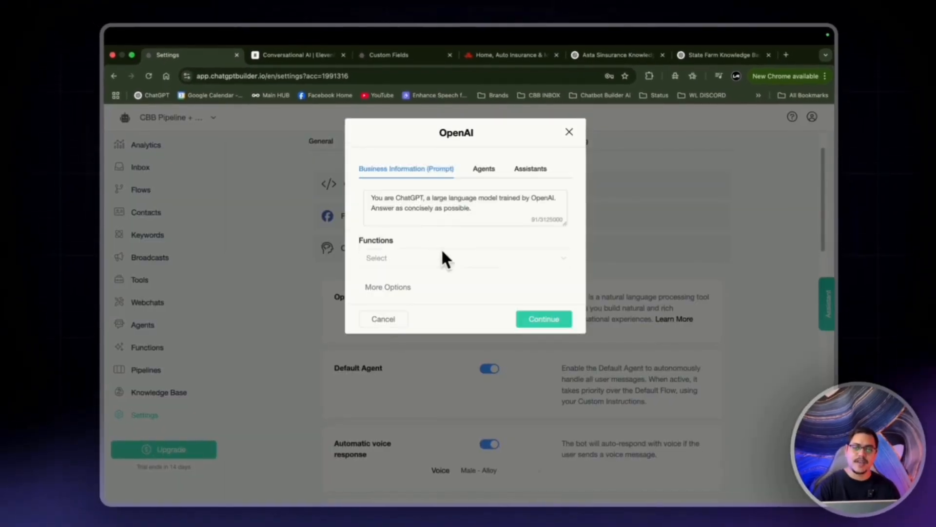
triple_click(465, 203)
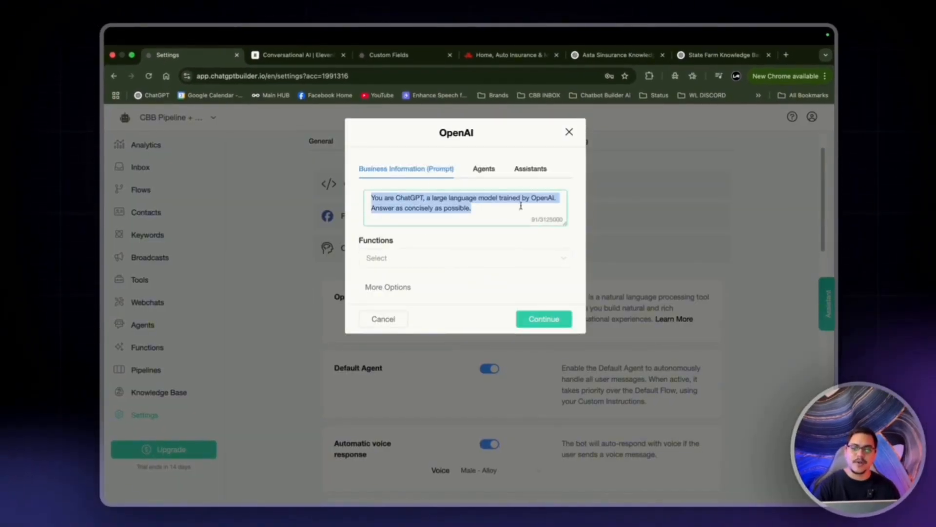
left_click(483, 168)
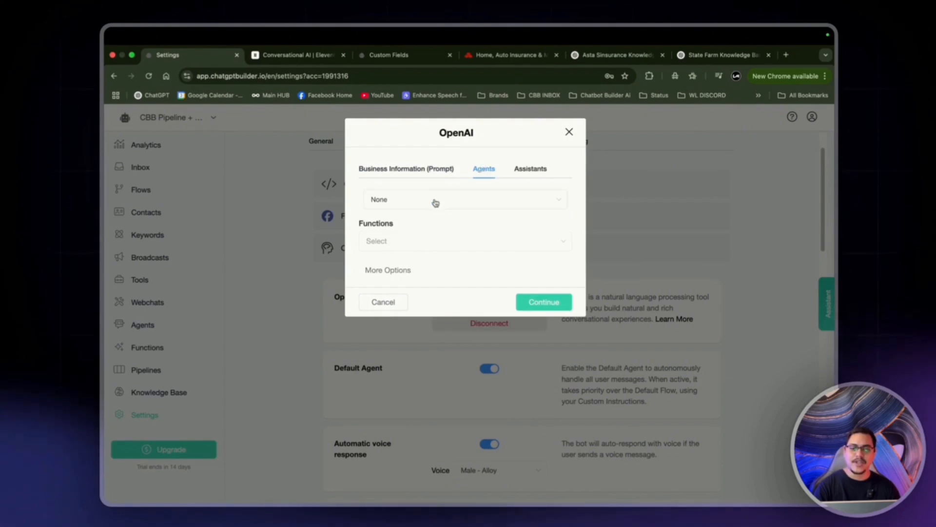
left_click(465, 199)
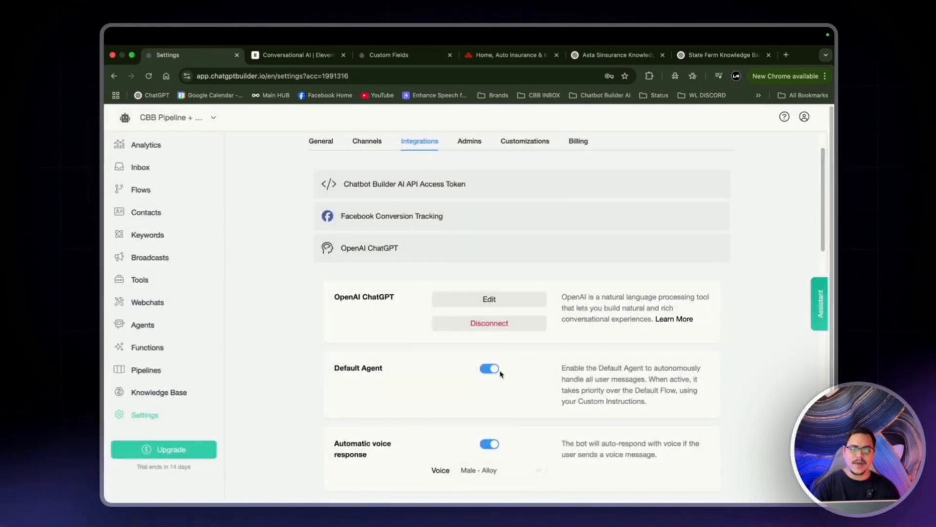
left_click(489, 369)
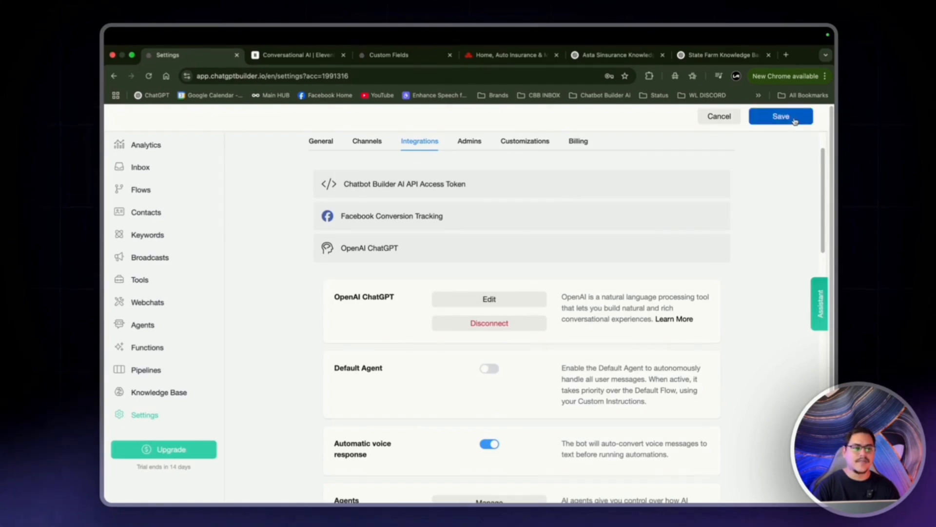
left_click(781, 116)
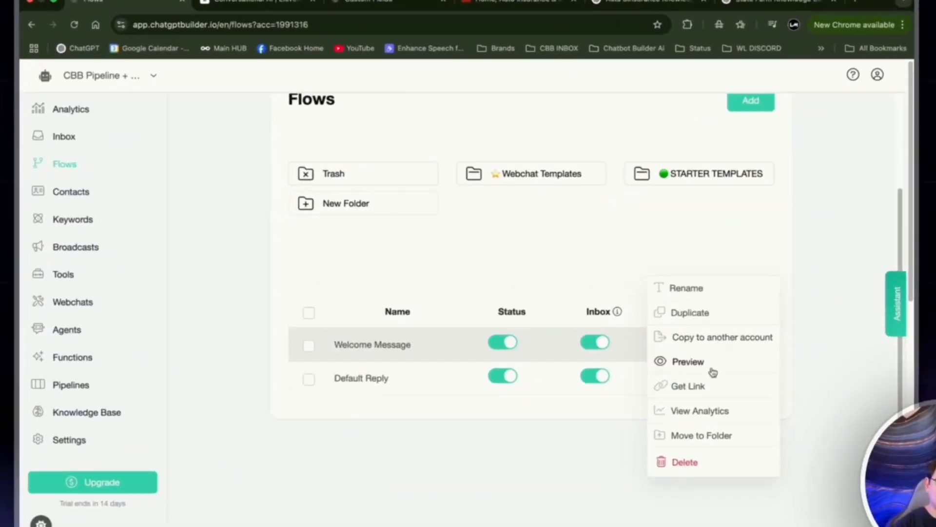
Preview the bot in webchat and send an unhappy complaint message ('hey im not happy... is suck').
left_click(687, 362)
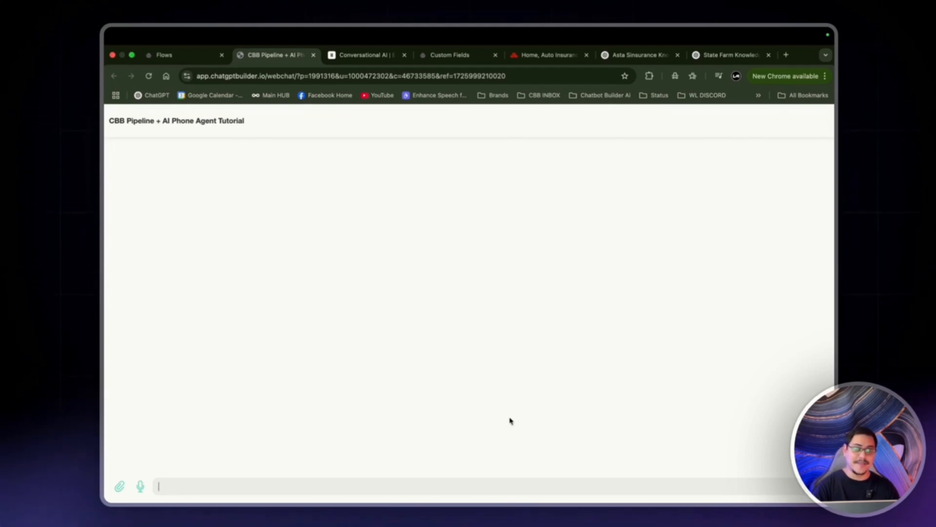
type("hey im not happy cancel it all you guys suck th")
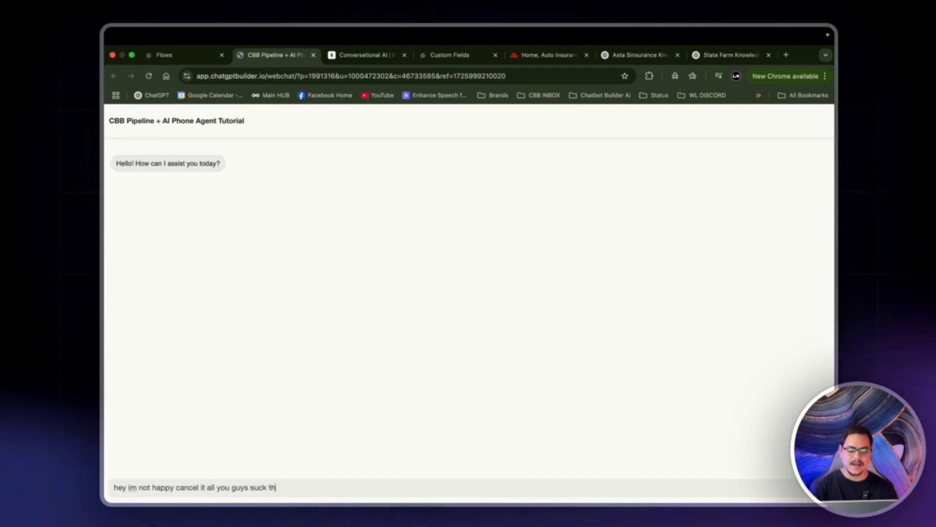
type("is suck")
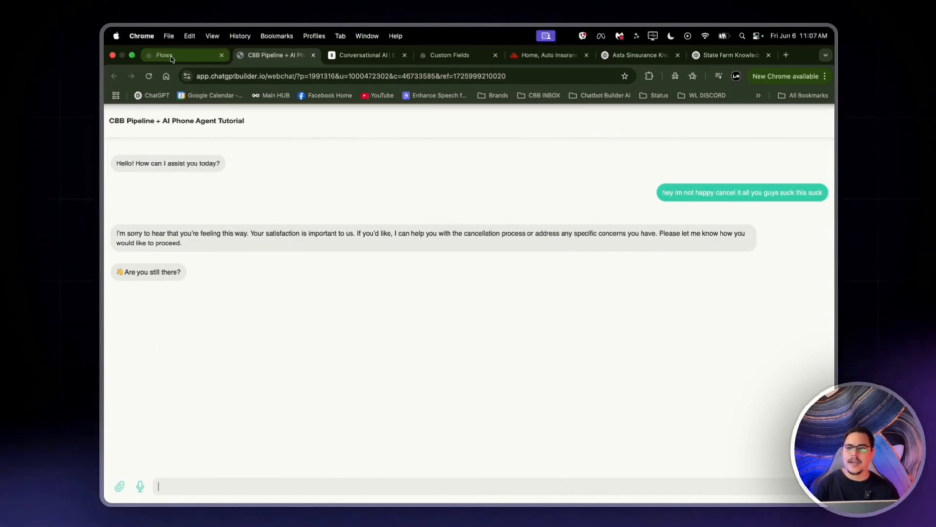
From the Flows tab, reach Pipelines > Custom board and view the card in the Critical stage.
left_click(179, 54)
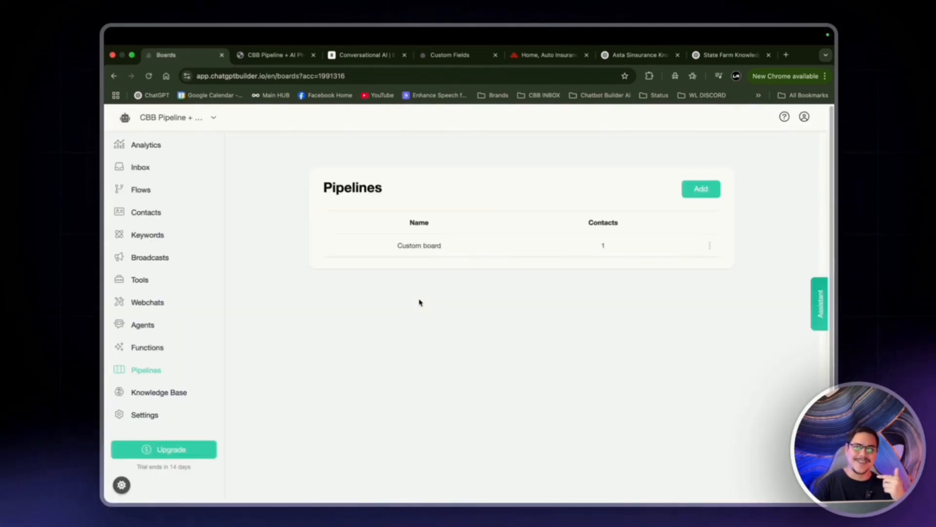
left_click(419, 245)
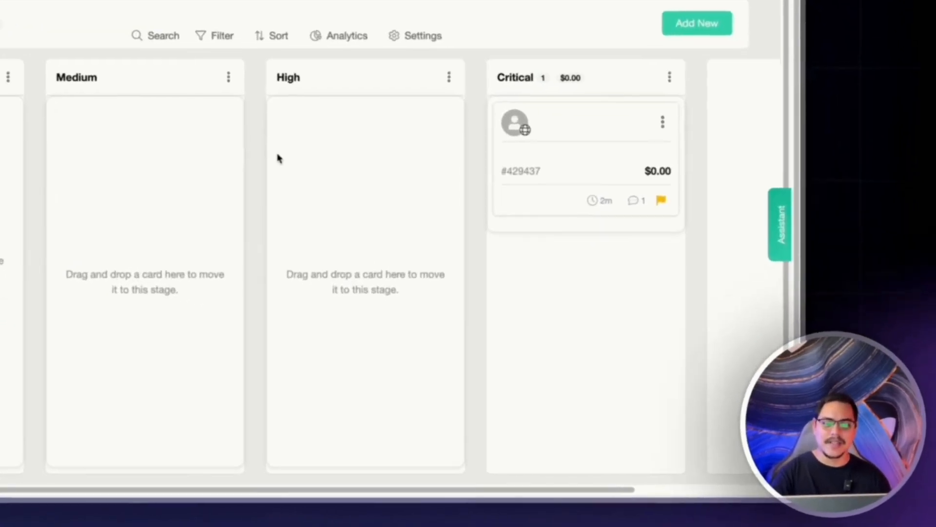
left_click(585, 162)
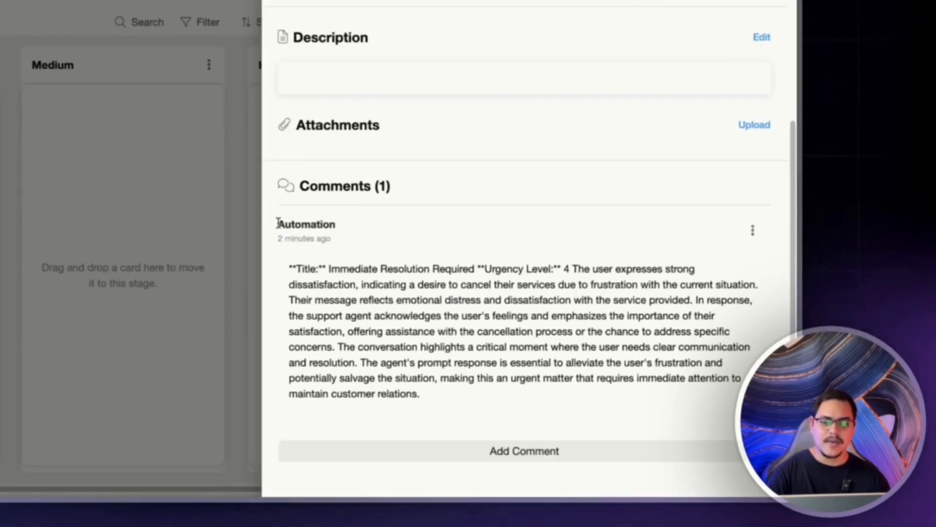
Read the Automation comment 'Immediate Resolution Required' (urgency 4), then close the card panel.
double_click(306, 224)
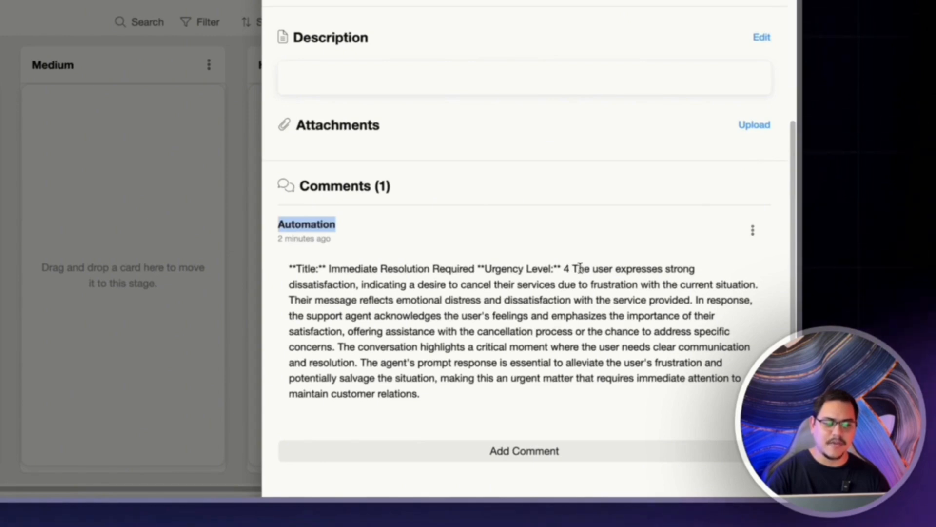
mouse_move(394, 288)
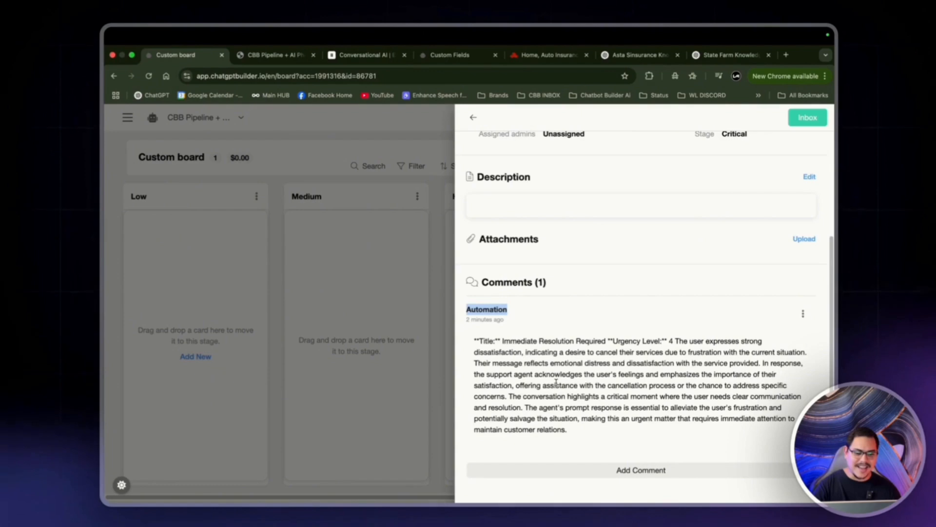
left_click(473, 117)
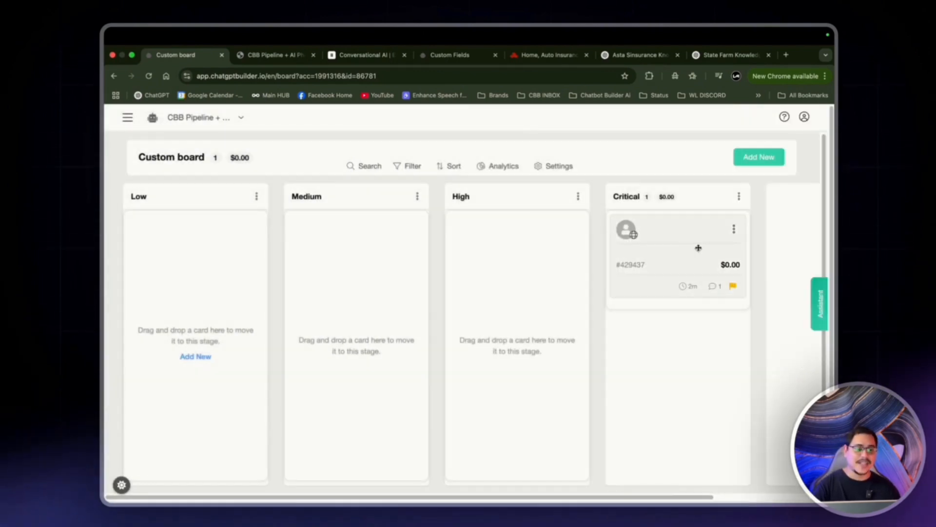